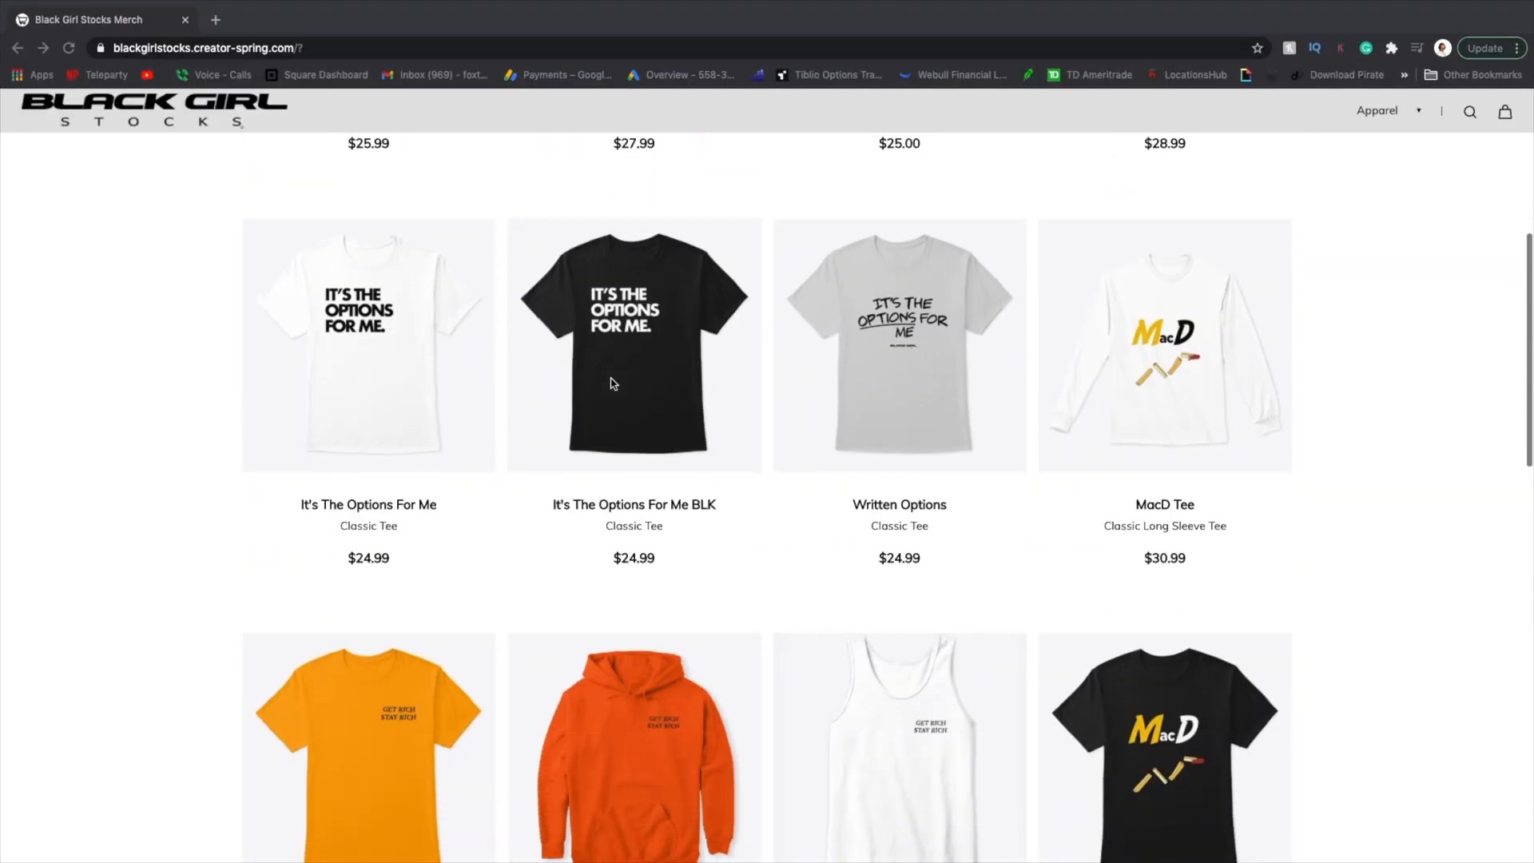
# Browse the Black Girl Stocks store, view the Classic Trader tee, then return to All Products.
pyautogui.scroll(-3)
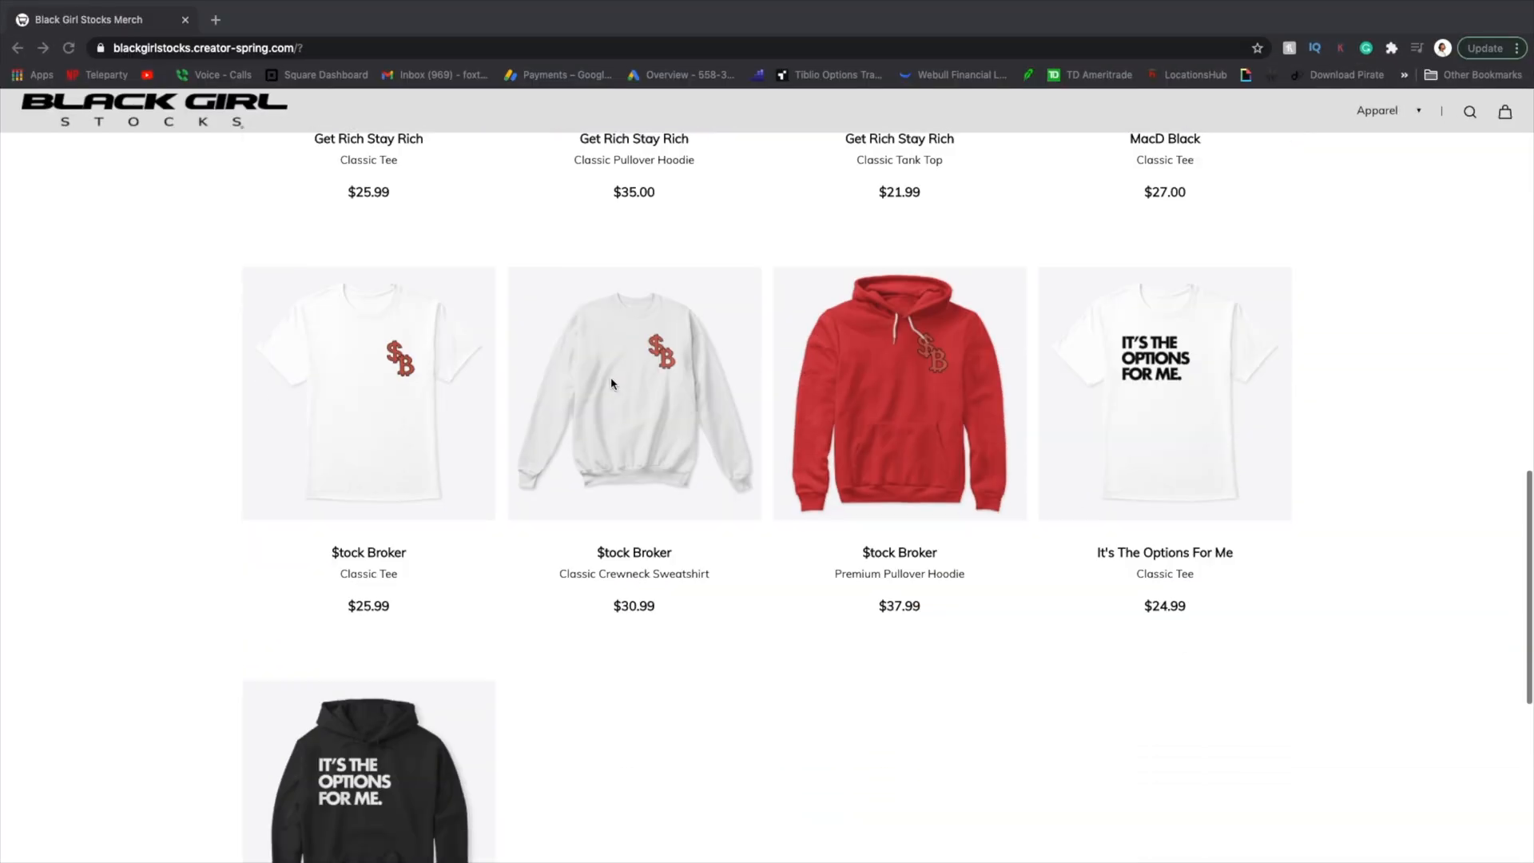
pyautogui.scroll(3)
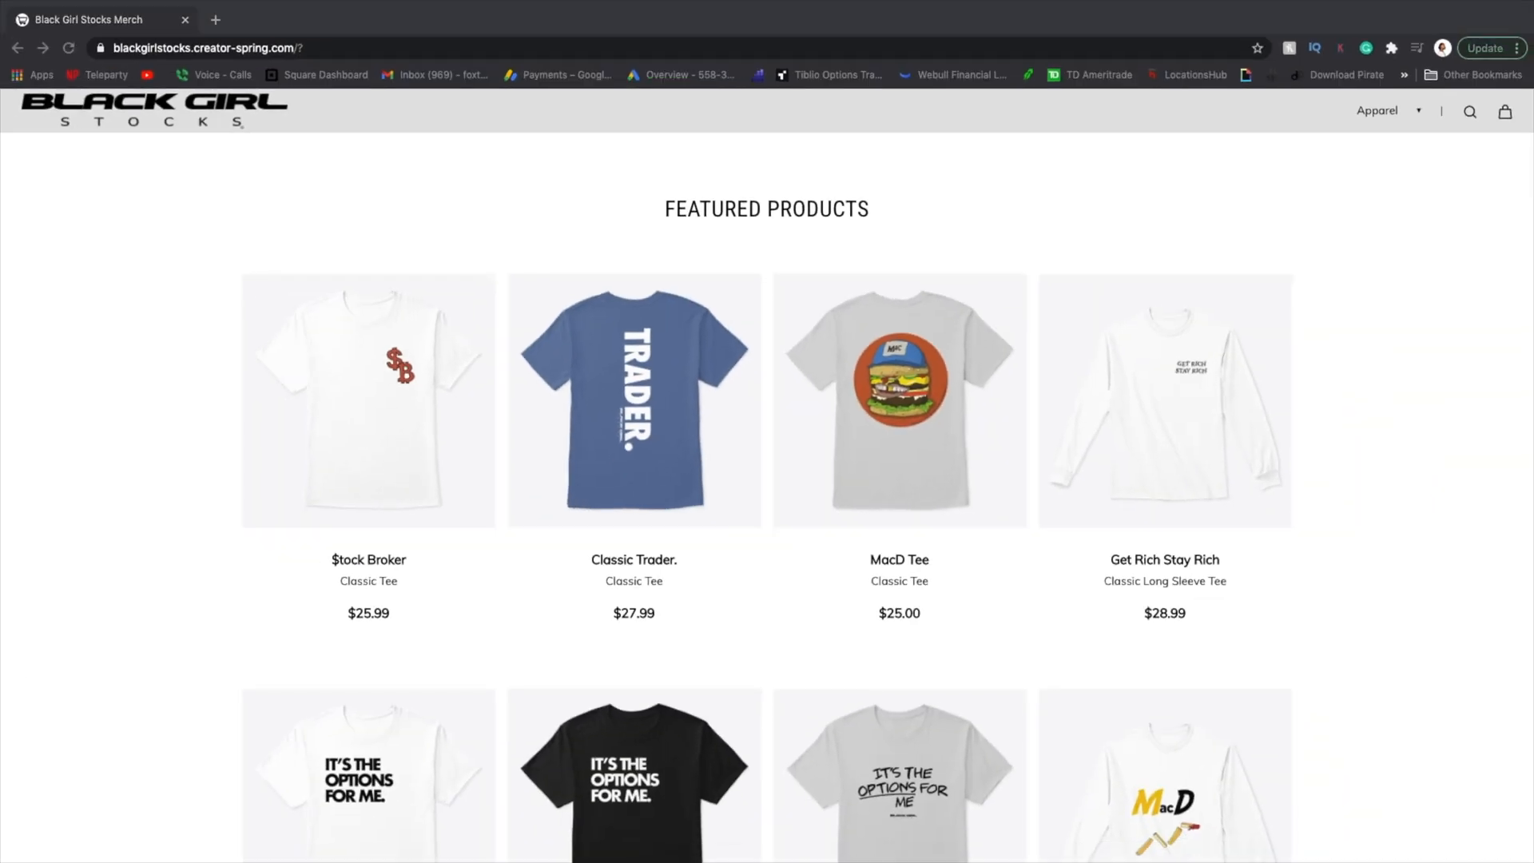
pyautogui.click(633, 401)
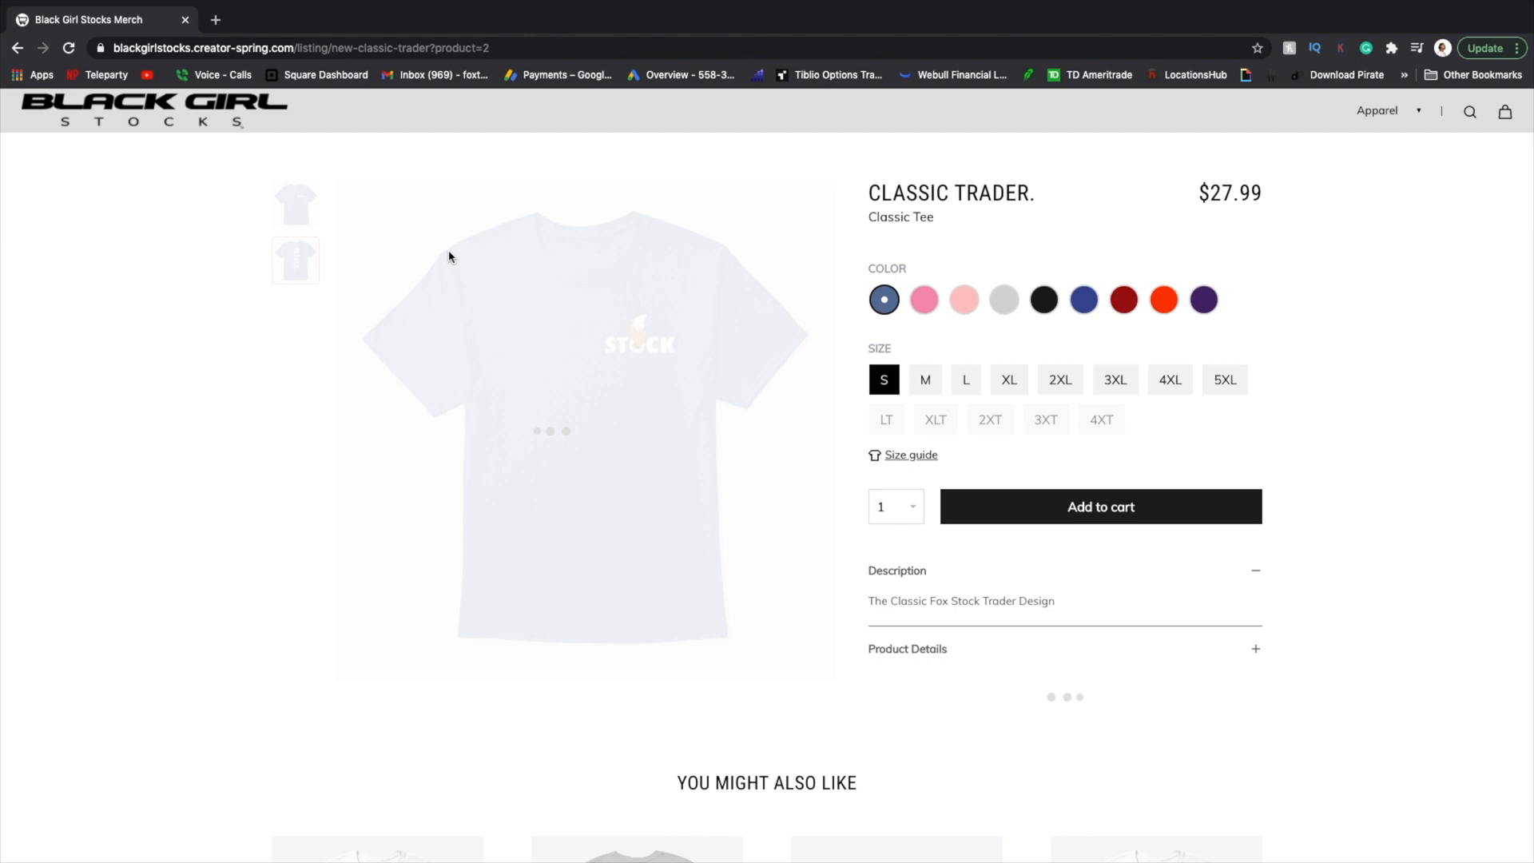
pyautogui.click(1163, 300)
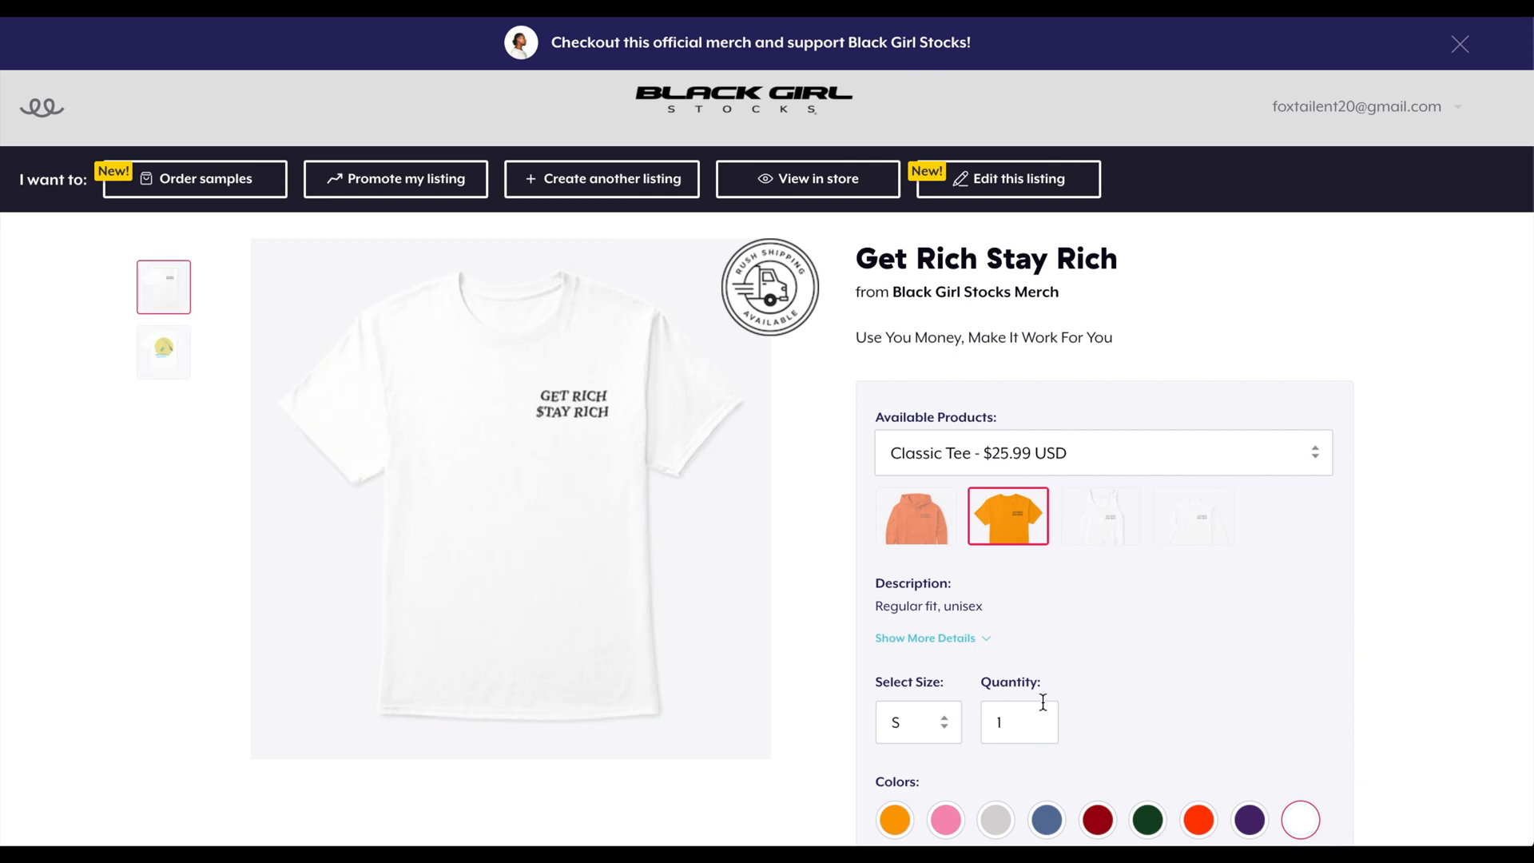
pyautogui.click(807, 178)
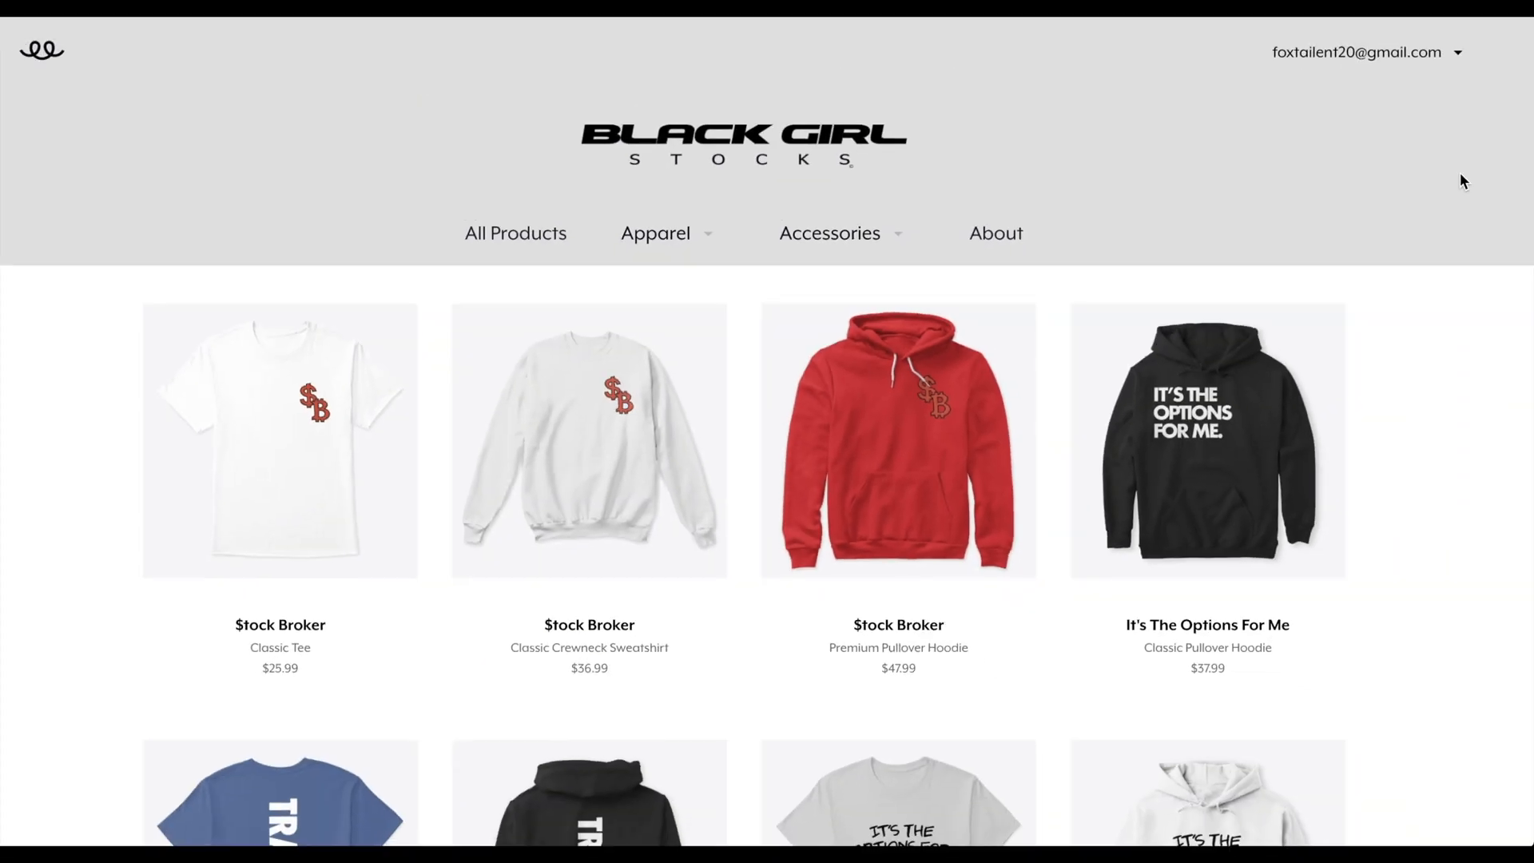
pyautogui.moveTo(1470, 180)
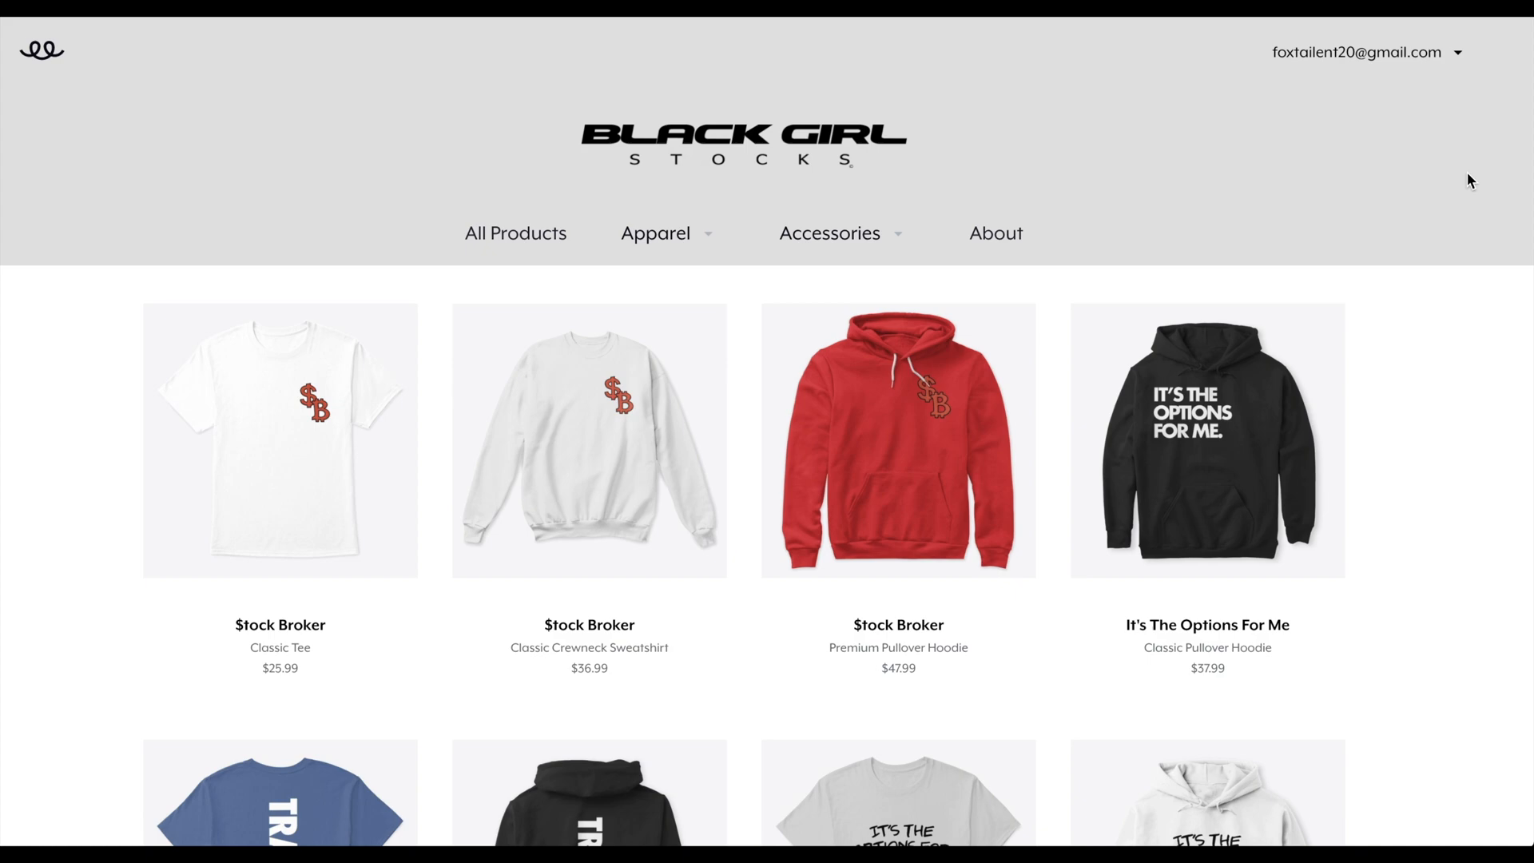
# Scroll the thinkorswim Monitor home screen through the All updates news feed.
pyautogui.scroll(-3)
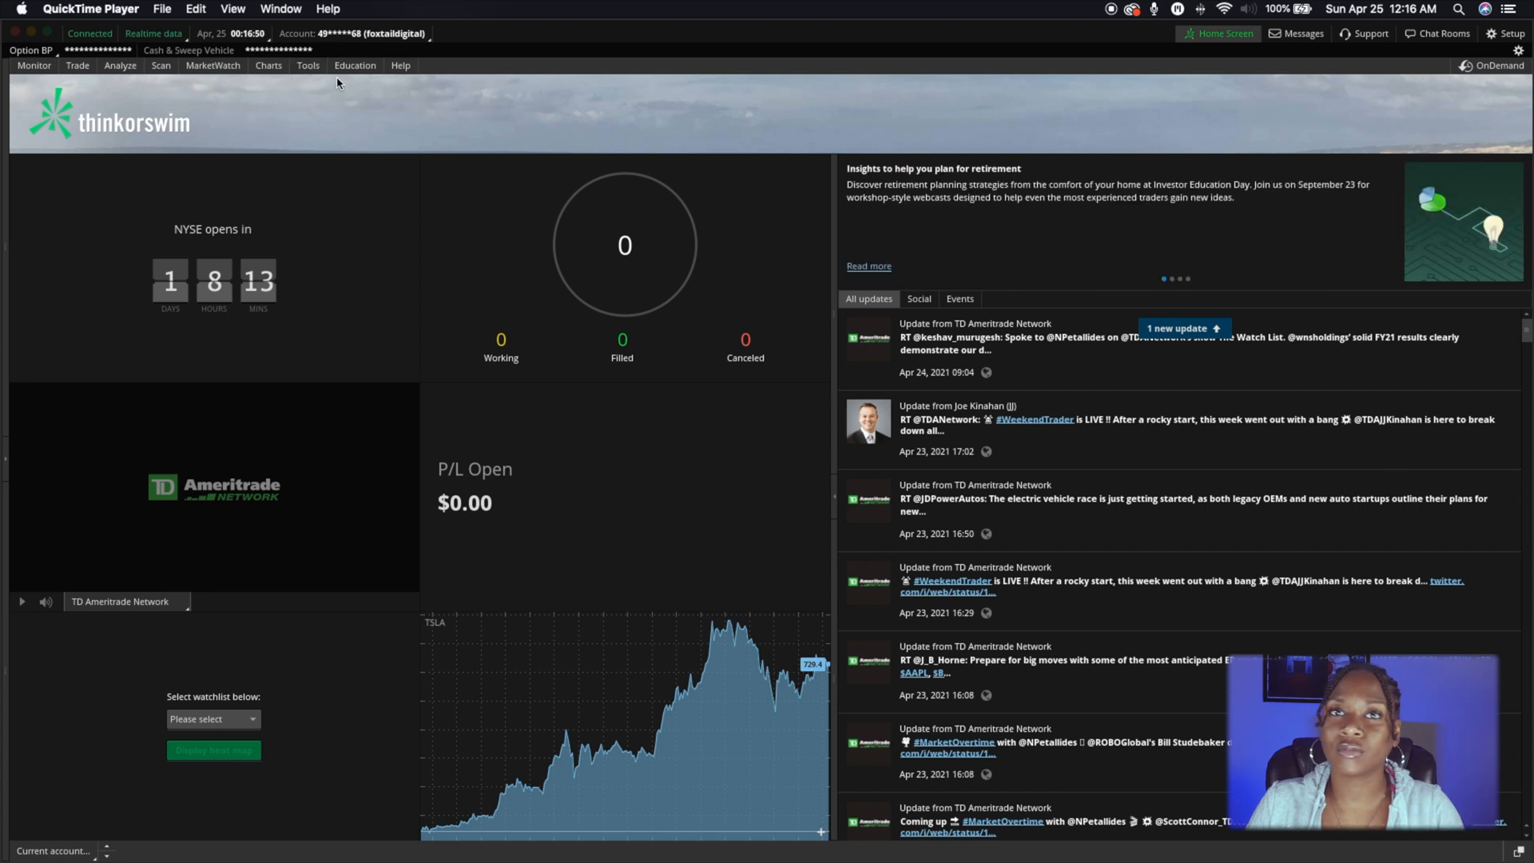
pyautogui.moveTo(903, 380)
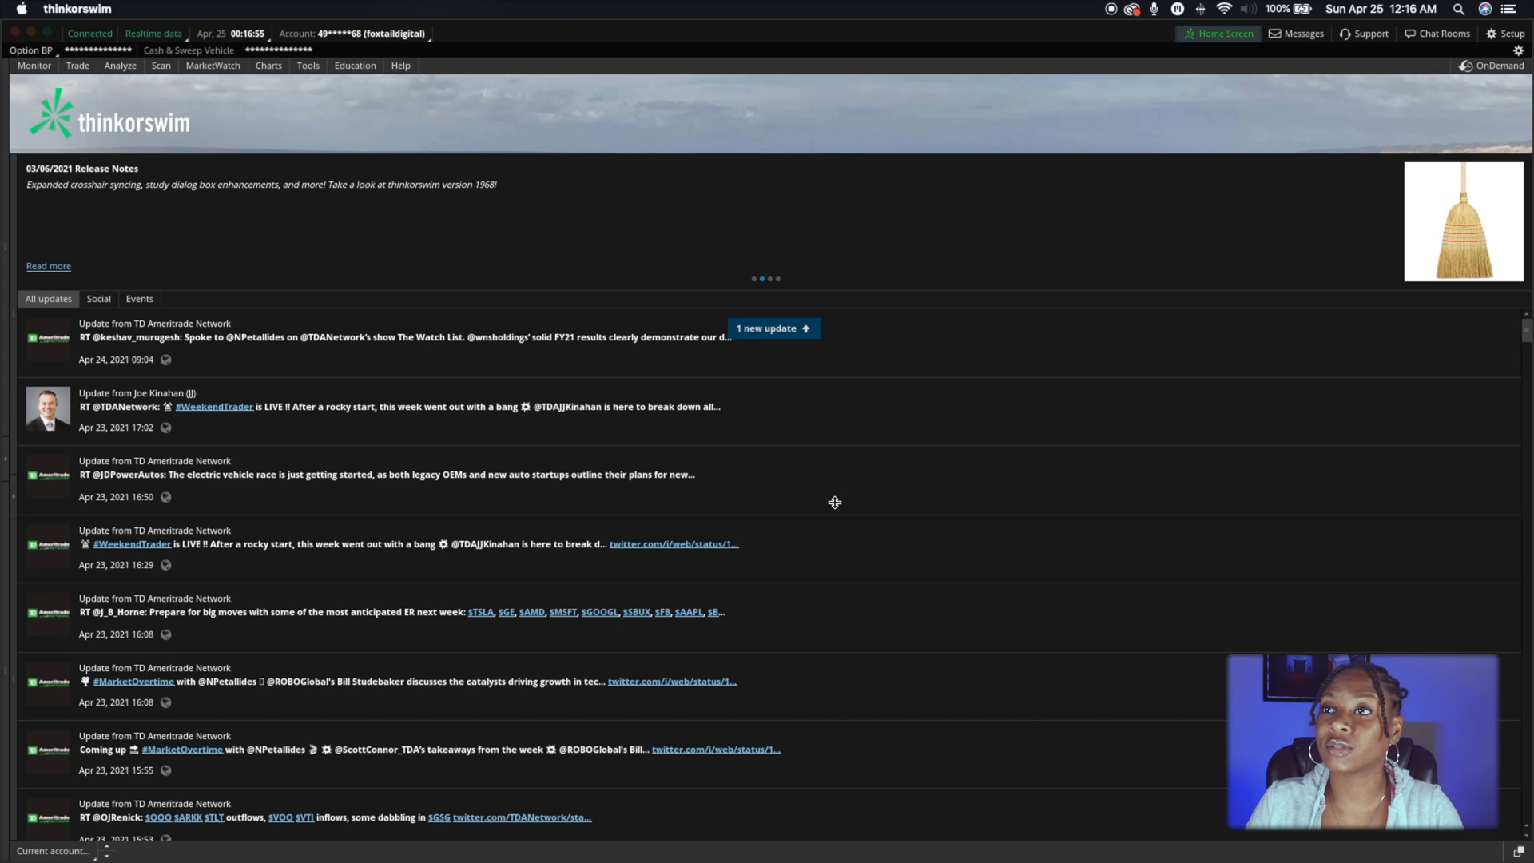
# Open the AMTX chart from the dashboard and set it to 180 D:4h.
pyautogui.click(33, 65)
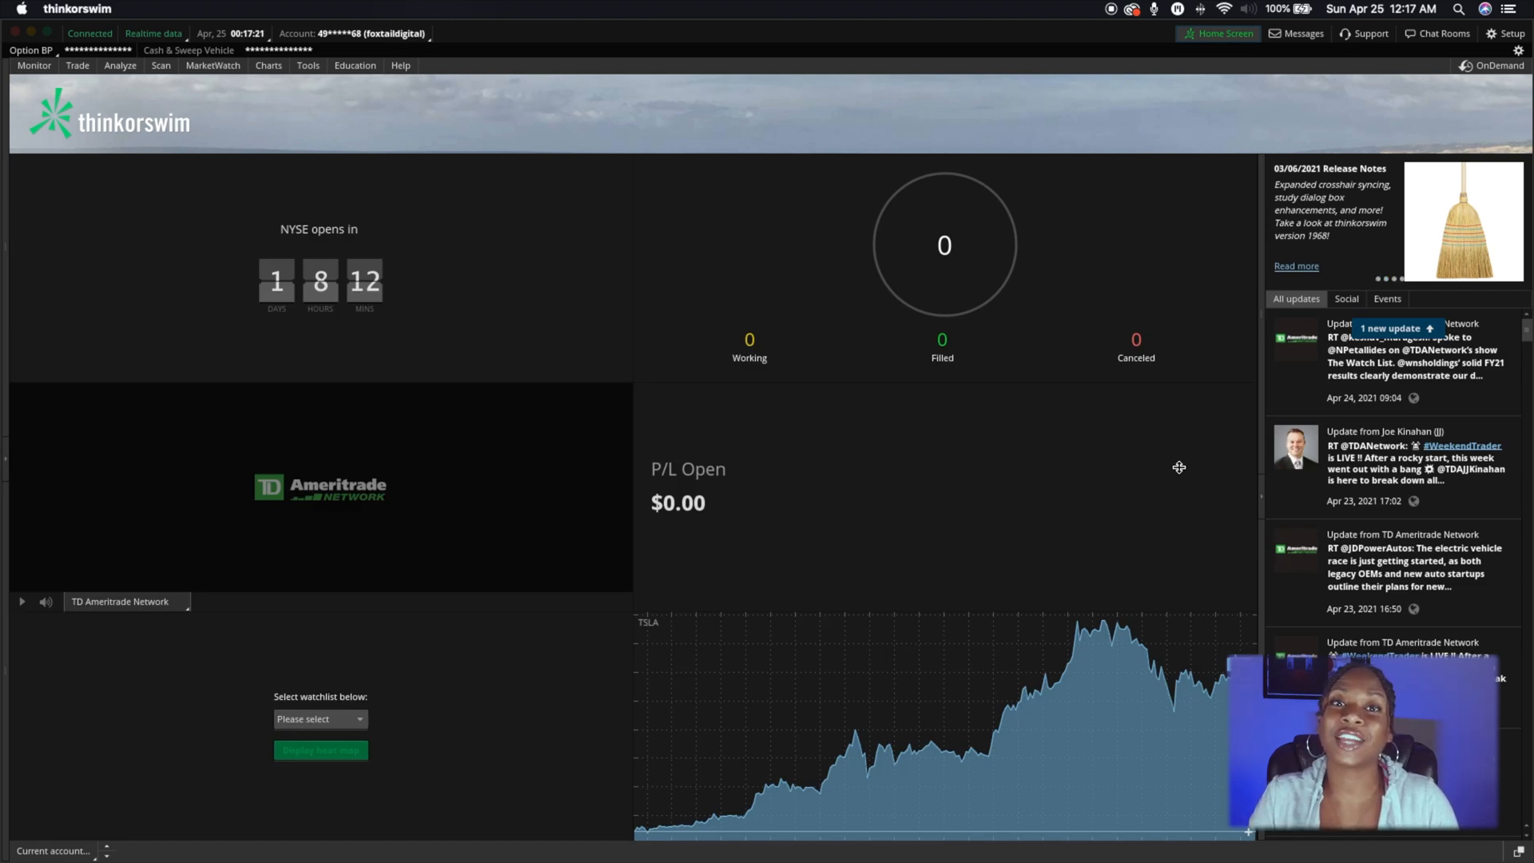
pyautogui.click(268, 65)
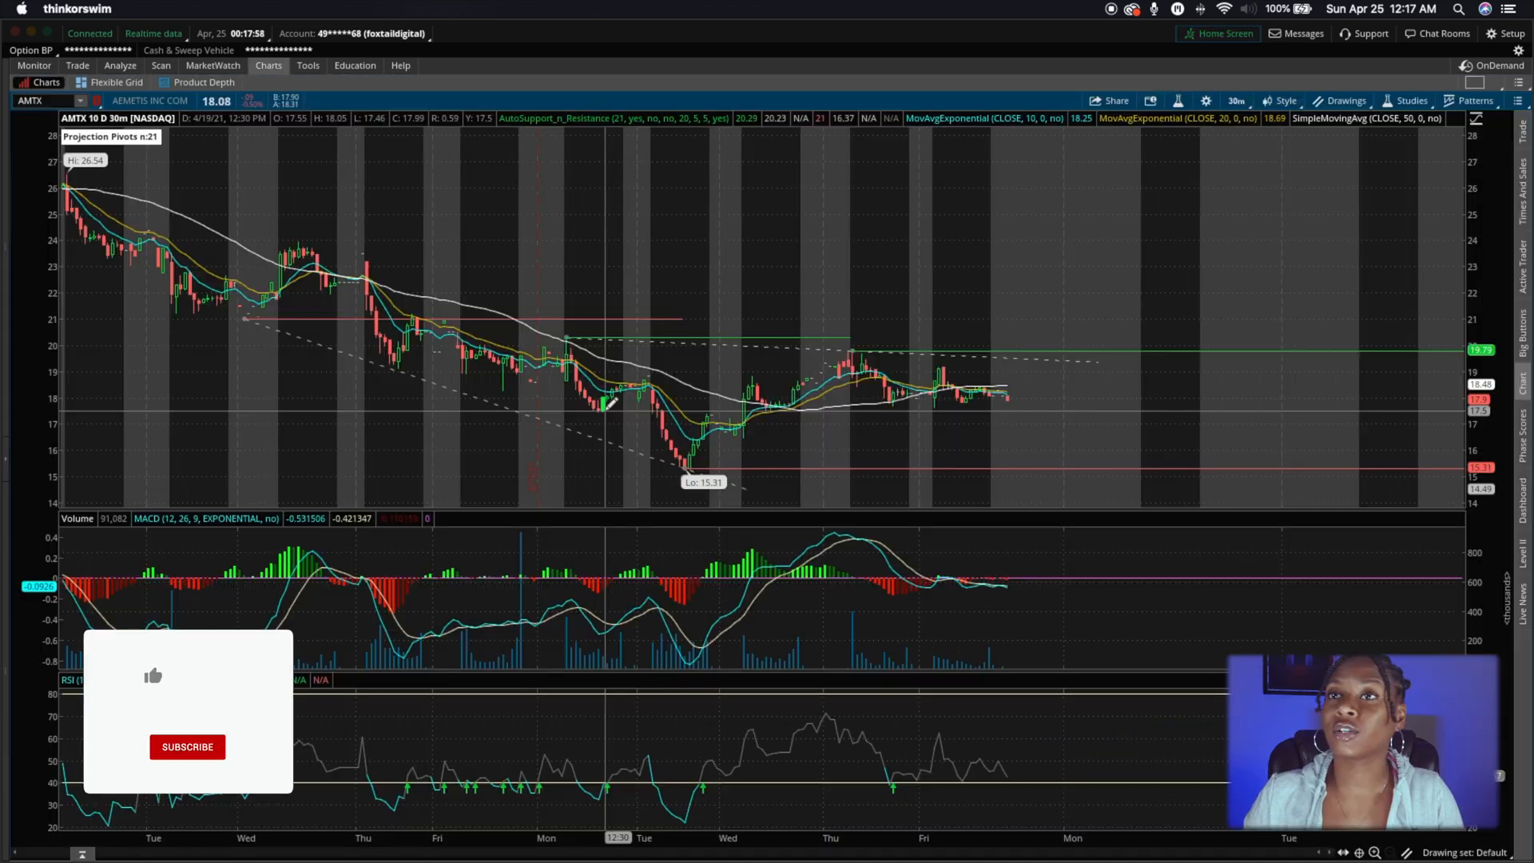
pyautogui.click(153, 676)
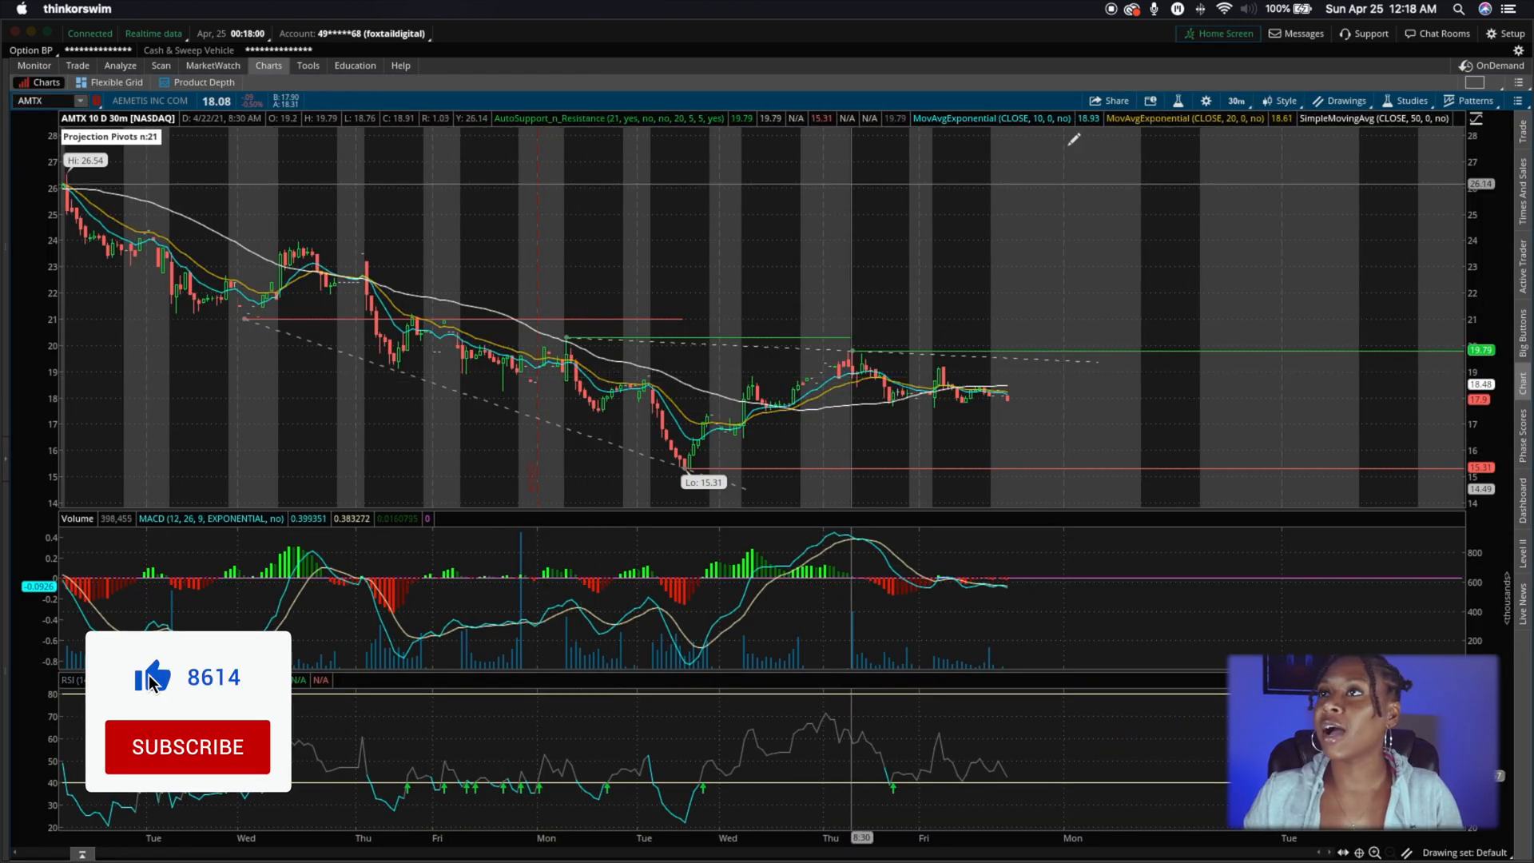
pyautogui.click(1234, 100)
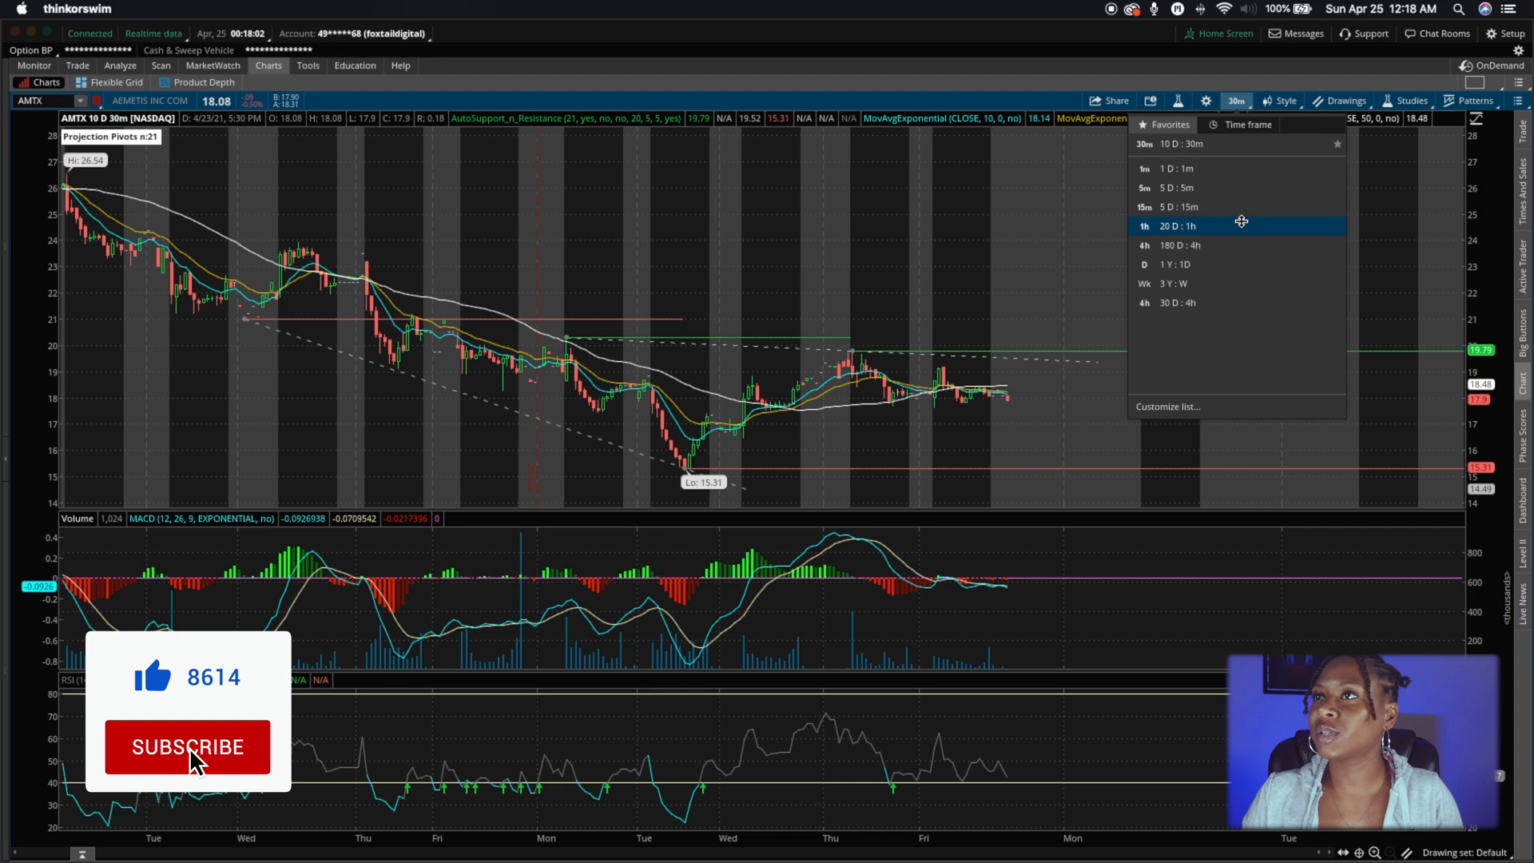
pyautogui.click(1176, 244)
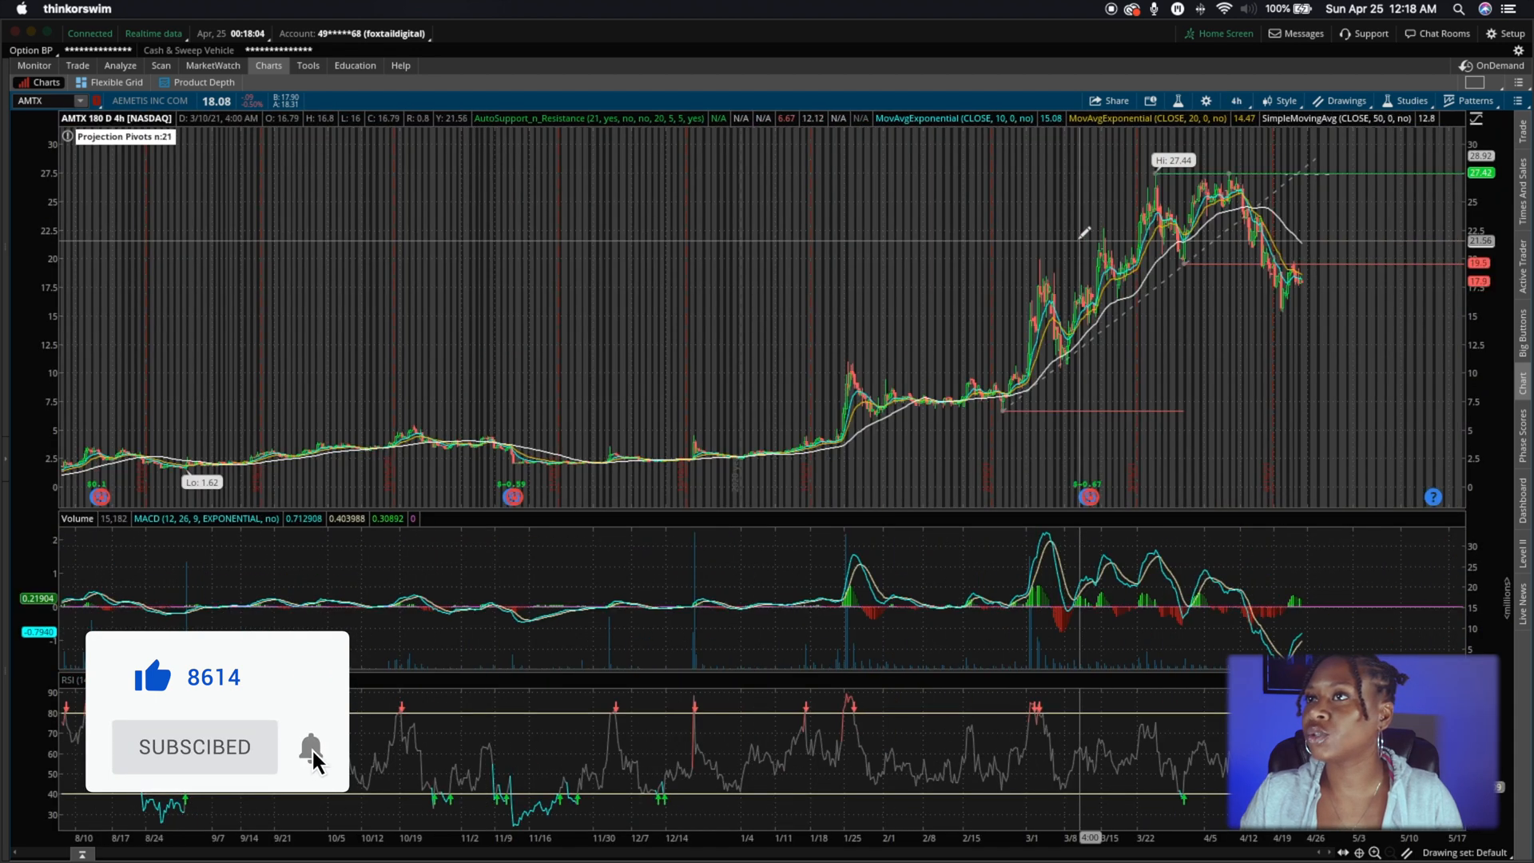
pyautogui.moveTo(890, 181)
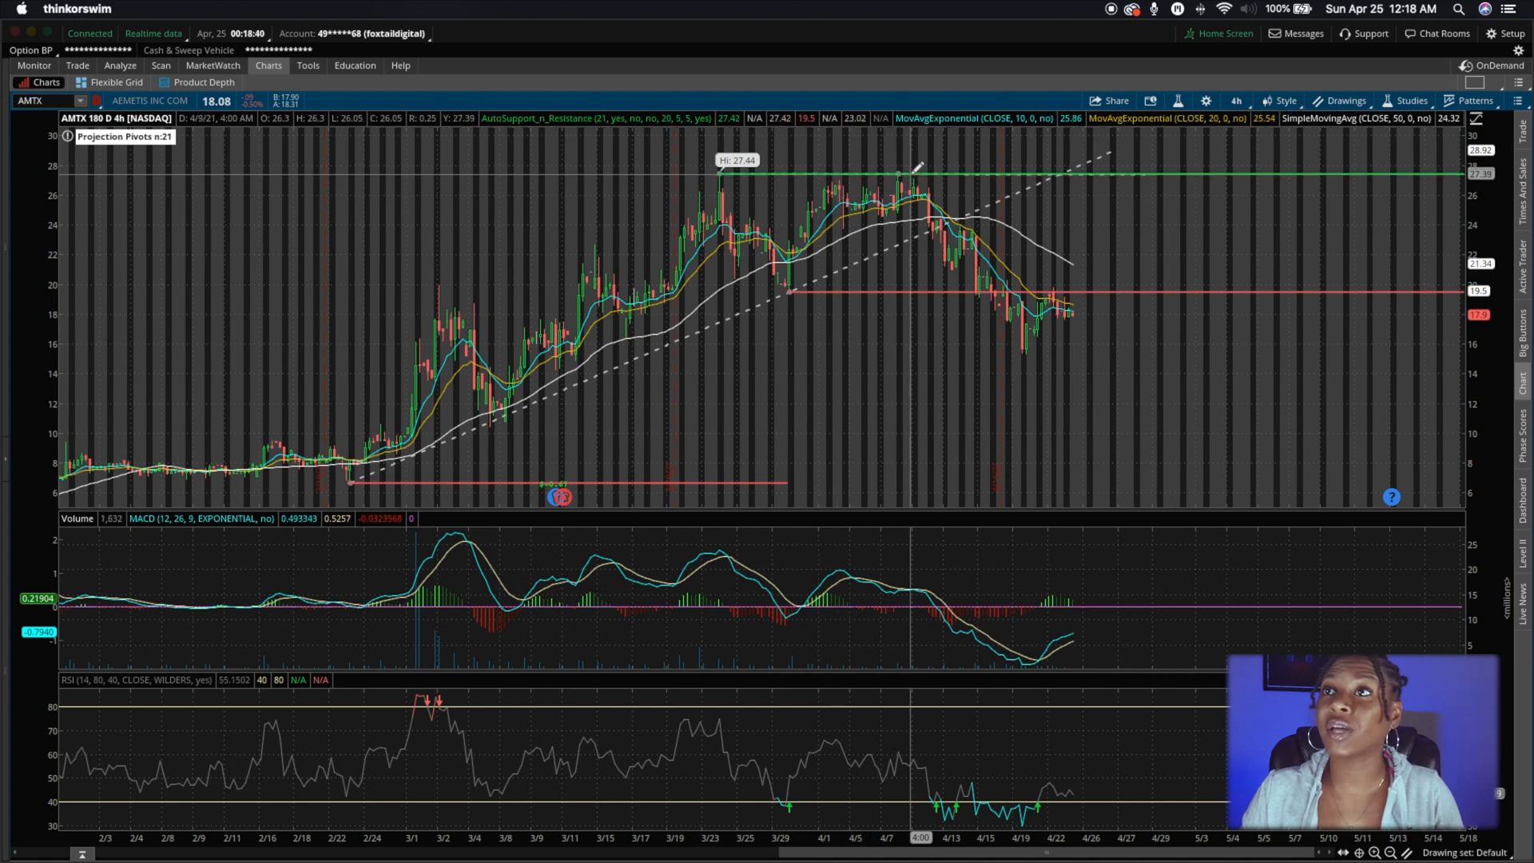
pyautogui.moveTo(353, 484)
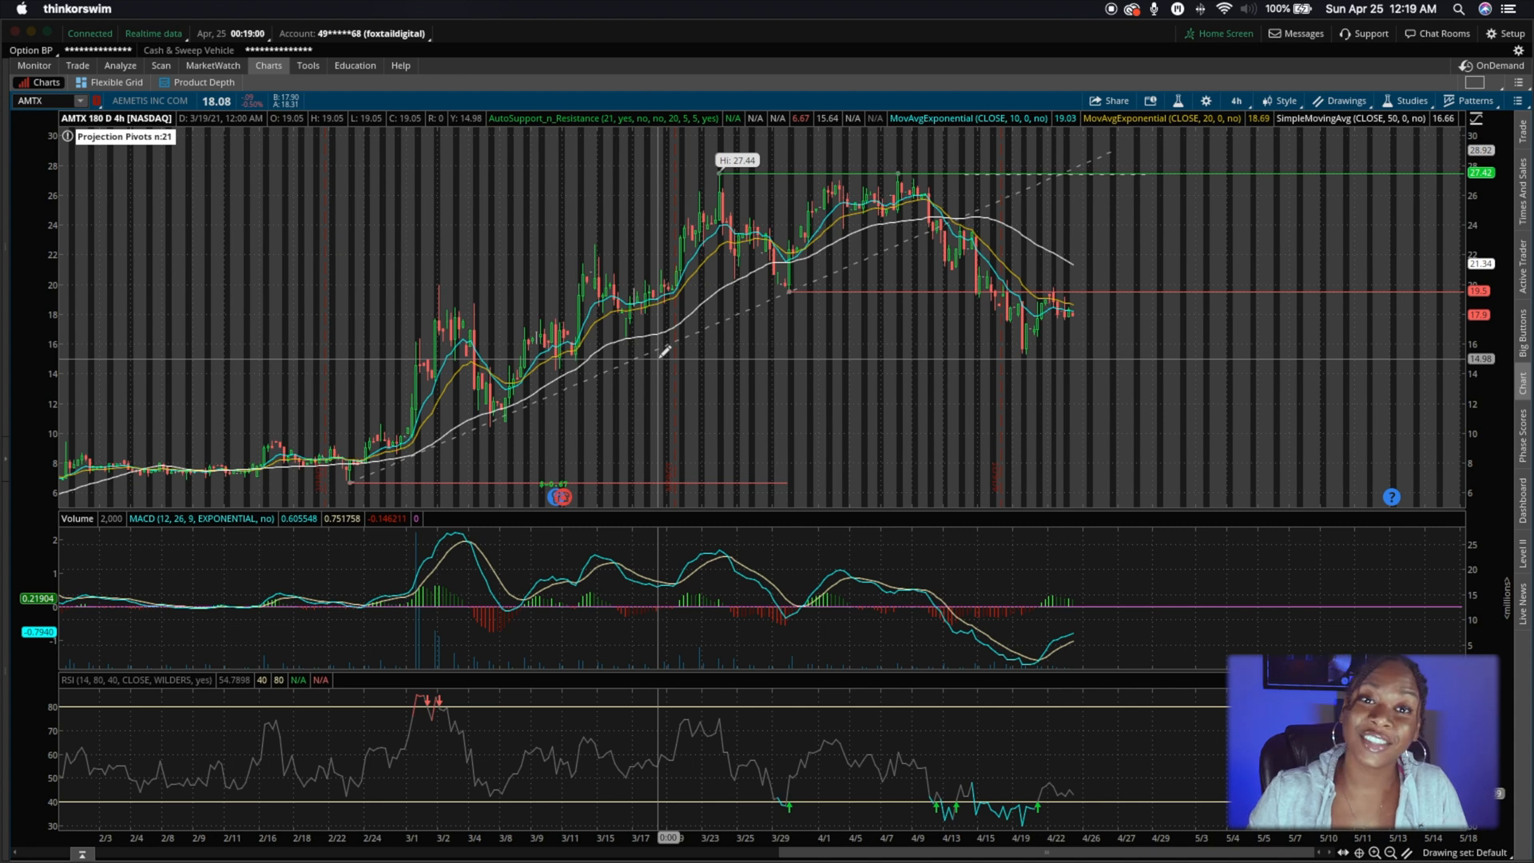
pyautogui.moveTo(663, 365)
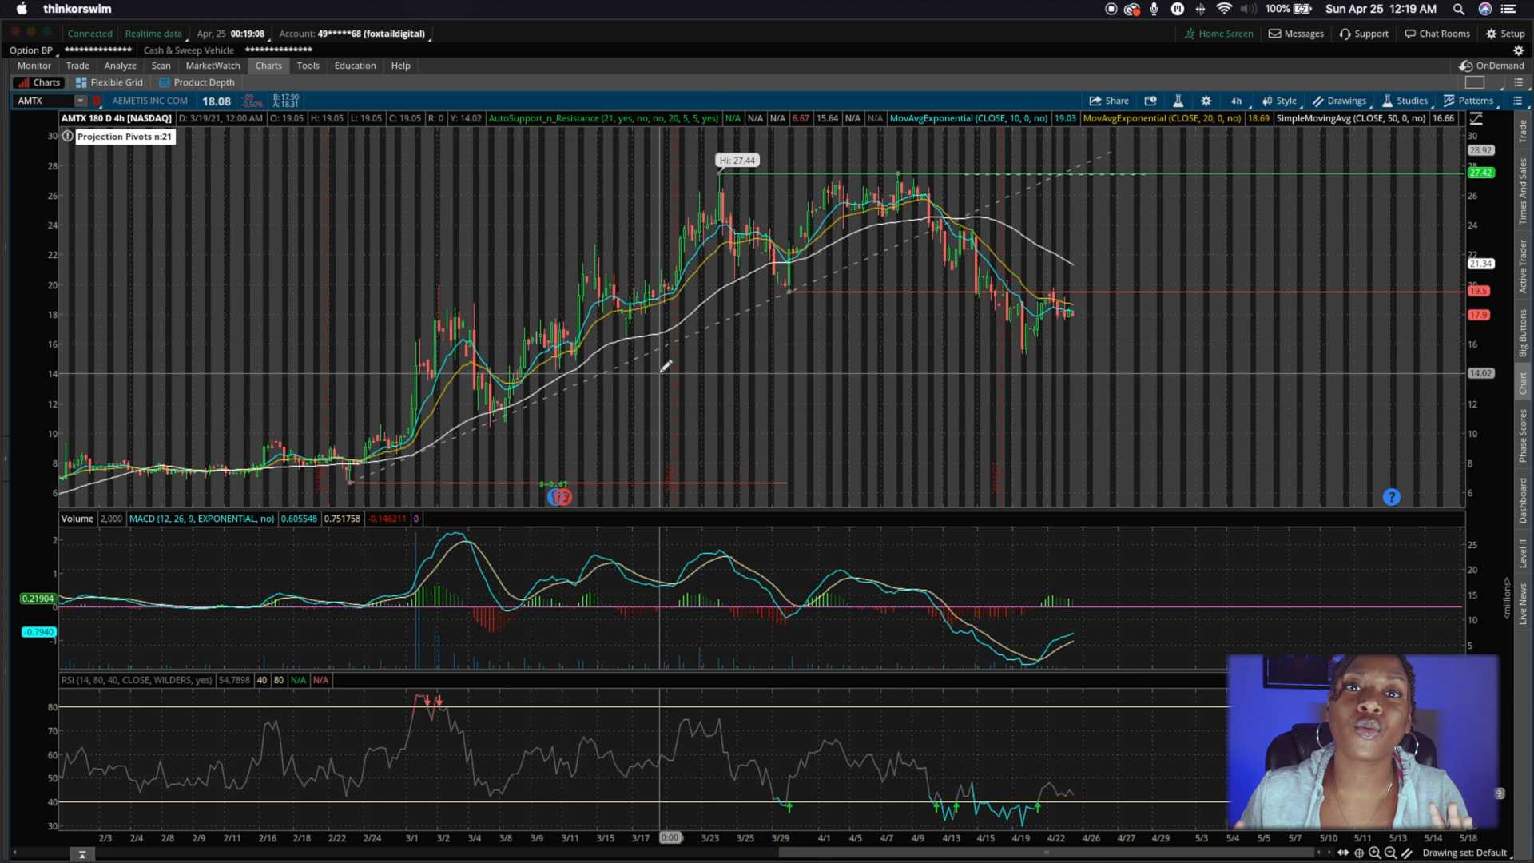
# Cycle the time frame through 5 D:5m and 1 Y:1D, ending back on 180 D:4h.
pyautogui.click(1234, 101)
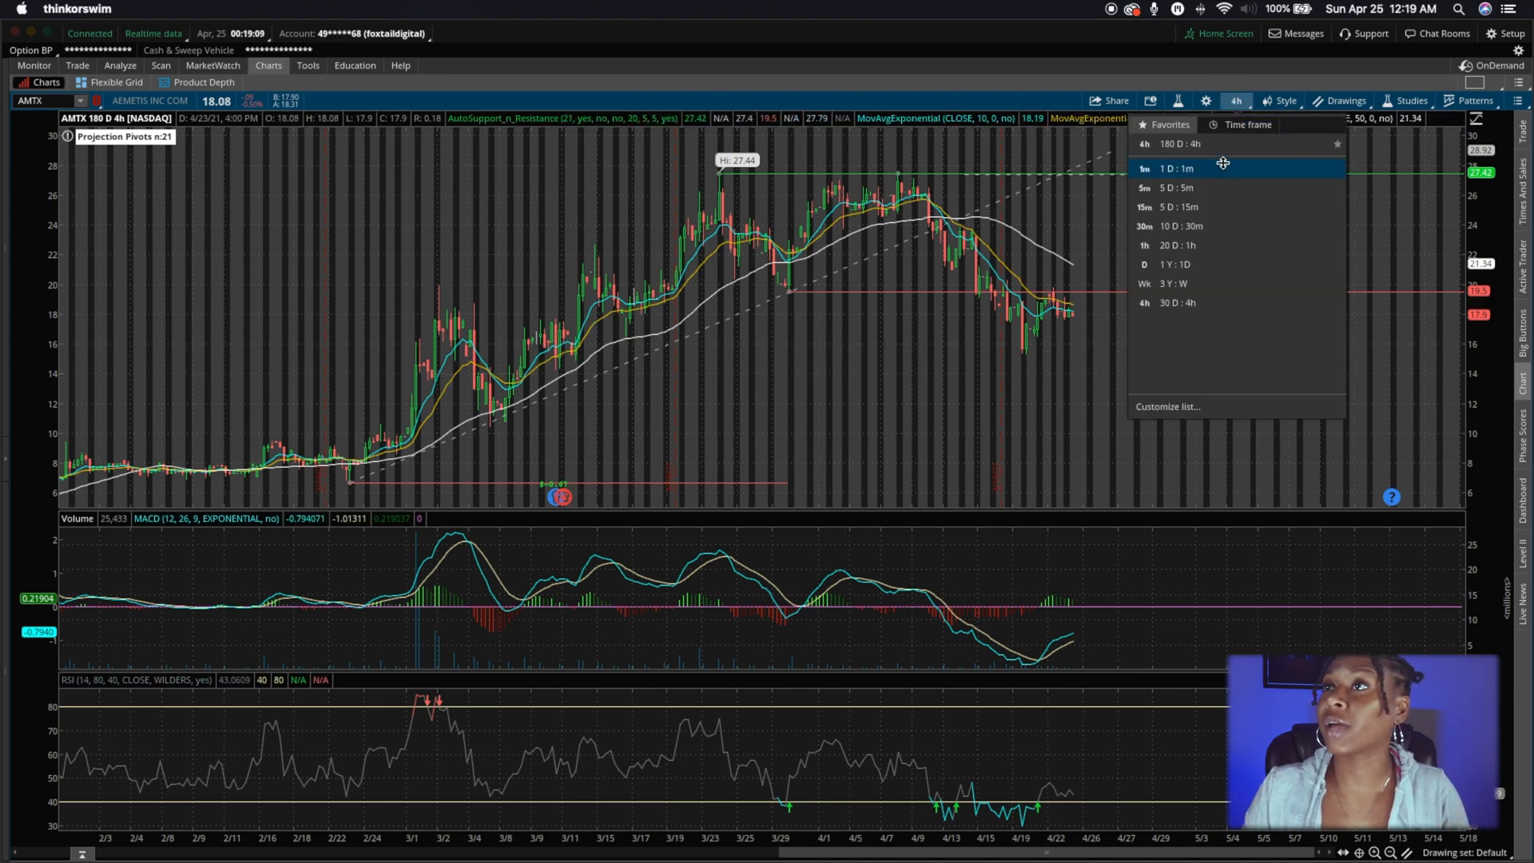
pyautogui.click(1174, 187)
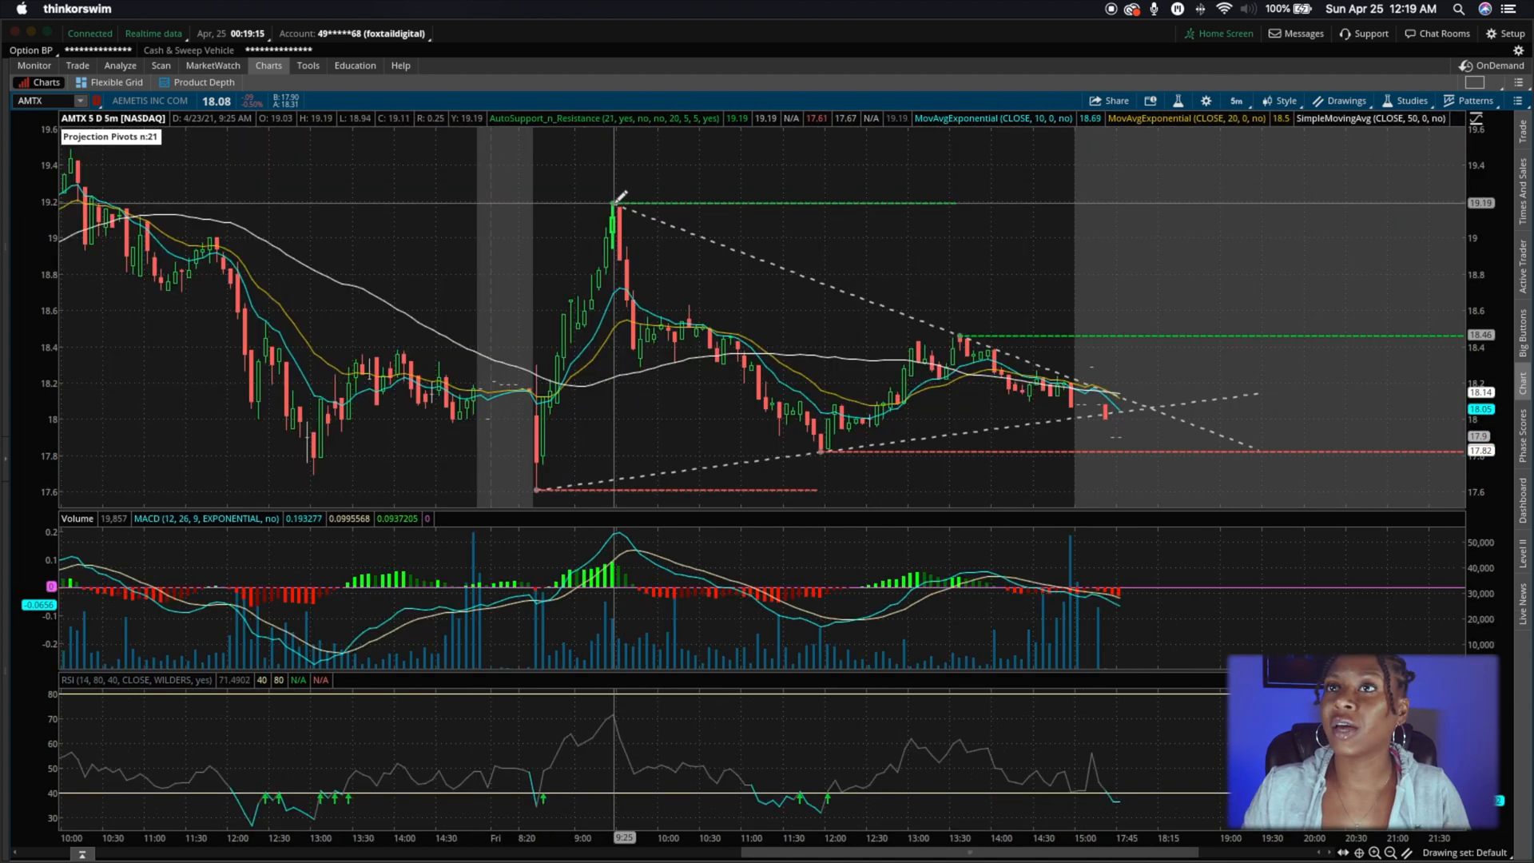
pyautogui.moveTo(890, 293)
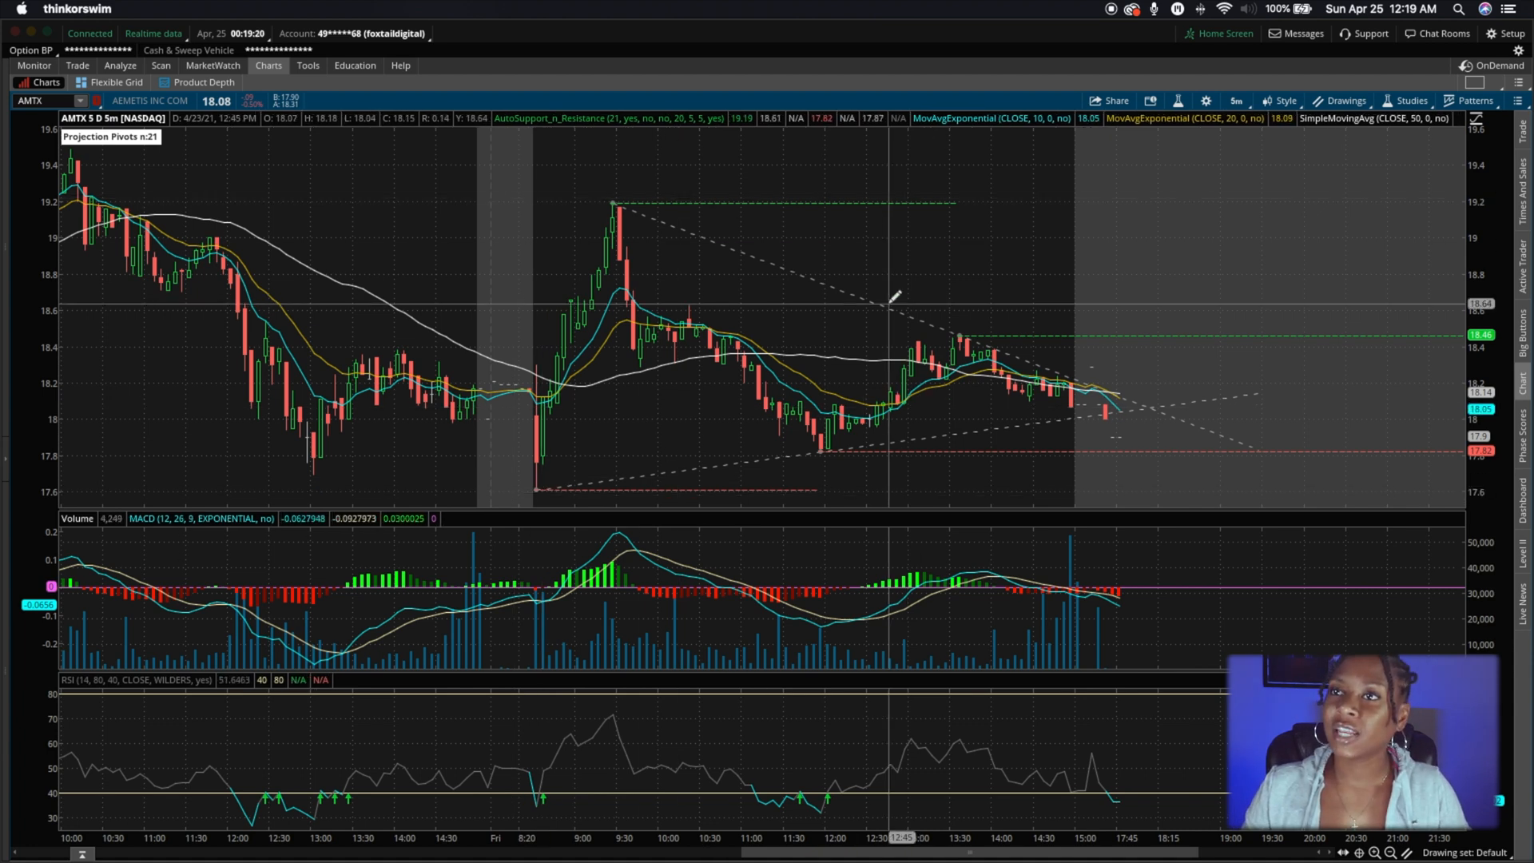
pyautogui.click(1236, 101)
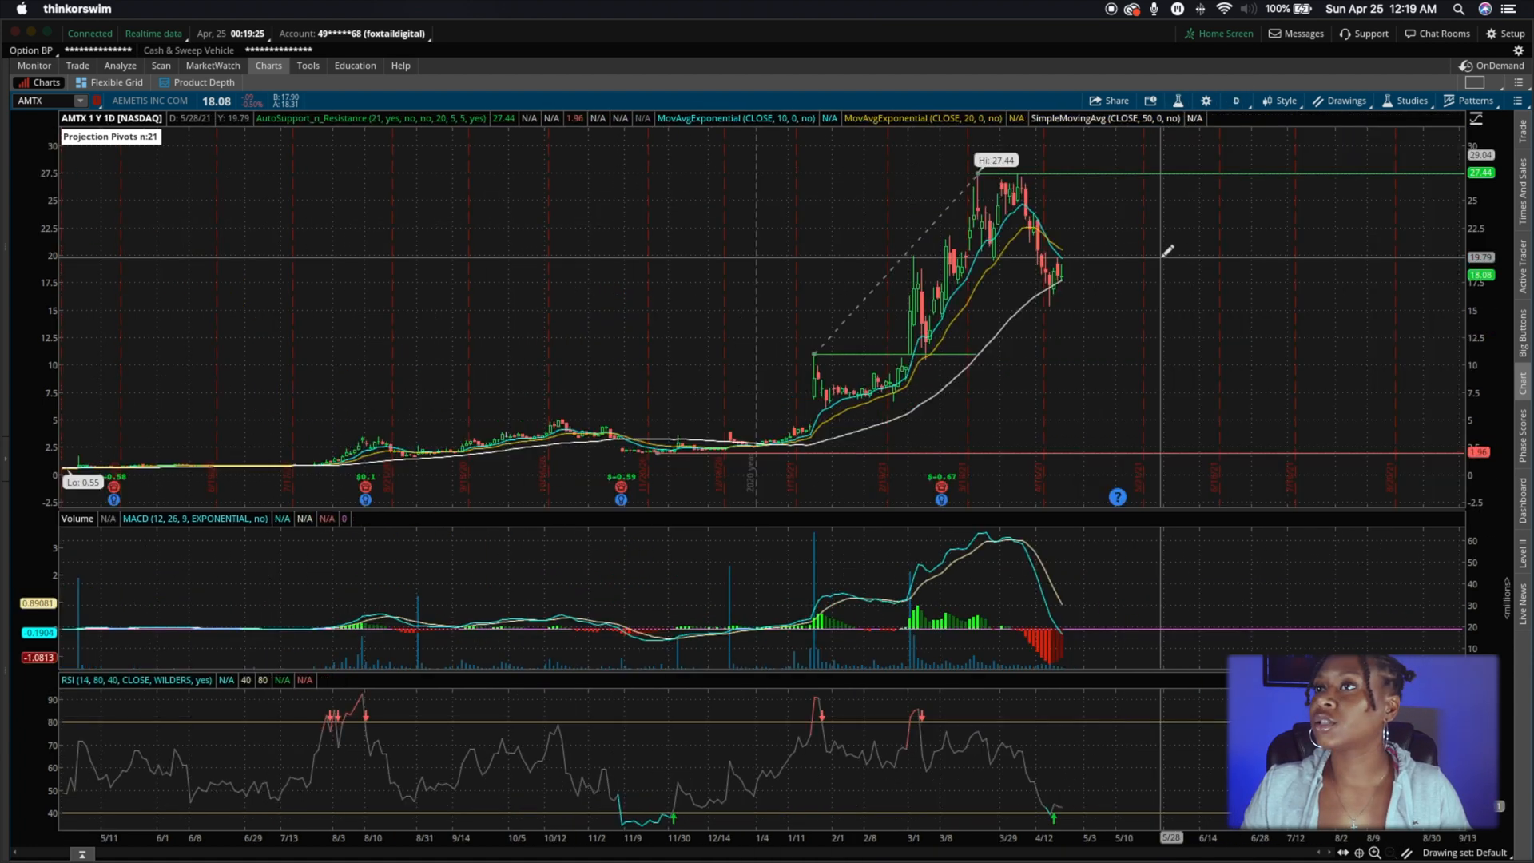
pyautogui.click(1237, 100)
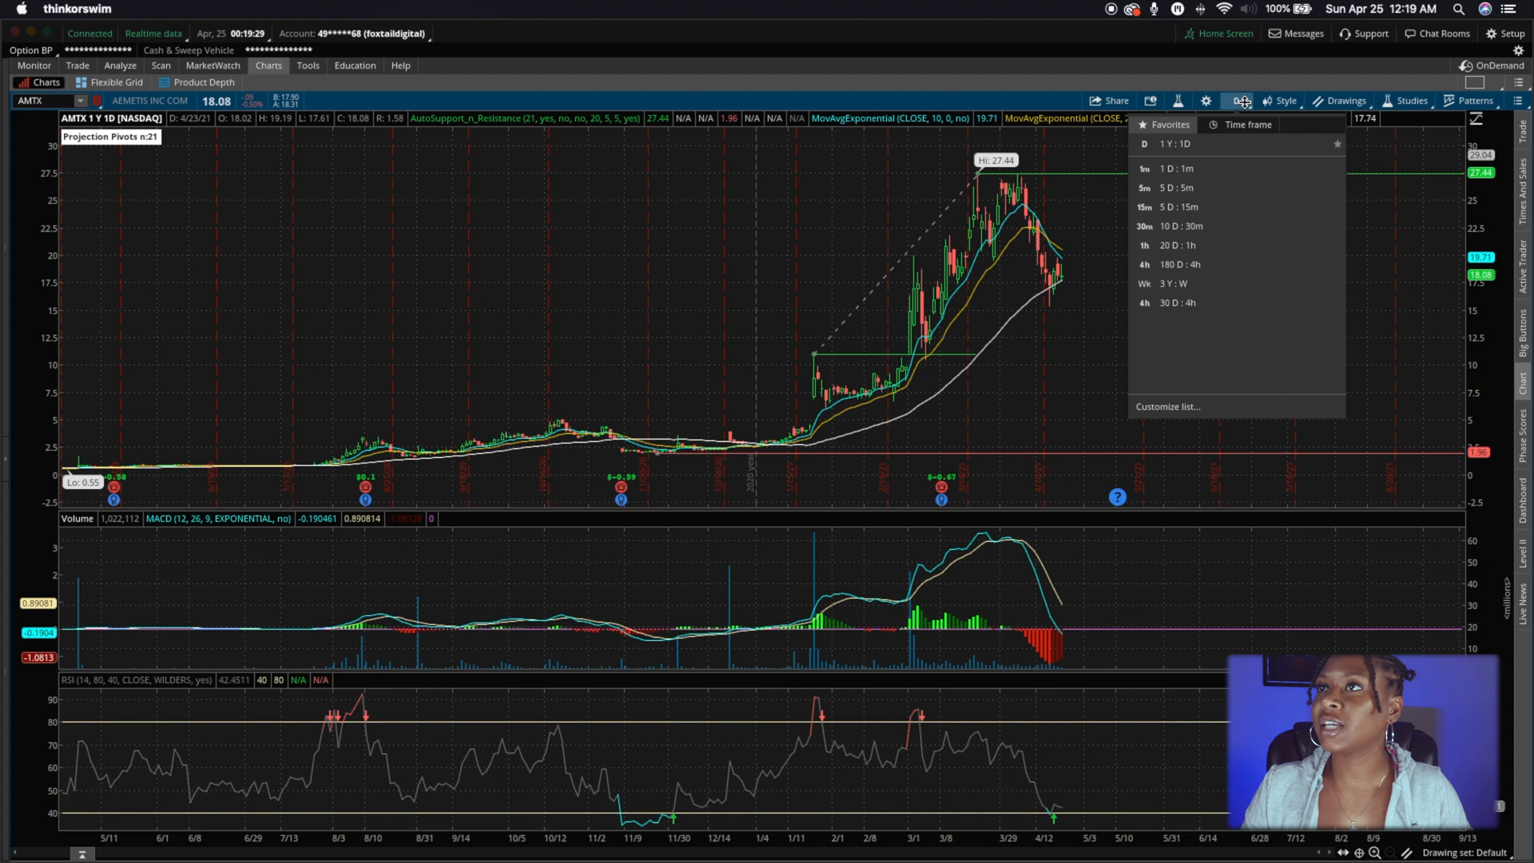
pyautogui.click(1179, 265)
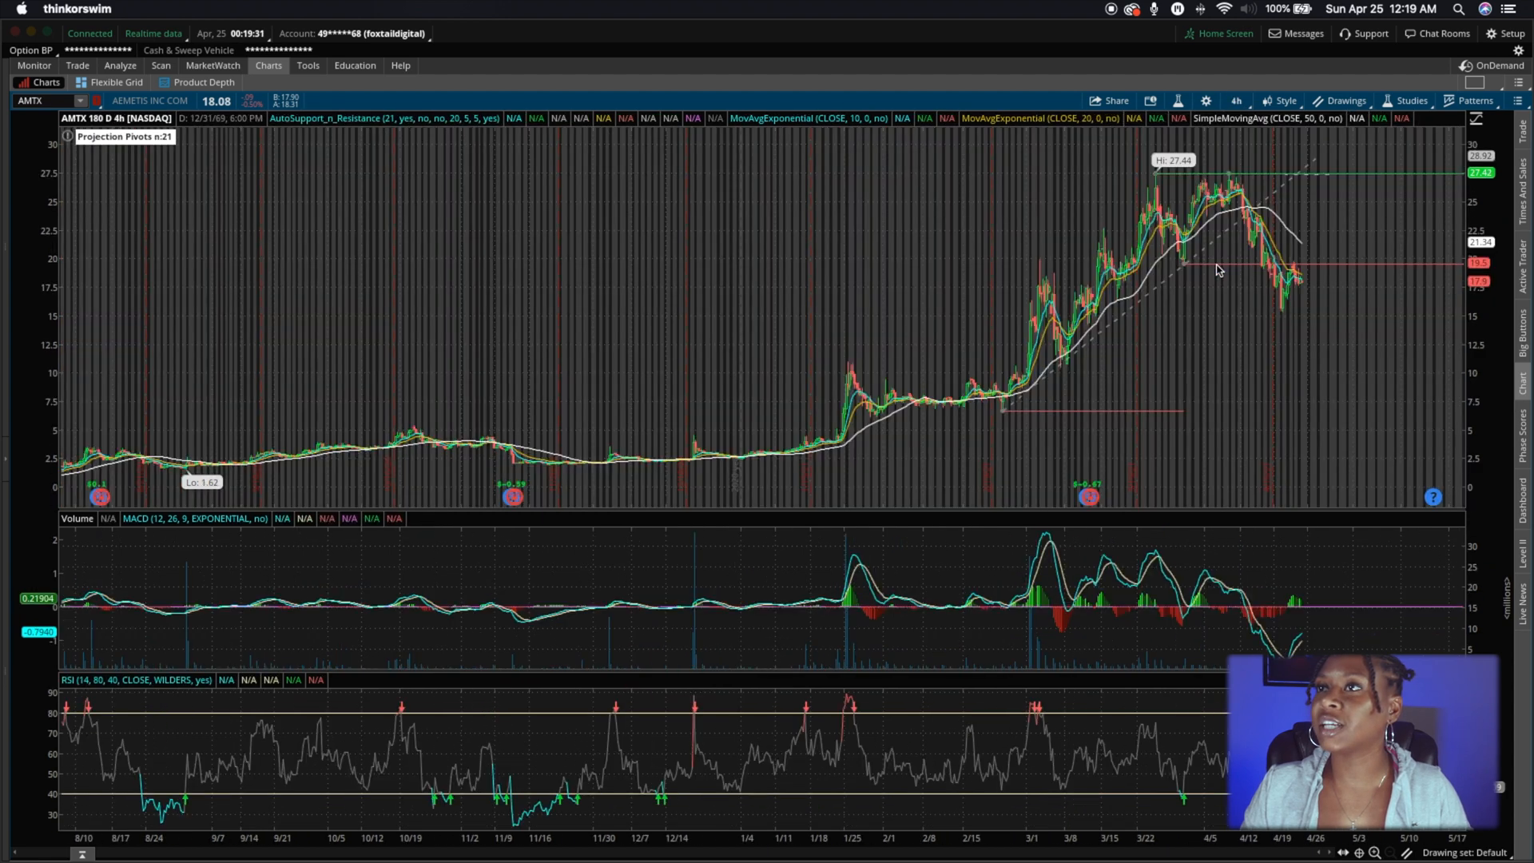
pyautogui.moveTo(1094, 242)
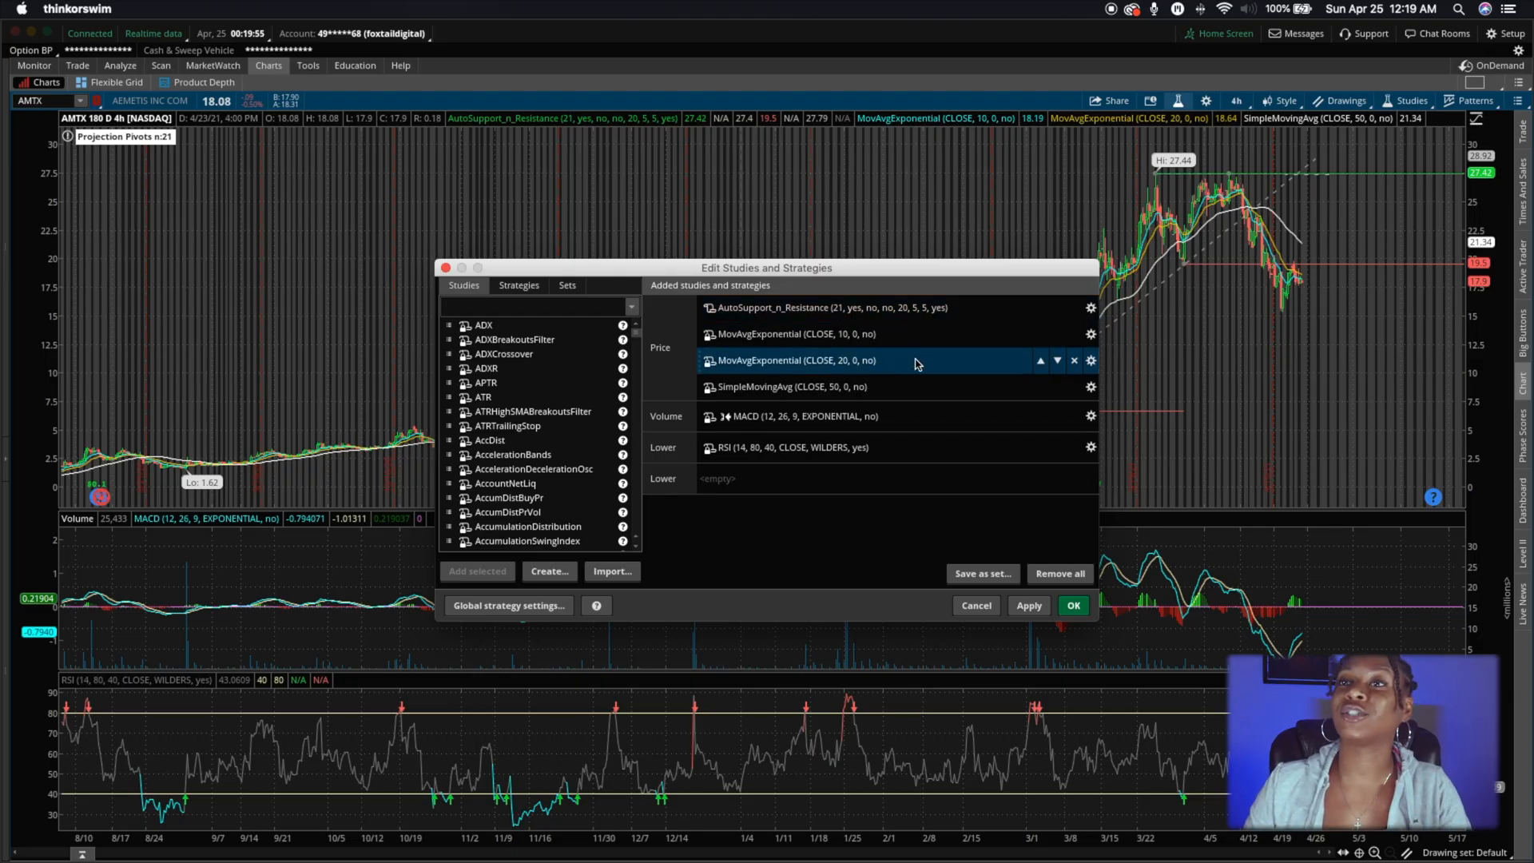
pyautogui.click(831, 307)
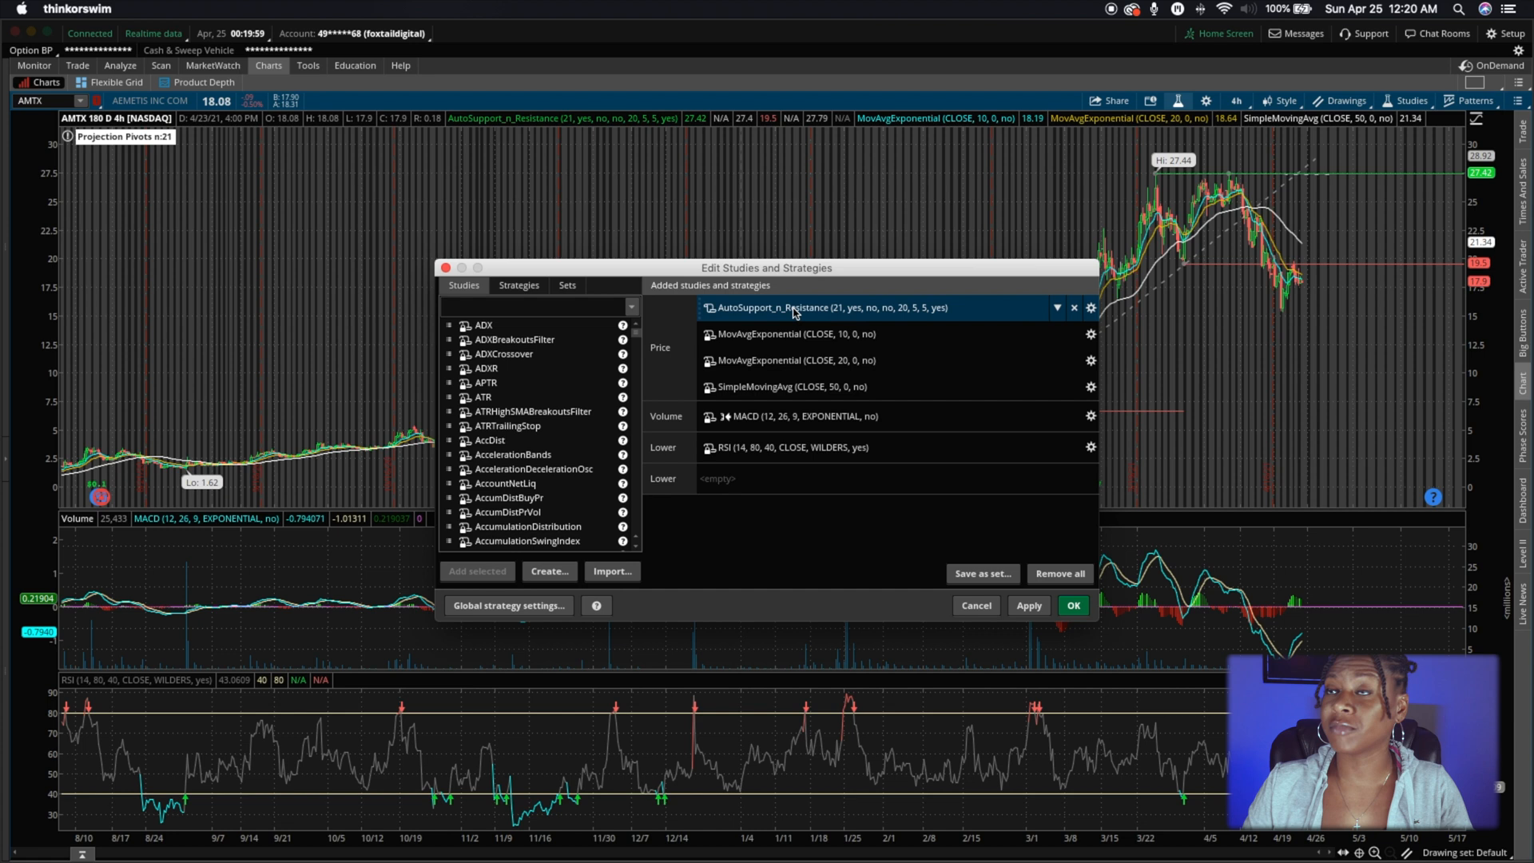
pyautogui.moveTo(928, 315)
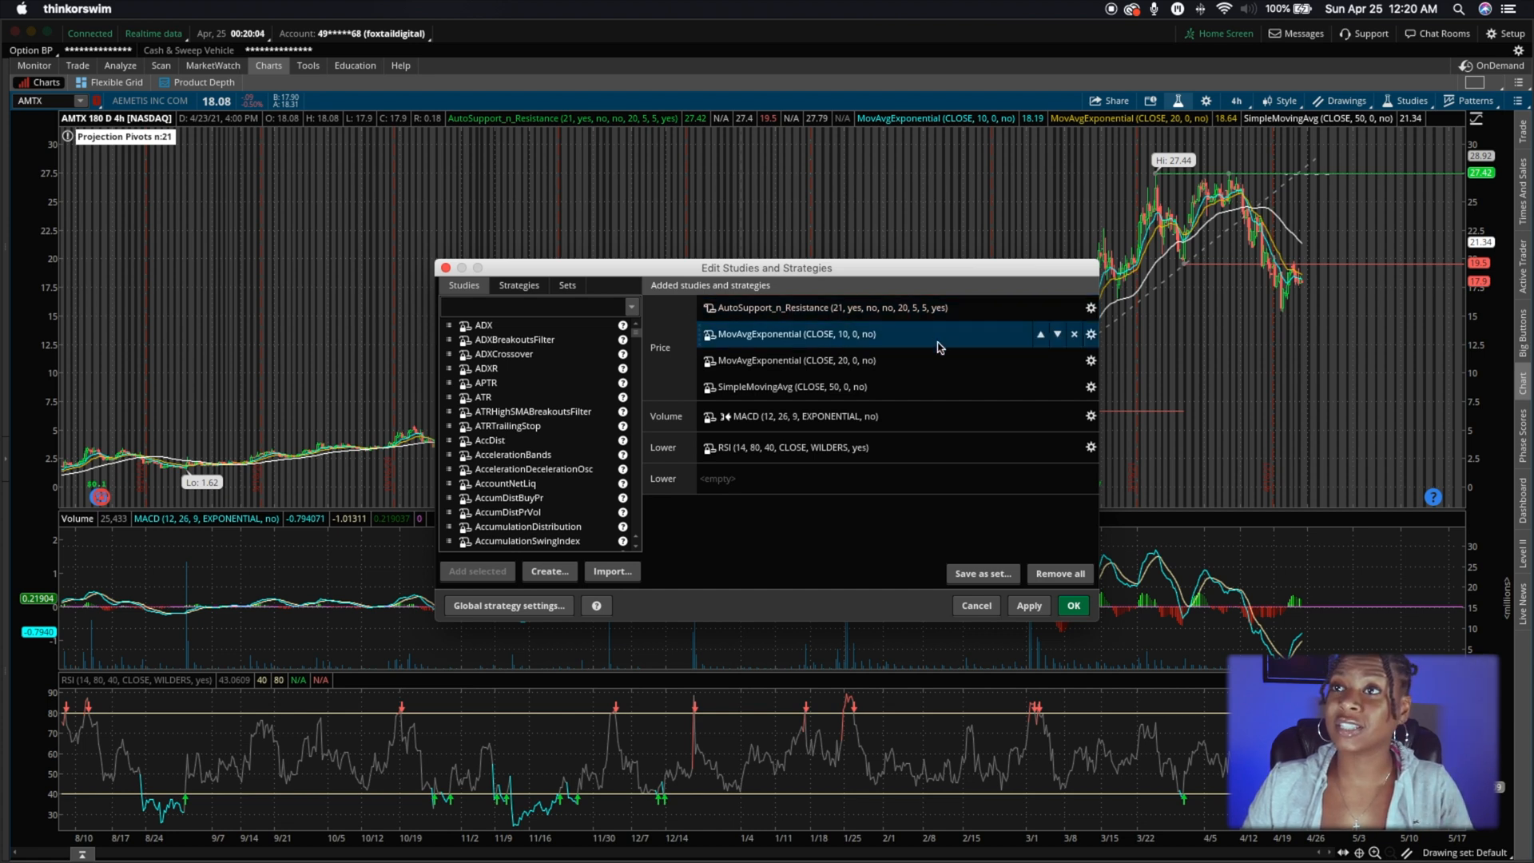
pyautogui.click(832, 448)
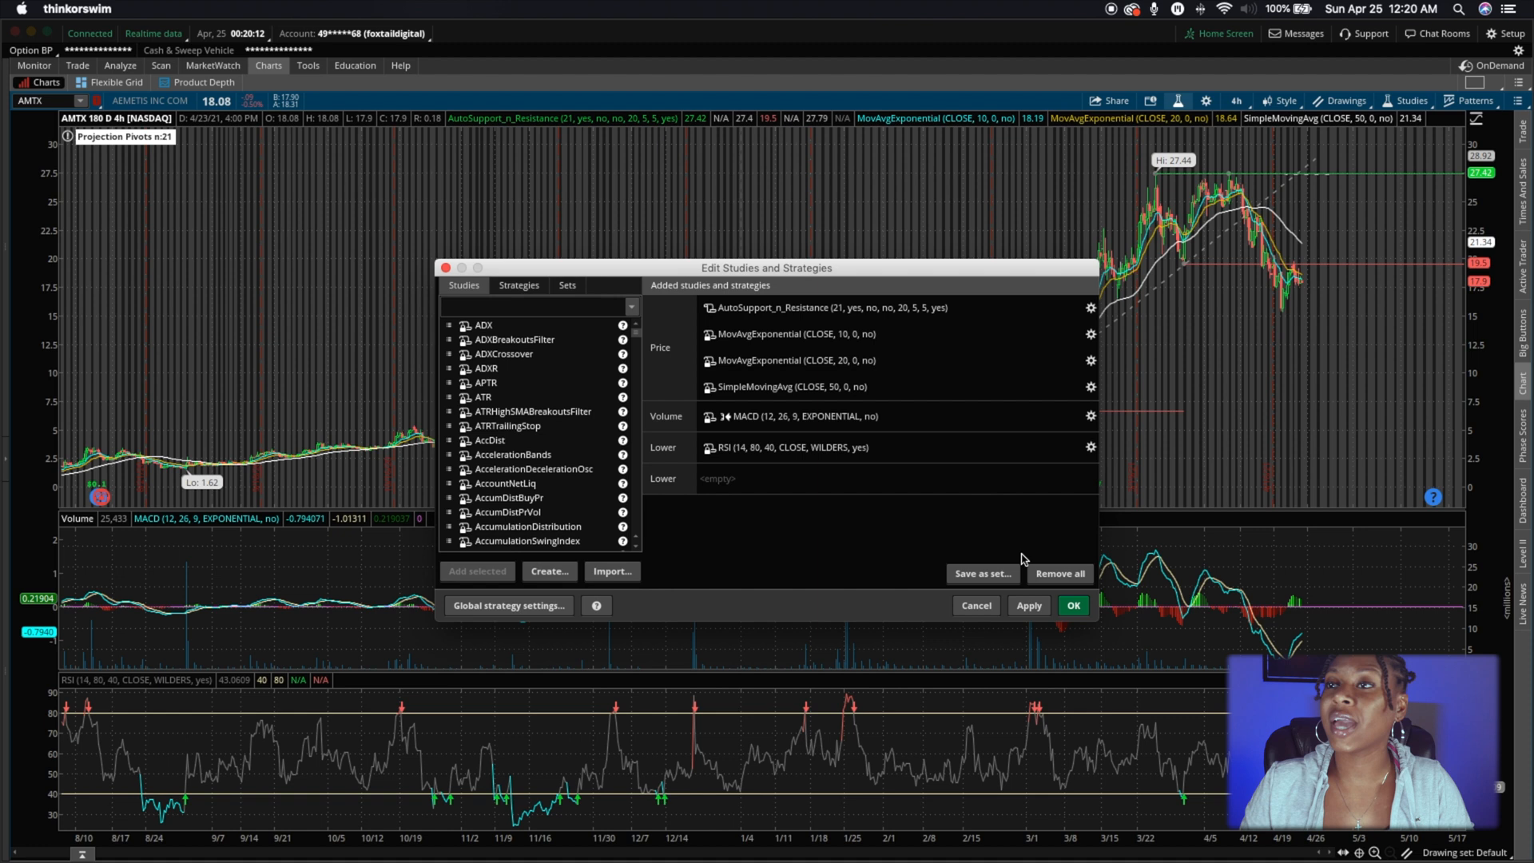
pyautogui.click(1059, 573)
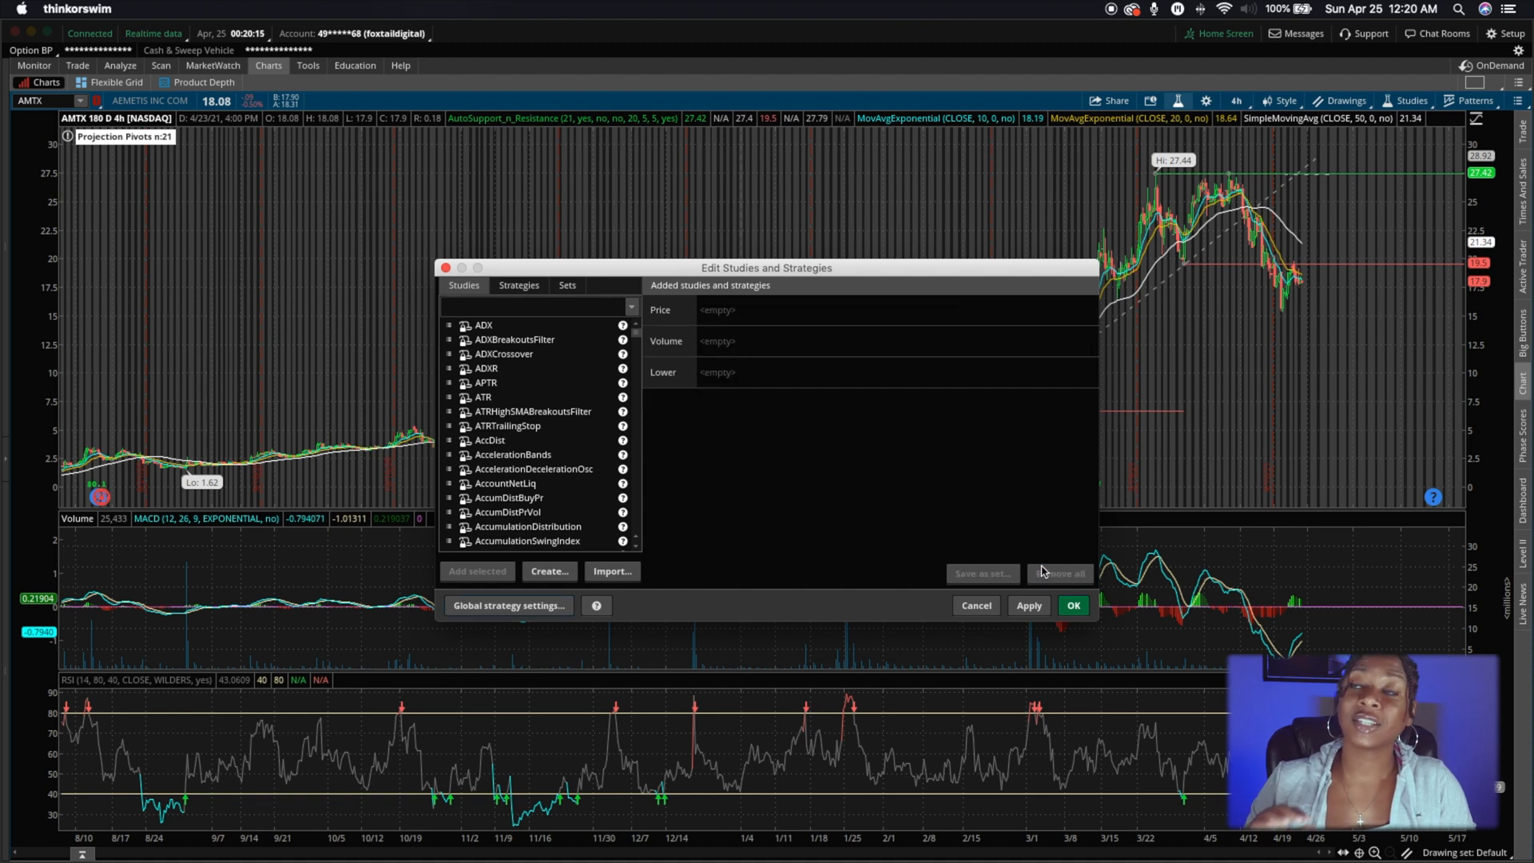
pyautogui.click(1072, 605)
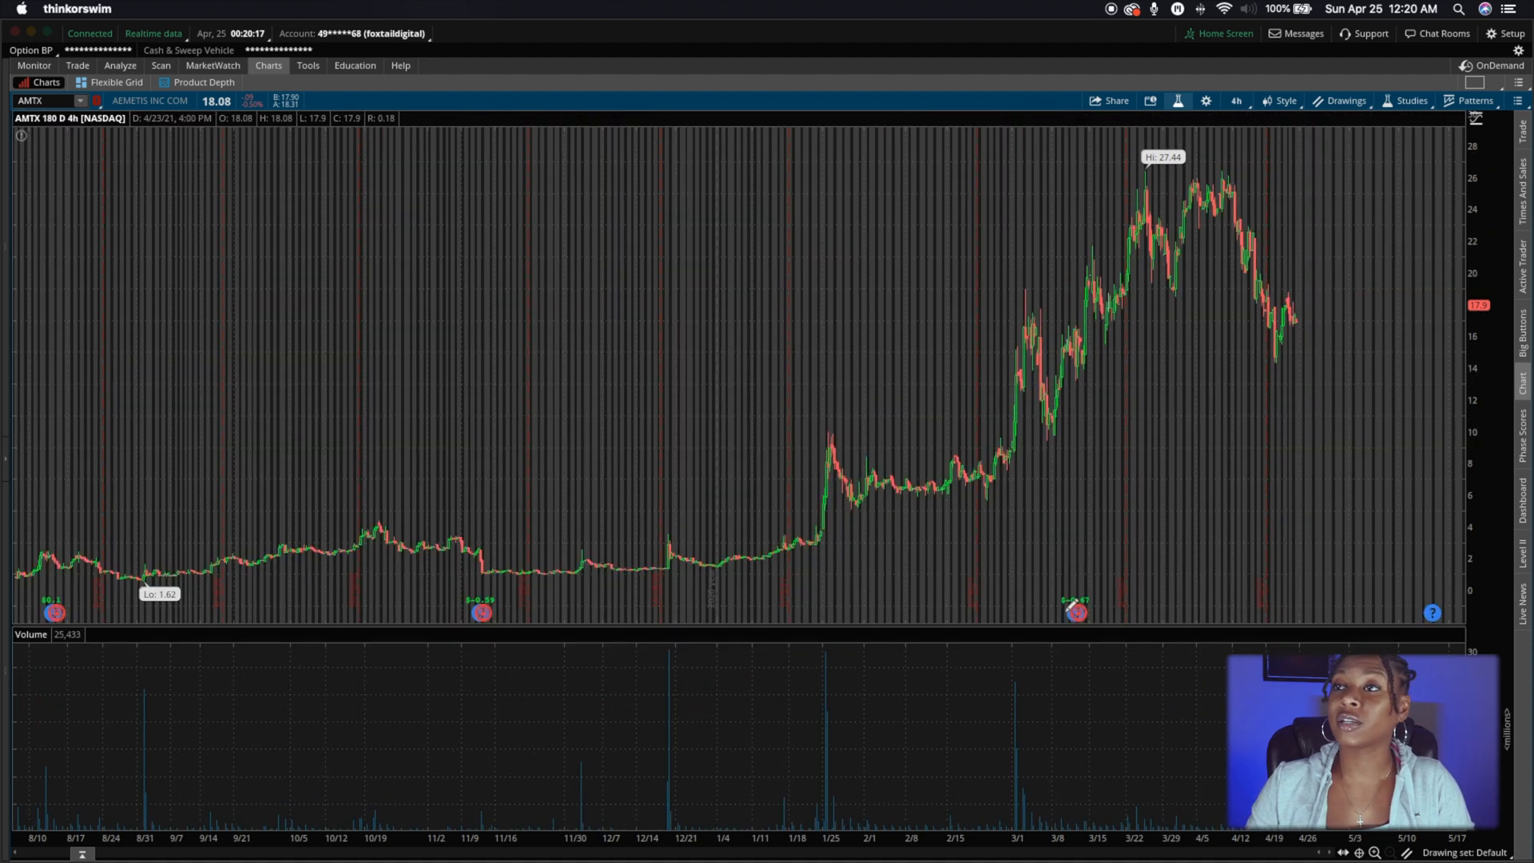
pyautogui.moveTo(1180, 253)
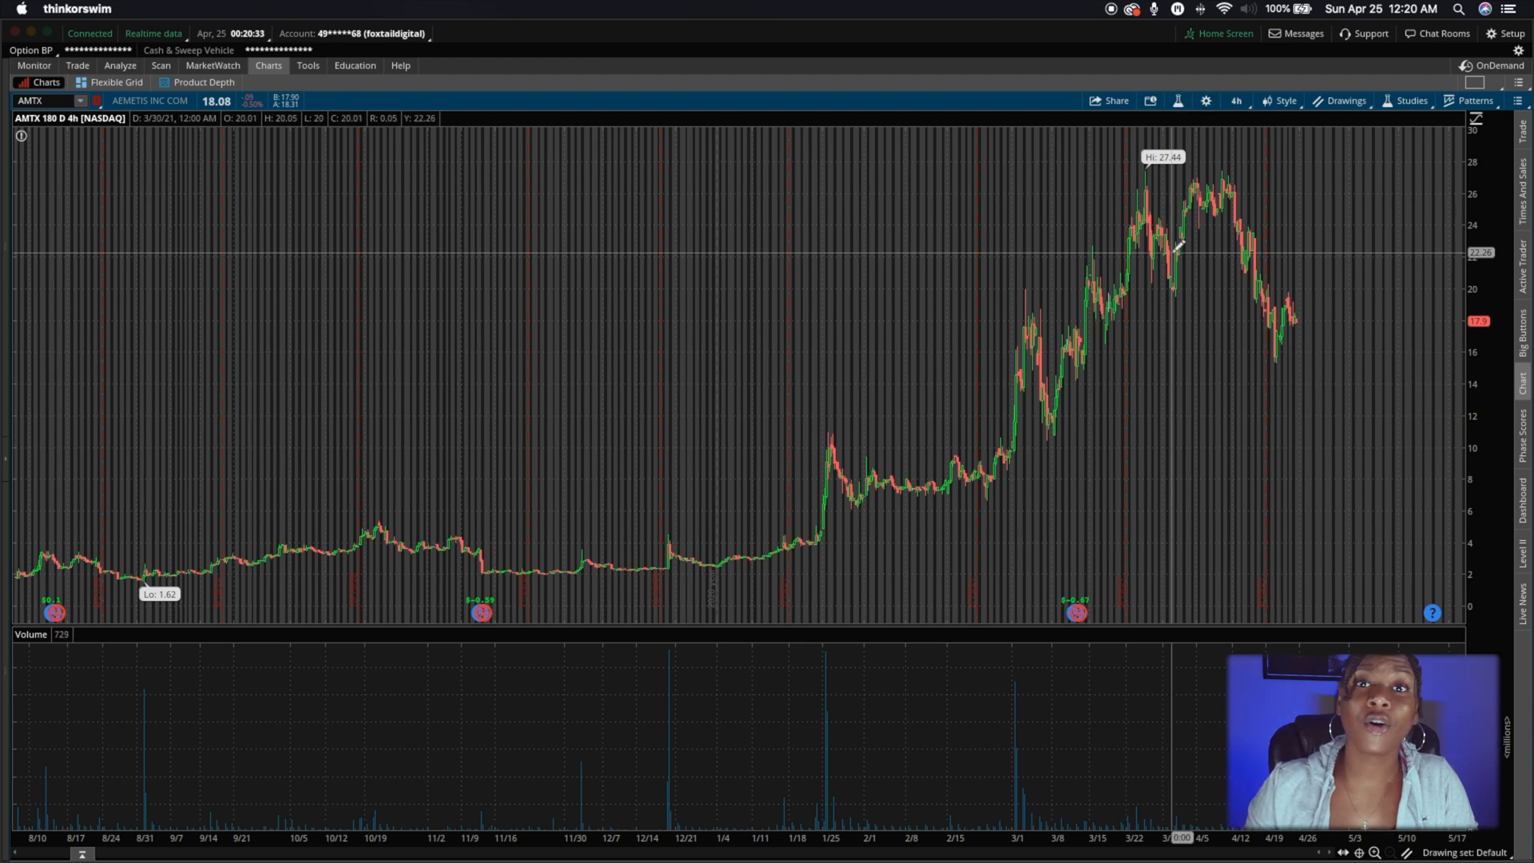
# From Edit studies, create NewStudy1 and view its default close-price script.
pyautogui.click(1408, 101)
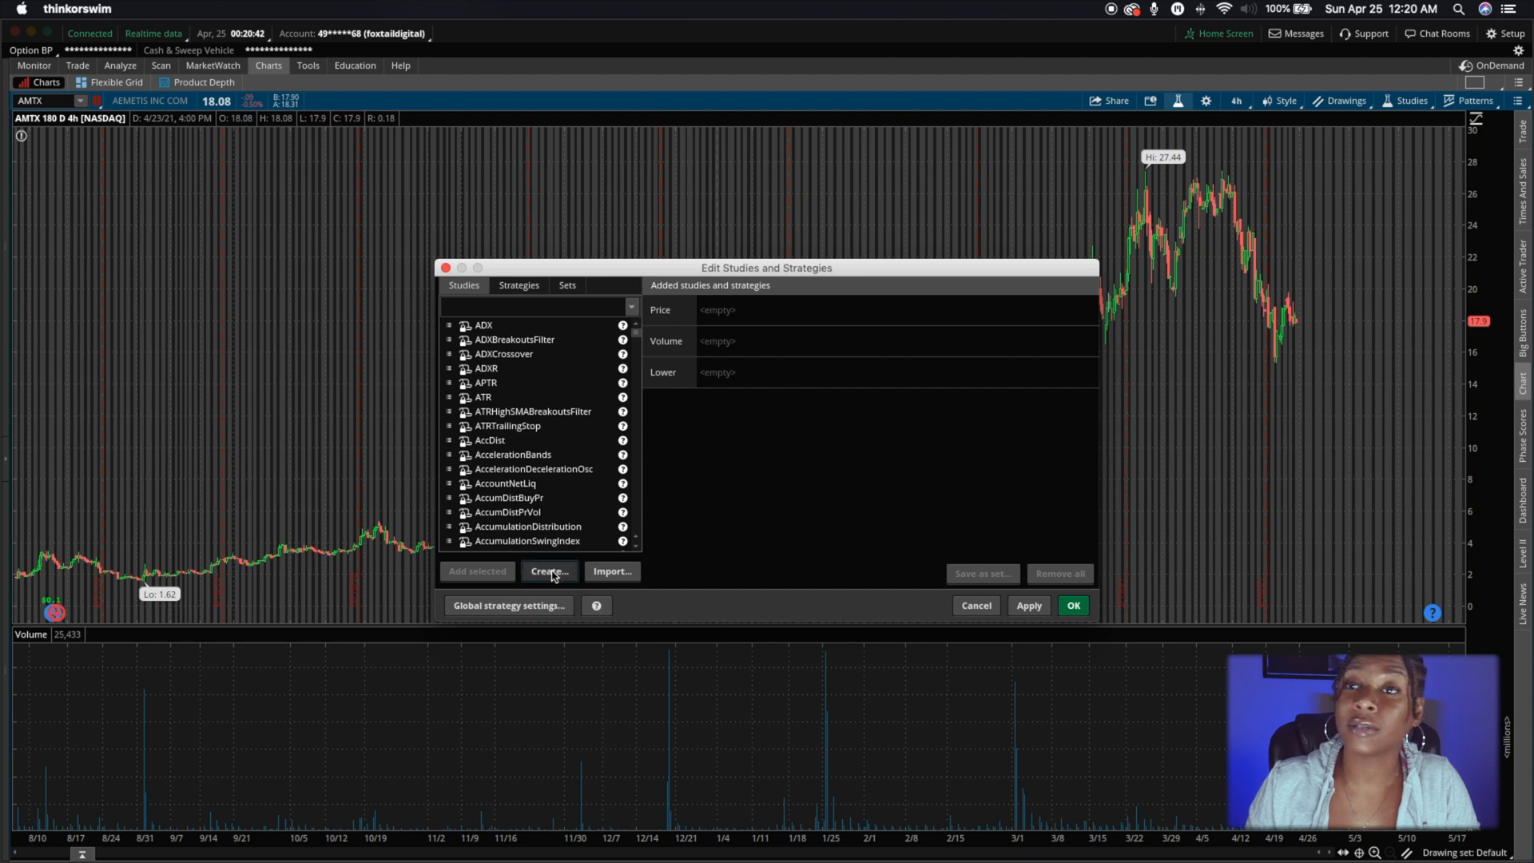
pyautogui.click(548, 571)
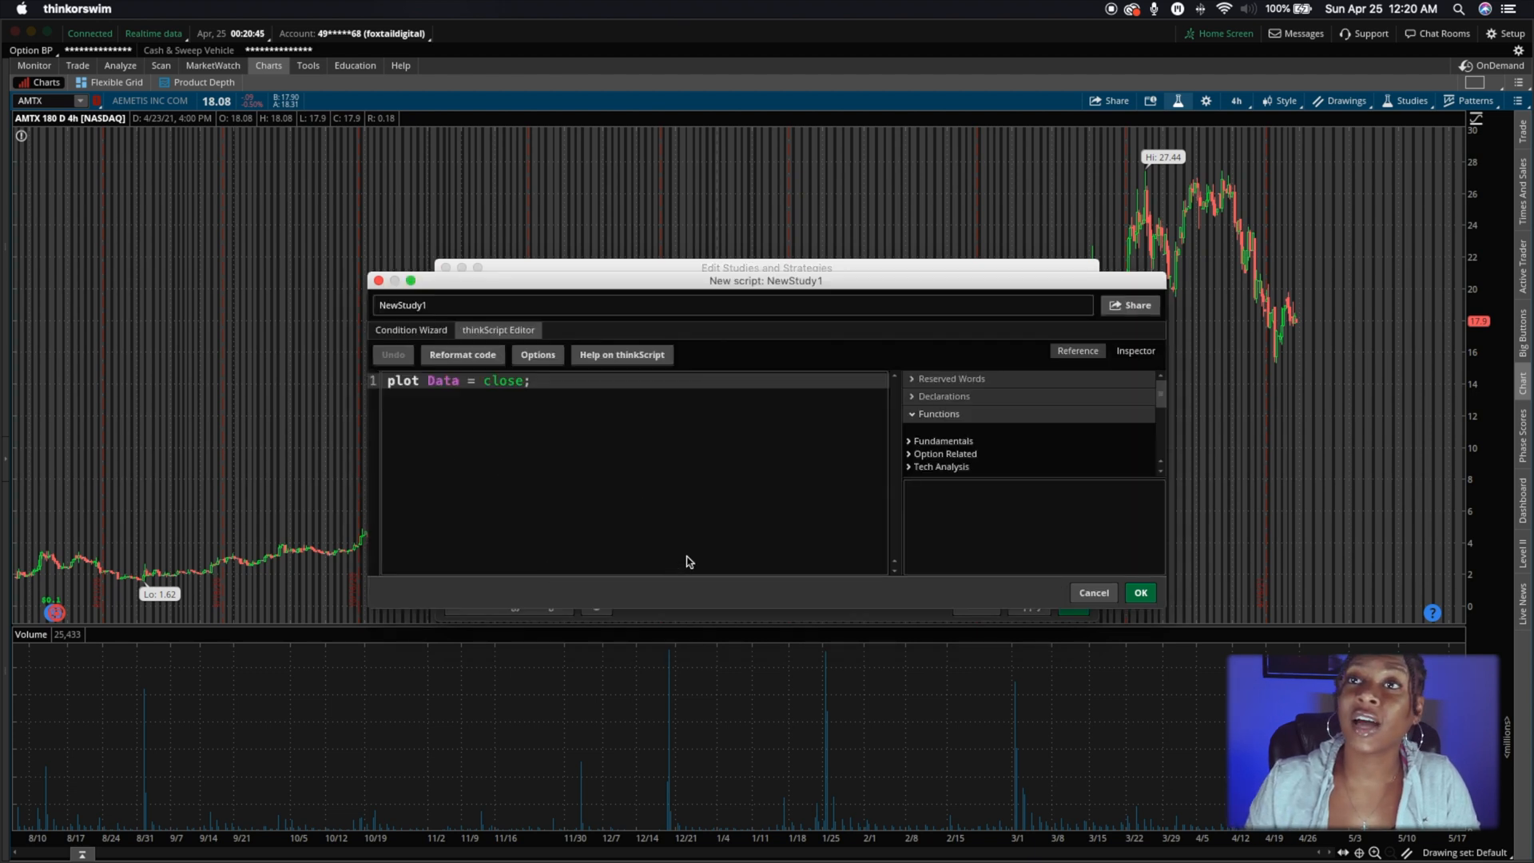
pyautogui.click(620, 354)
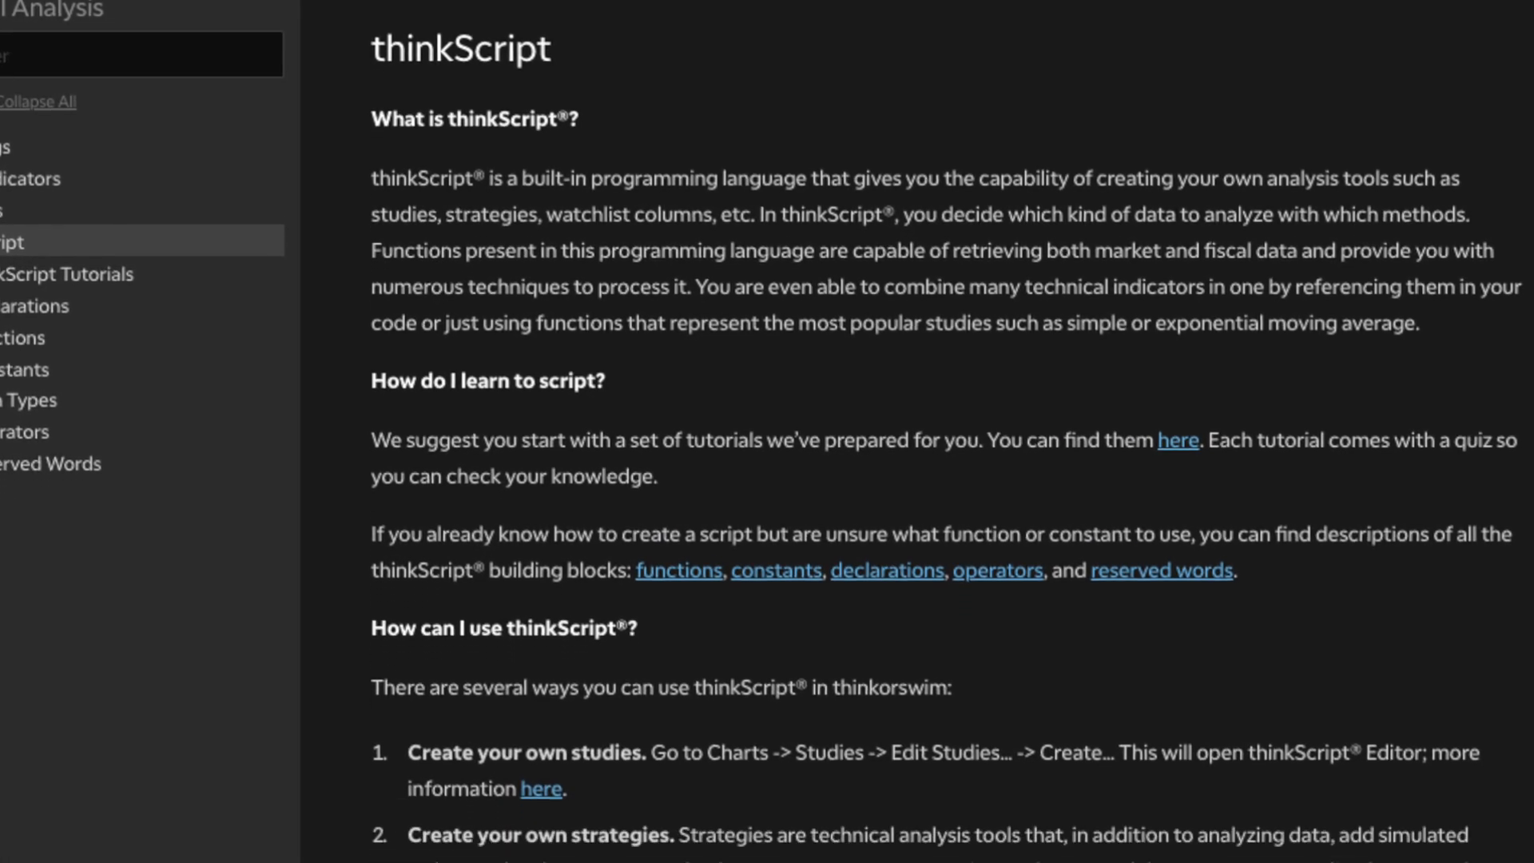
pyautogui.scroll(-3)
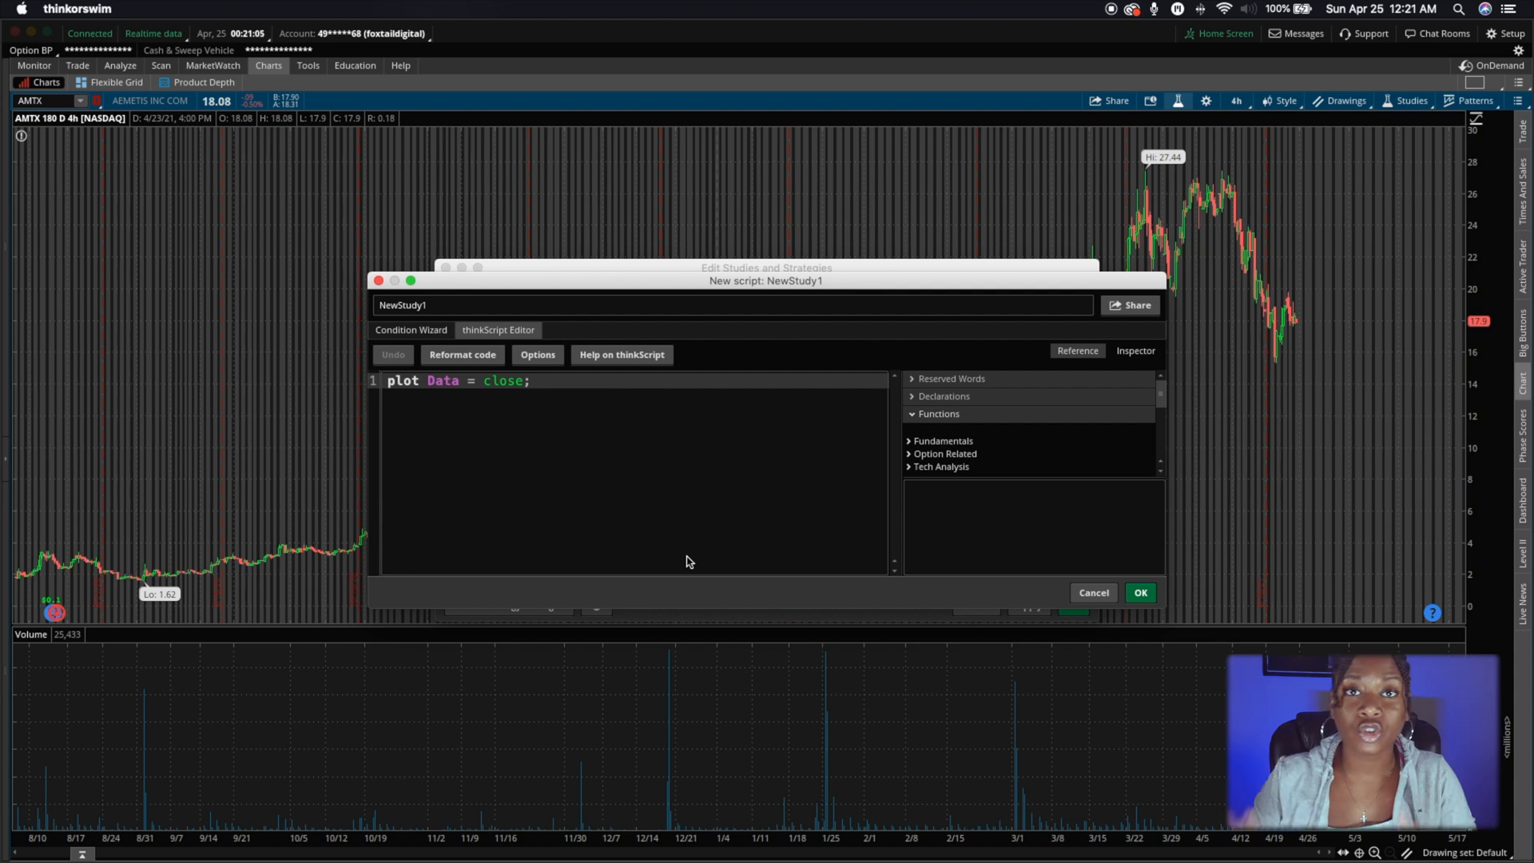
pyautogui.moveTo(856, 365)
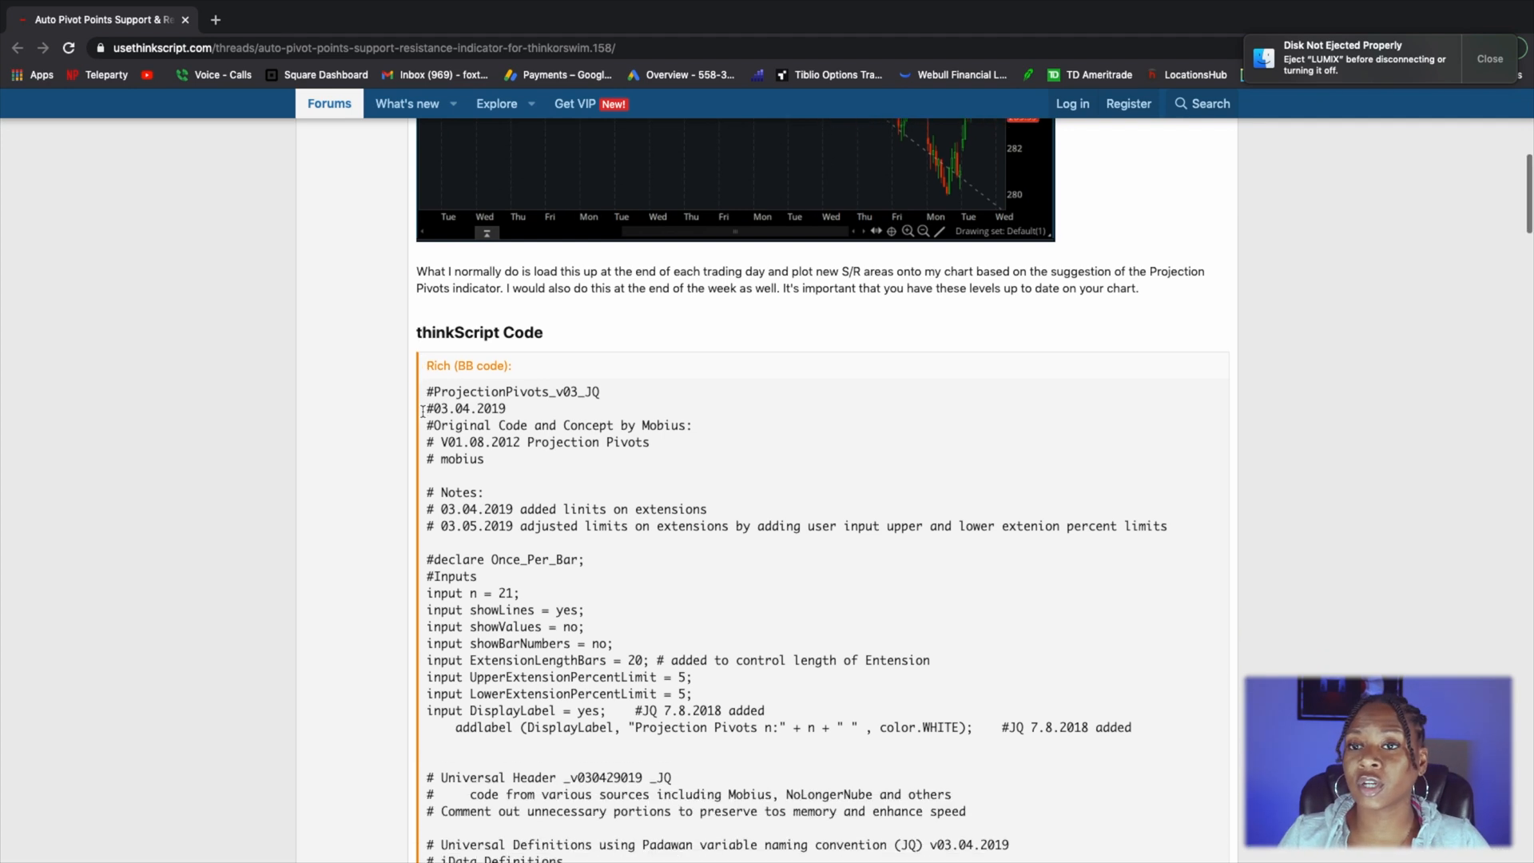
# Scroll through the Projection Pivots code block from its header to # End Code.
pyautogui.scroll(-3)
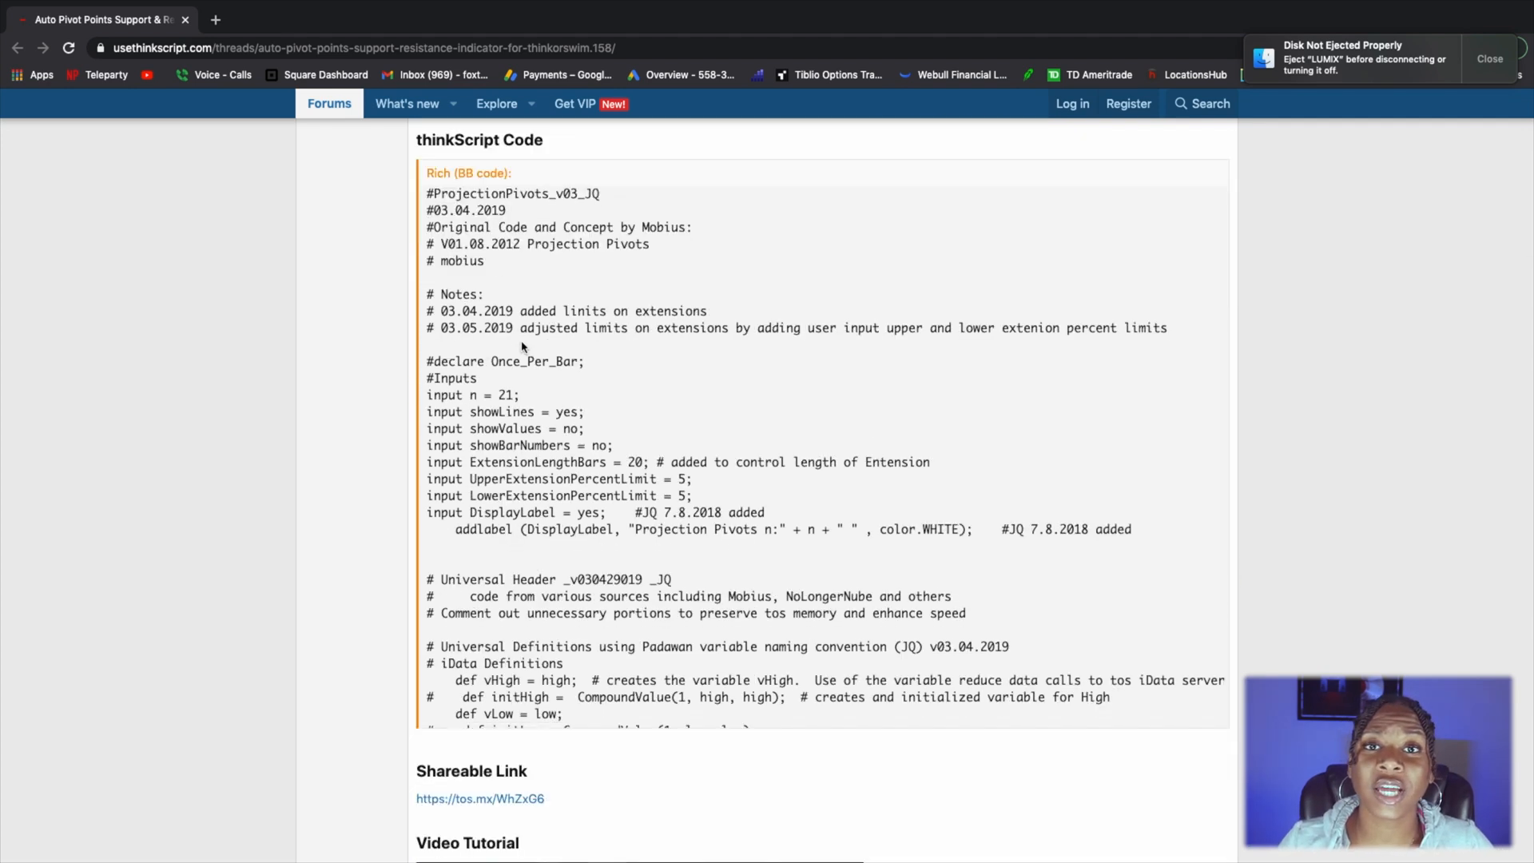
pyautogui.scroll(-3)
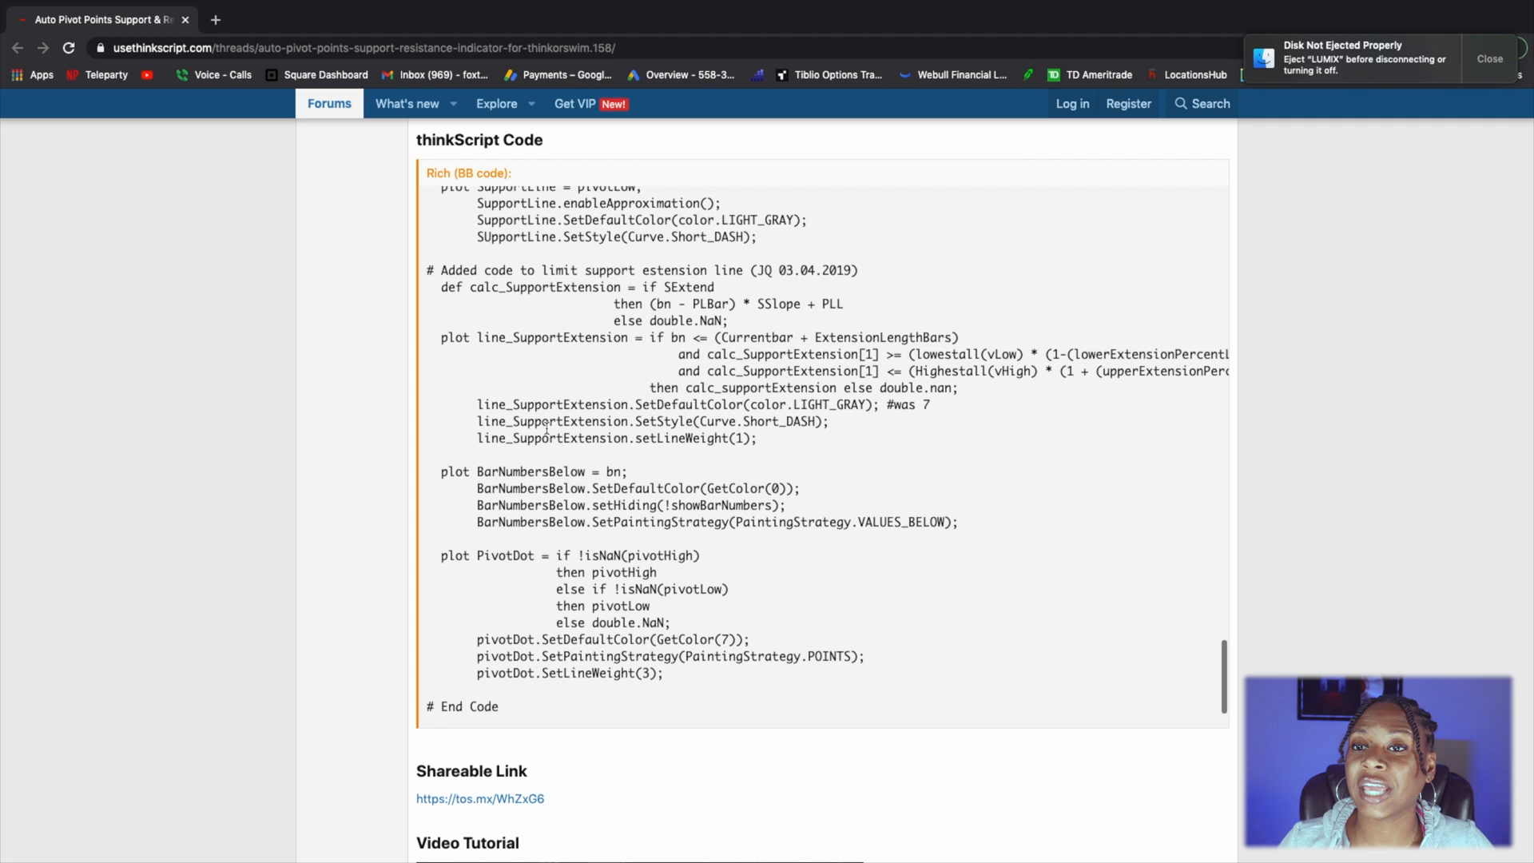
pyautogui.scroll(3)
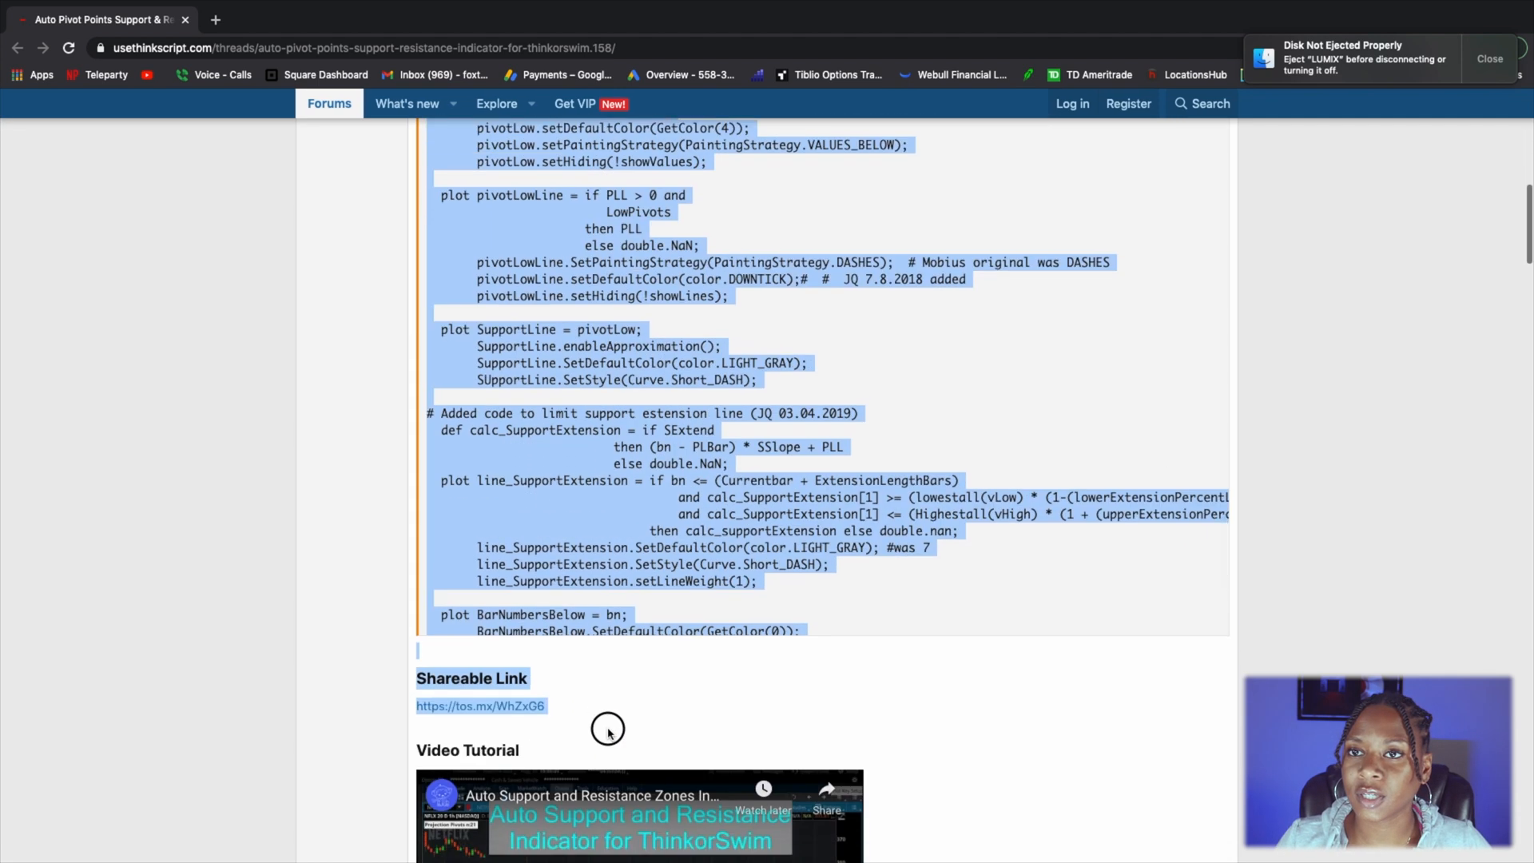
pyautogui.scroll(-3)
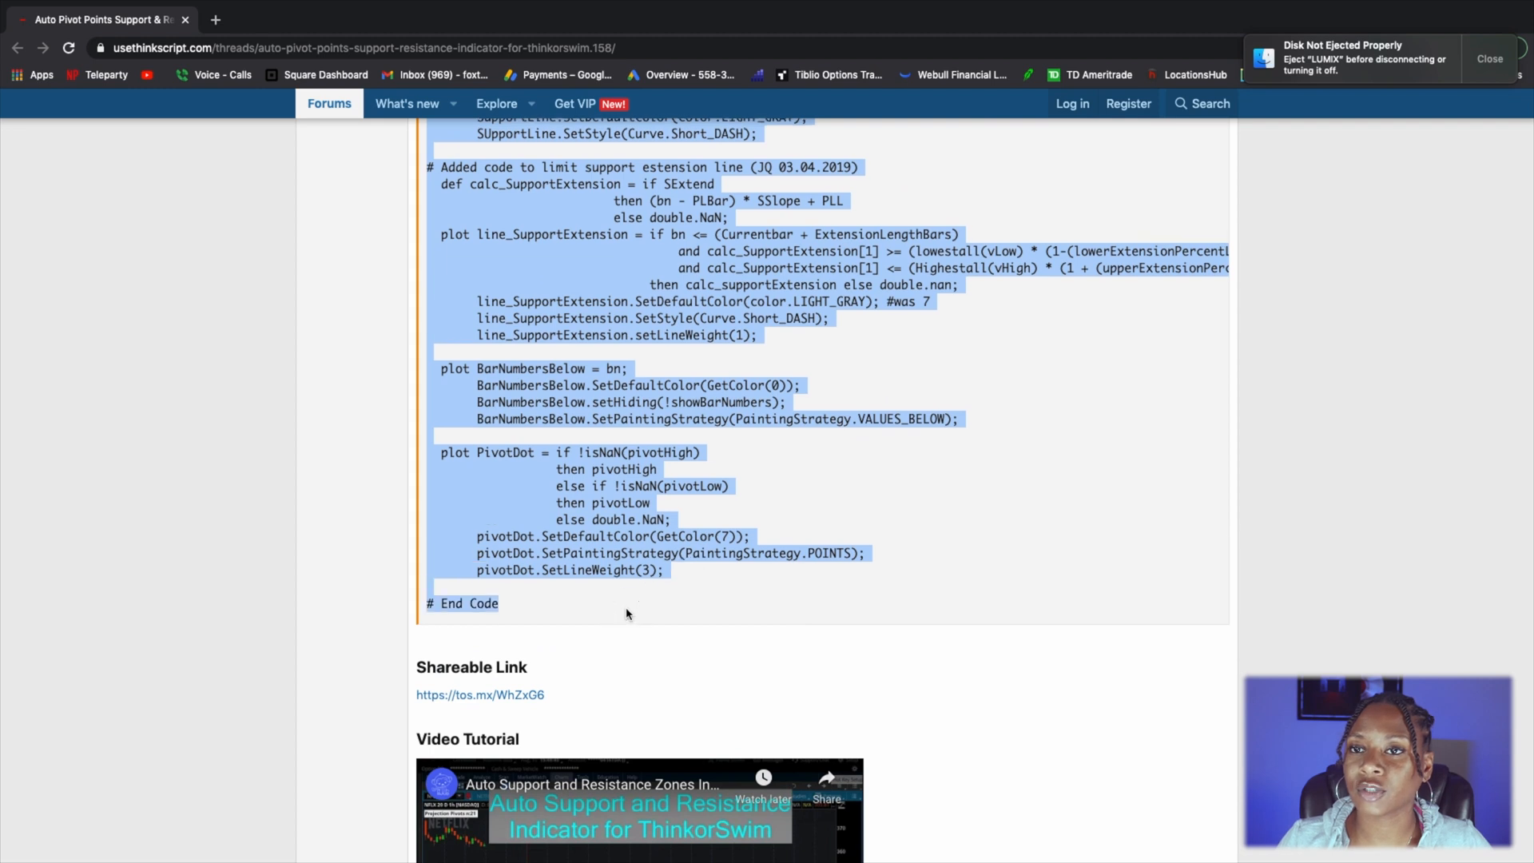
pyautogui.scroll(3)
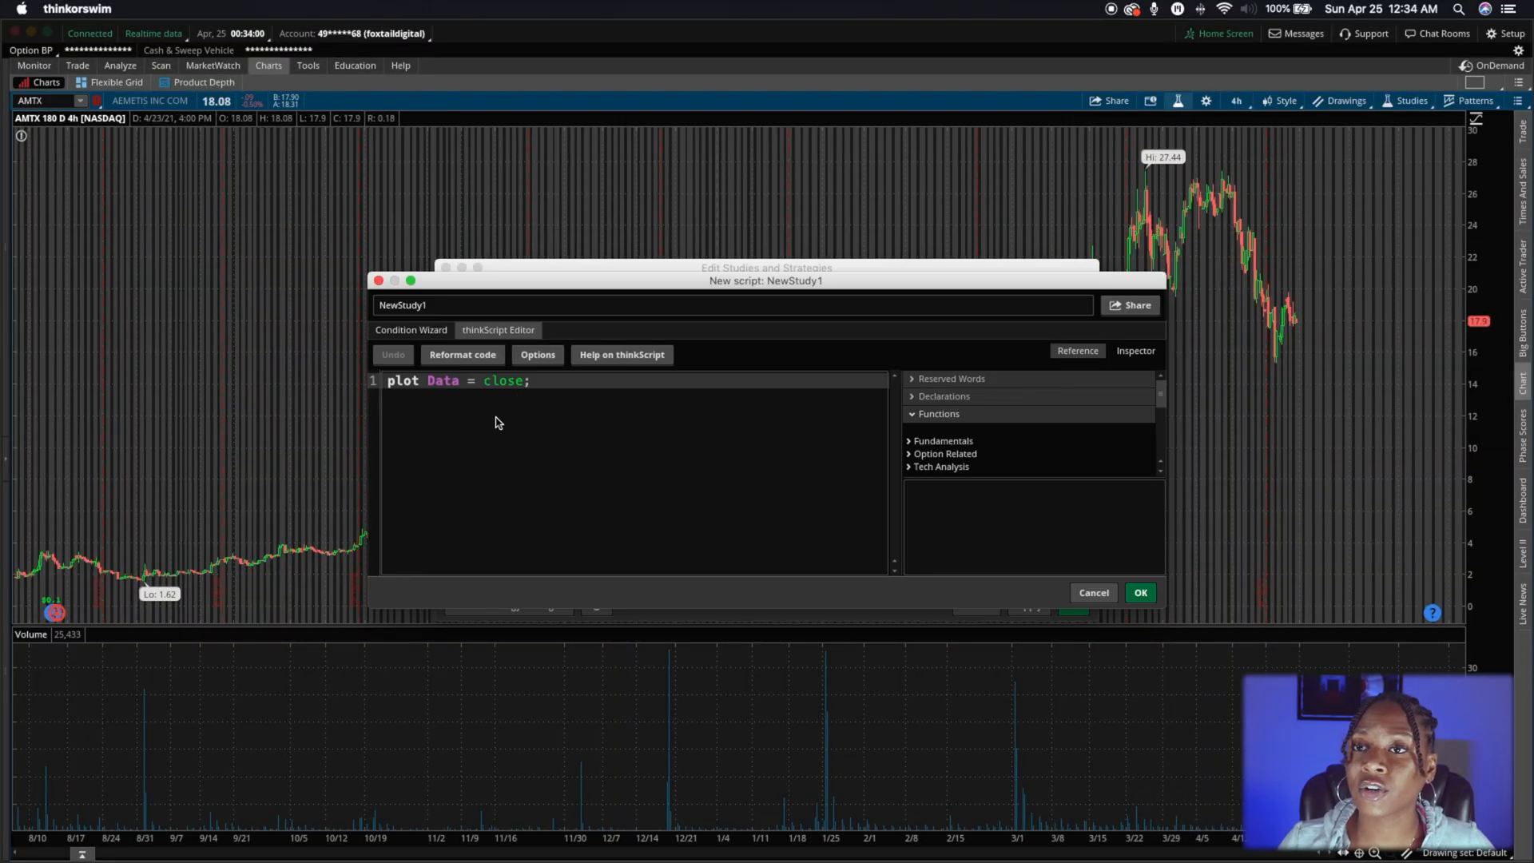
pyautogui.moveTo(529, 438)
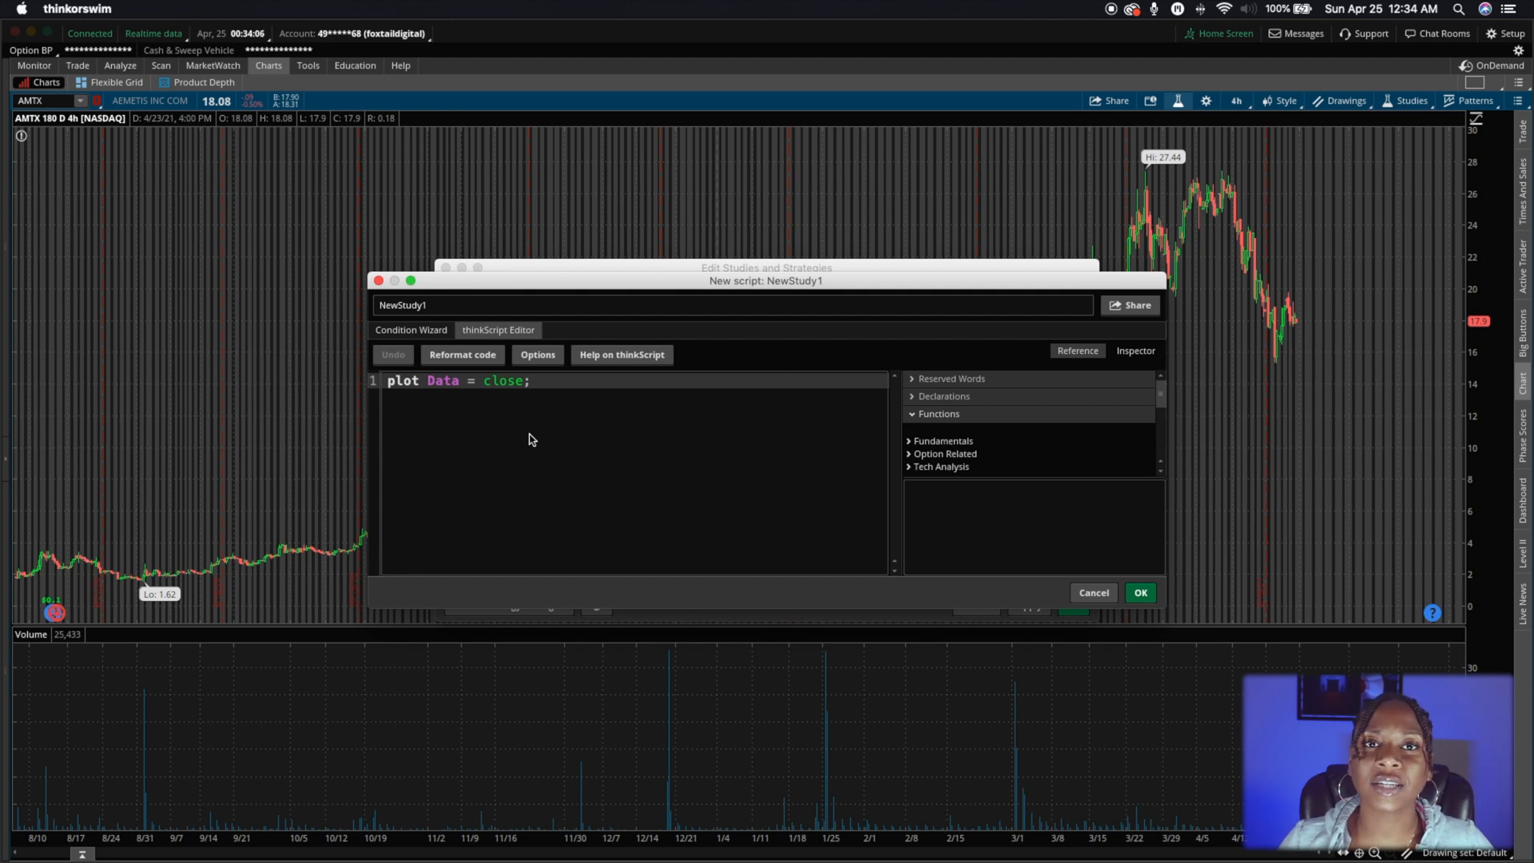
# Replace the default plot line with the pasted pivot code and select the study name to rename it.
pyautogui.tripleClick(457, 381)
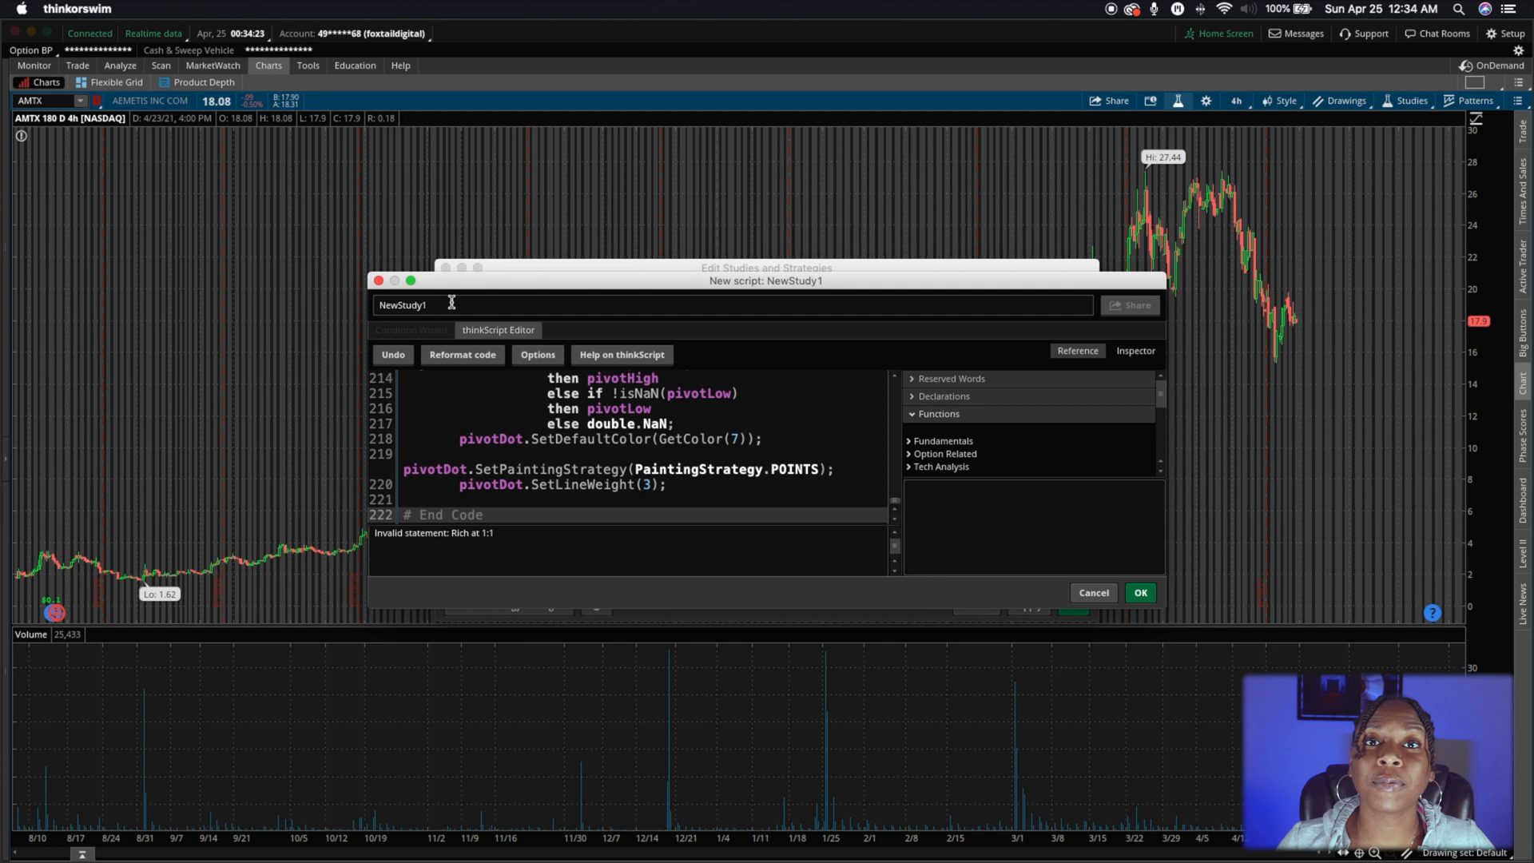
pyautogui.click(483, 514)
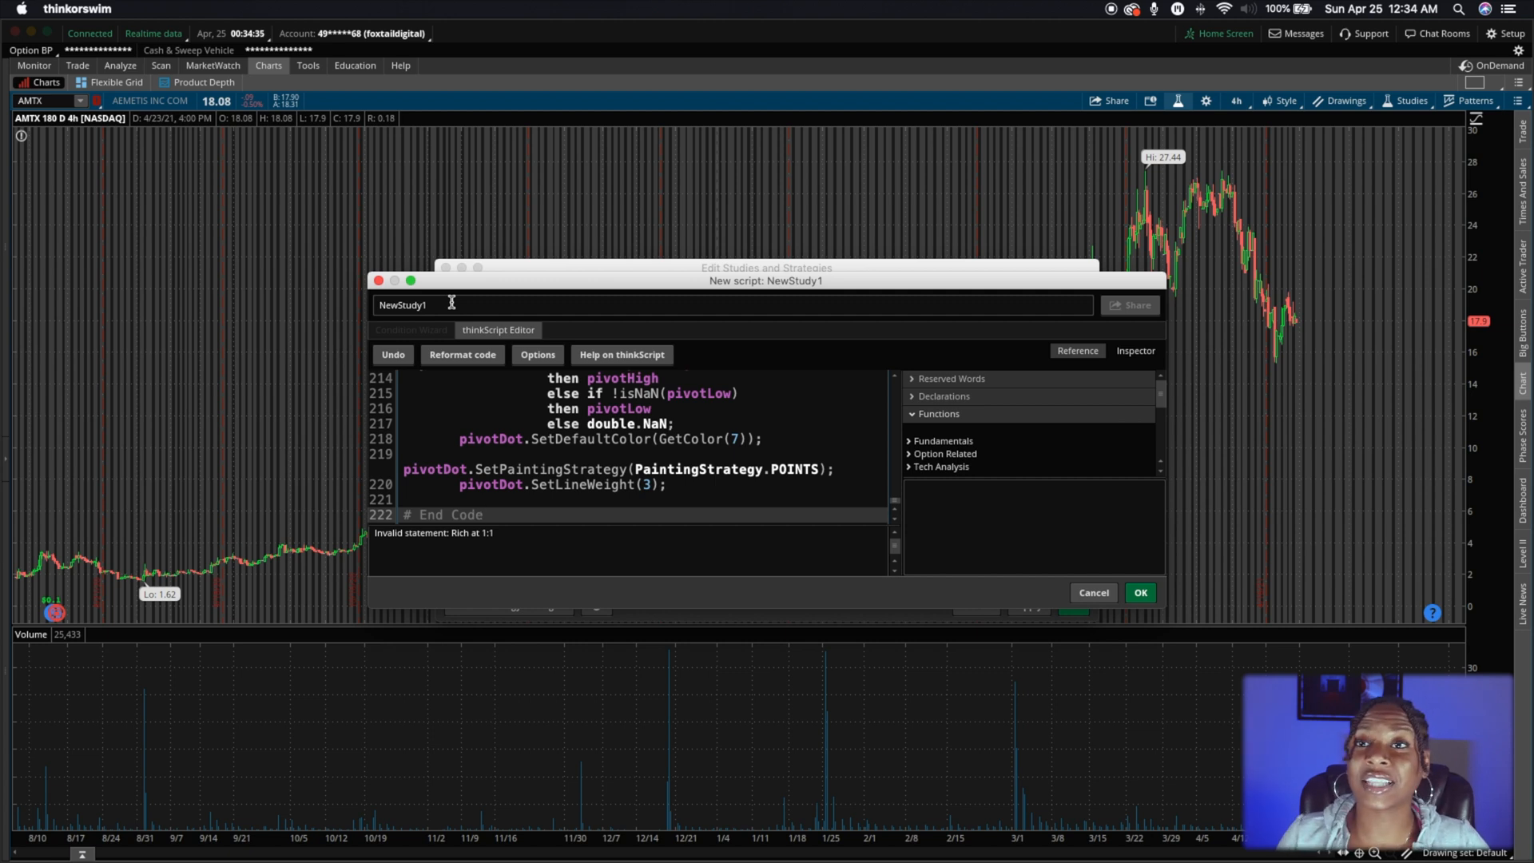
pyautogui.click(483, 514)
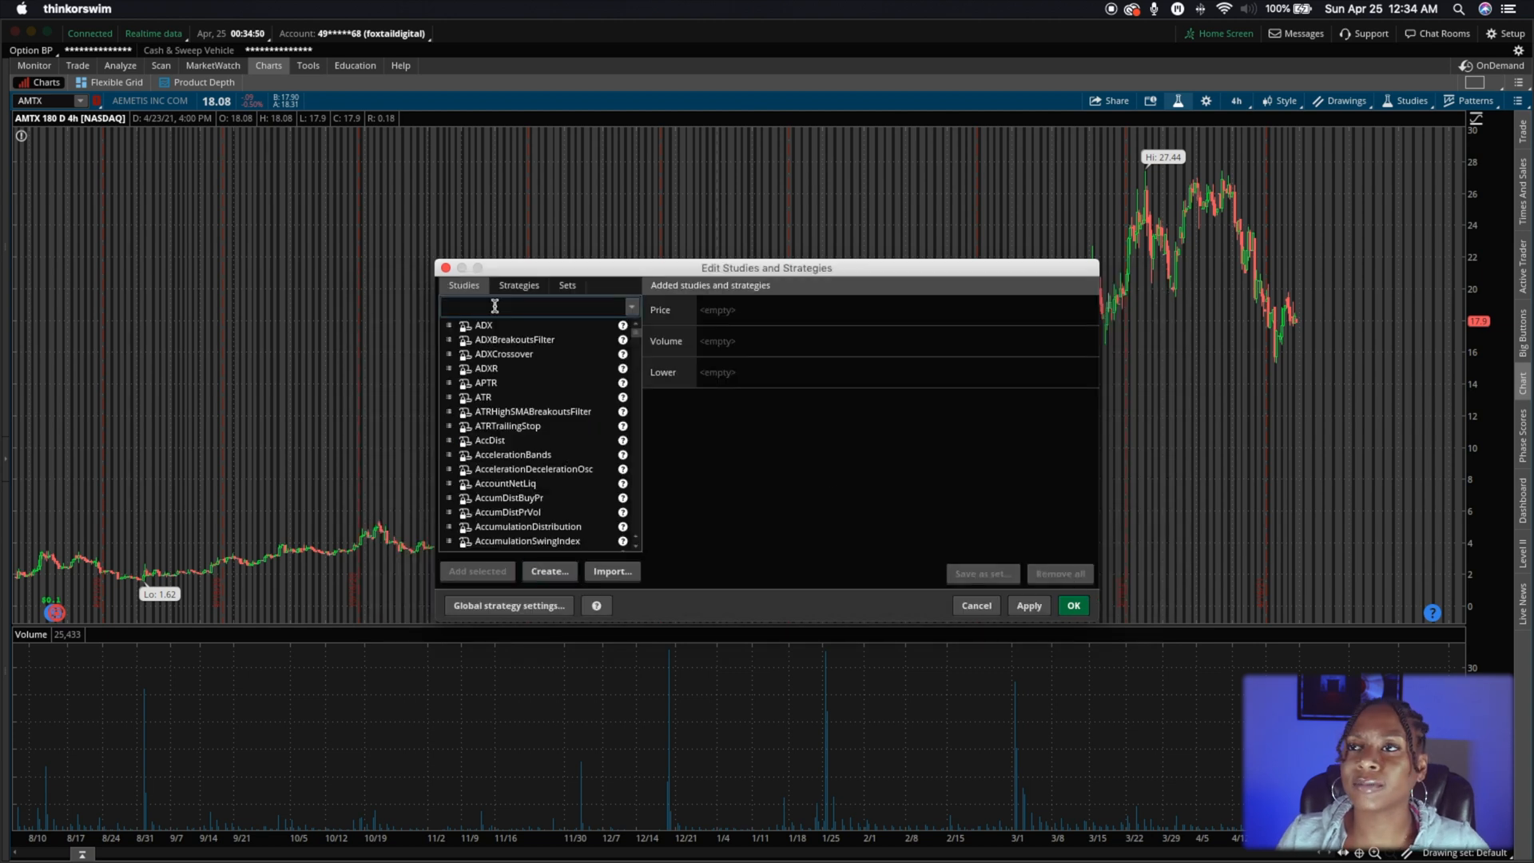
# Search 'aut', add AutoSupport_n_Resistance to the price pane, then apply and confirm.
pyautogui.write('aut')
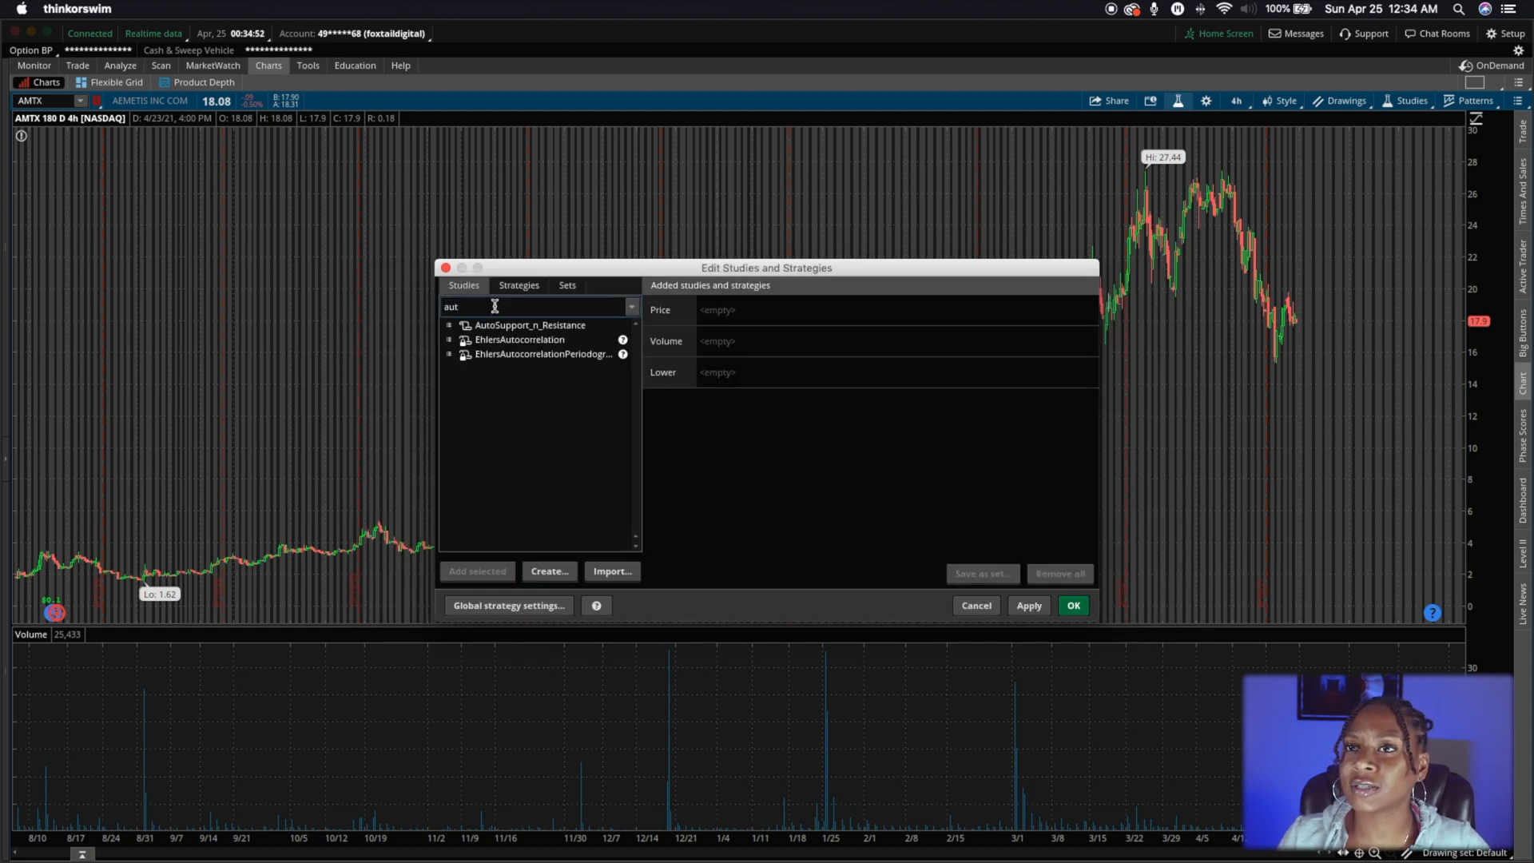
pyautogui.click(528, 324)
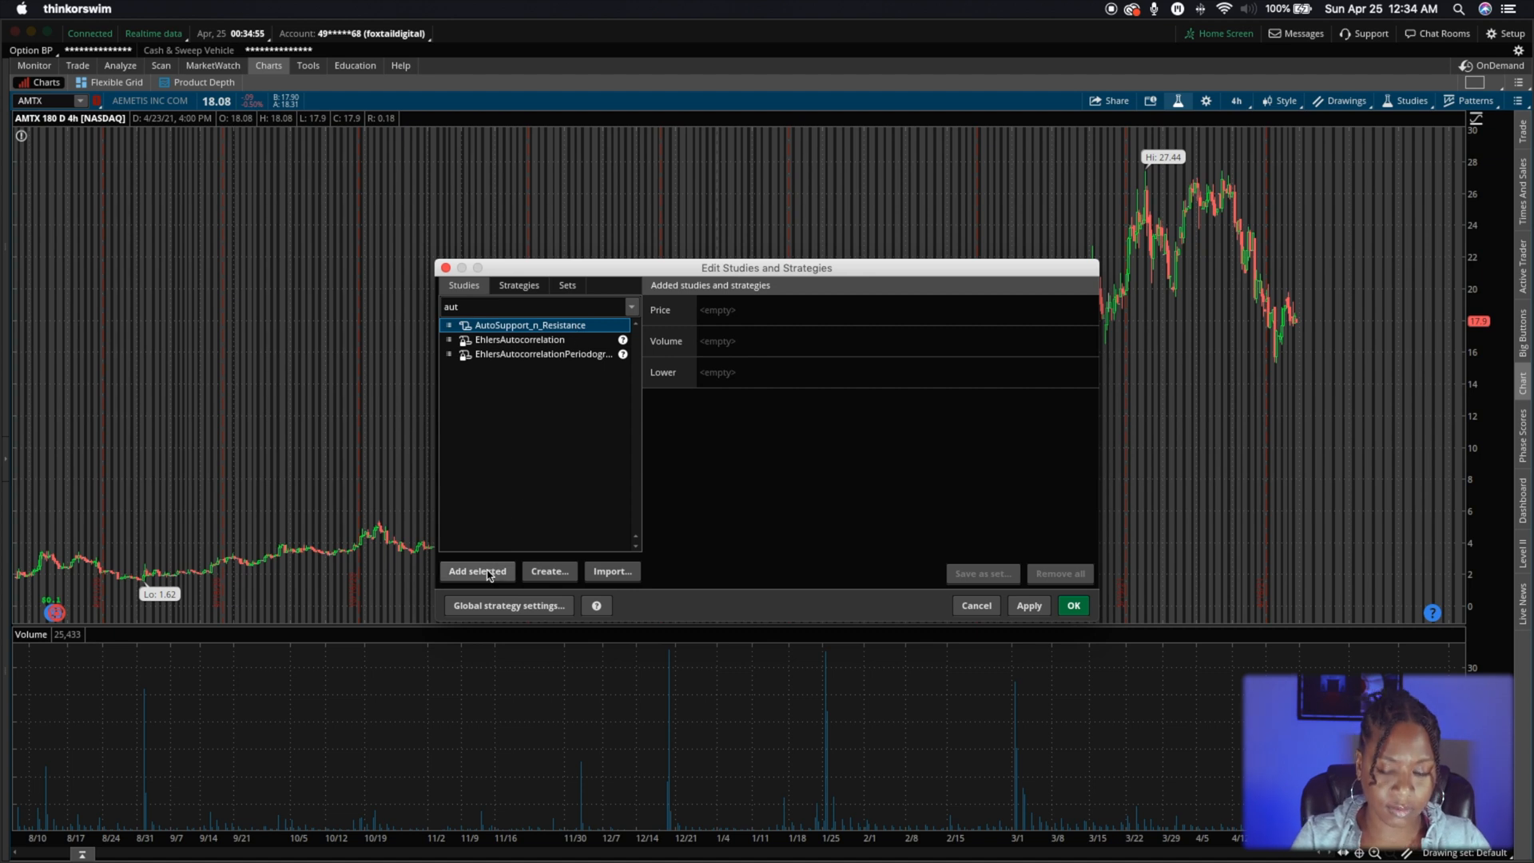
pyautogui.moveTo(476, 570)
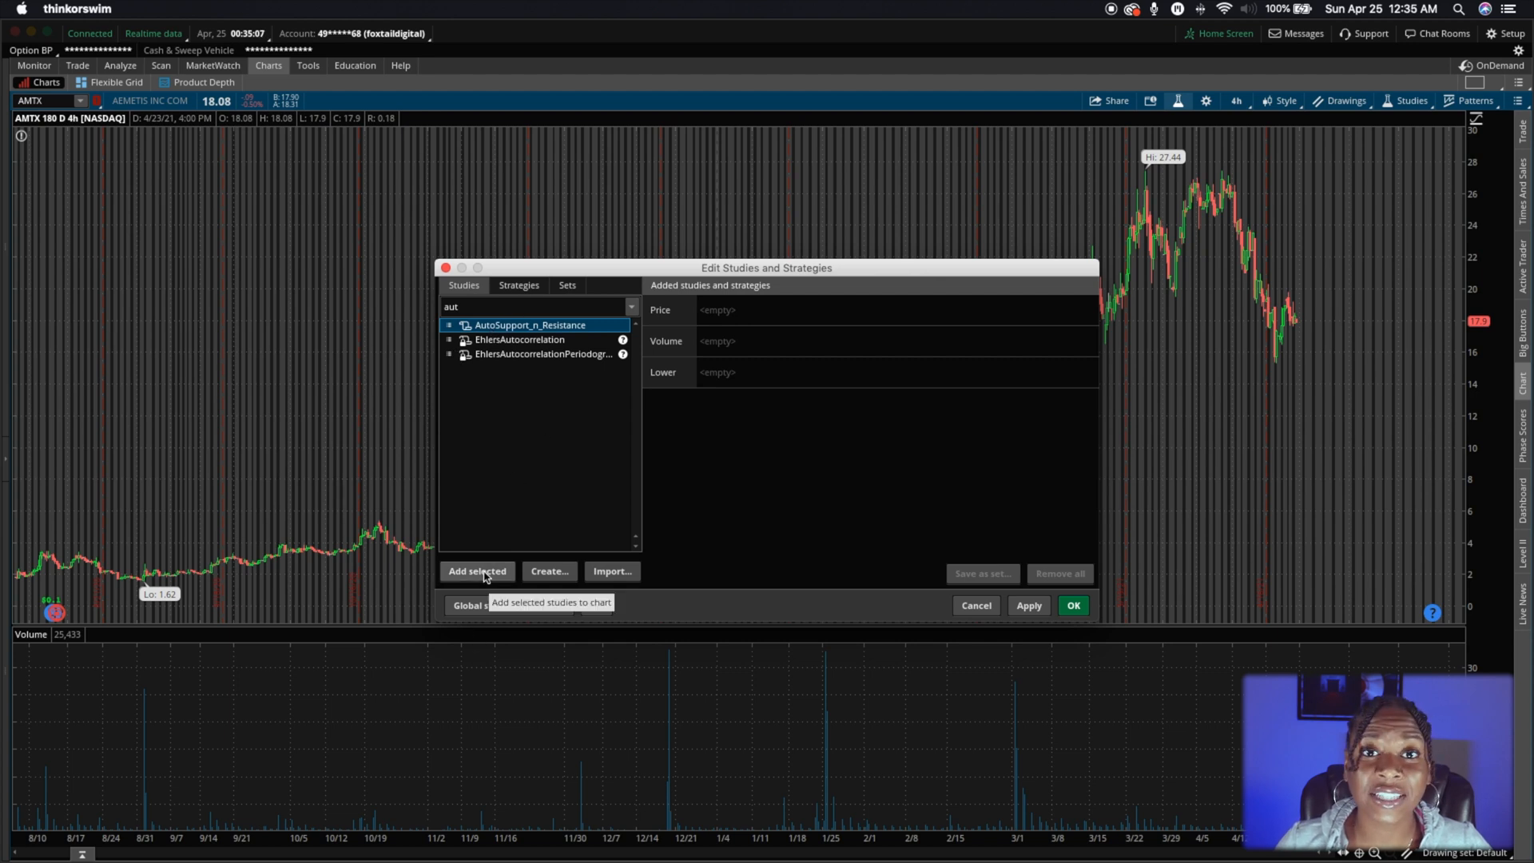
pyautogui.click(478, 571)
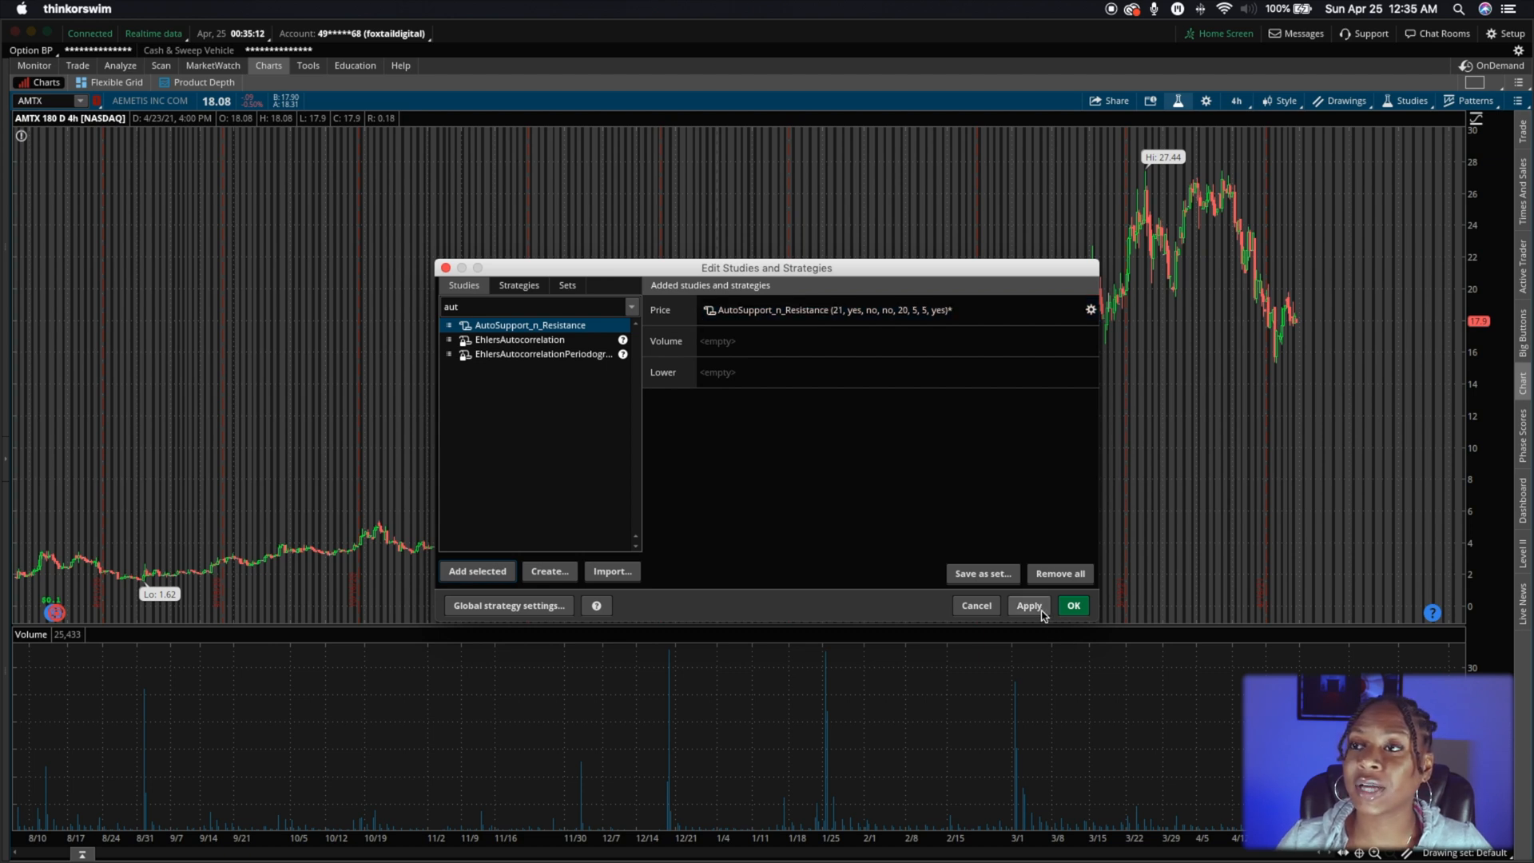
pyautogui.click(1028, 605)
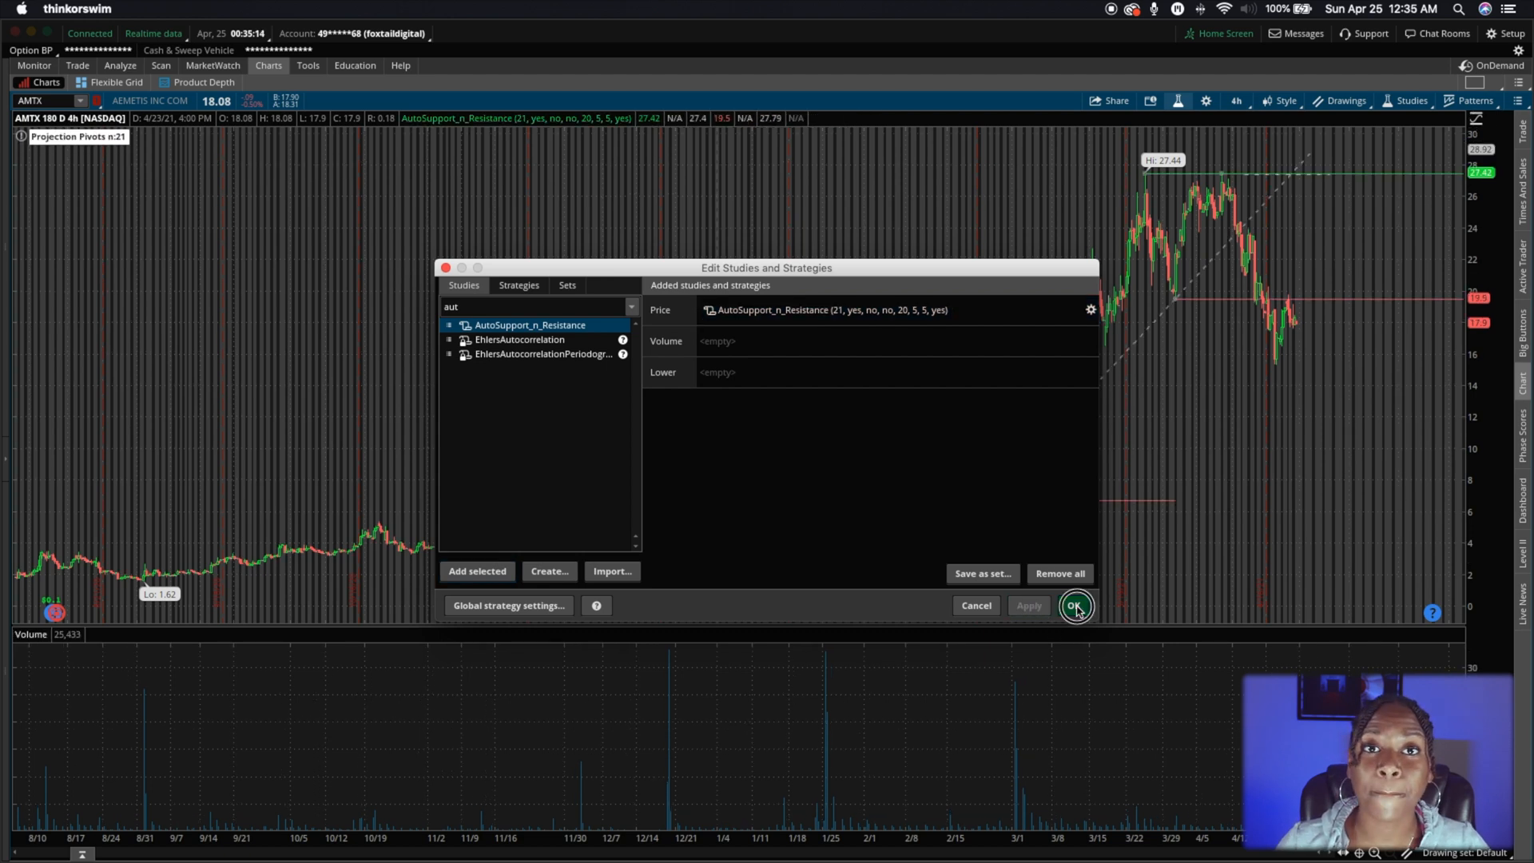
pyautogui.click(1073, 605)
pyautogui.write('NIO')
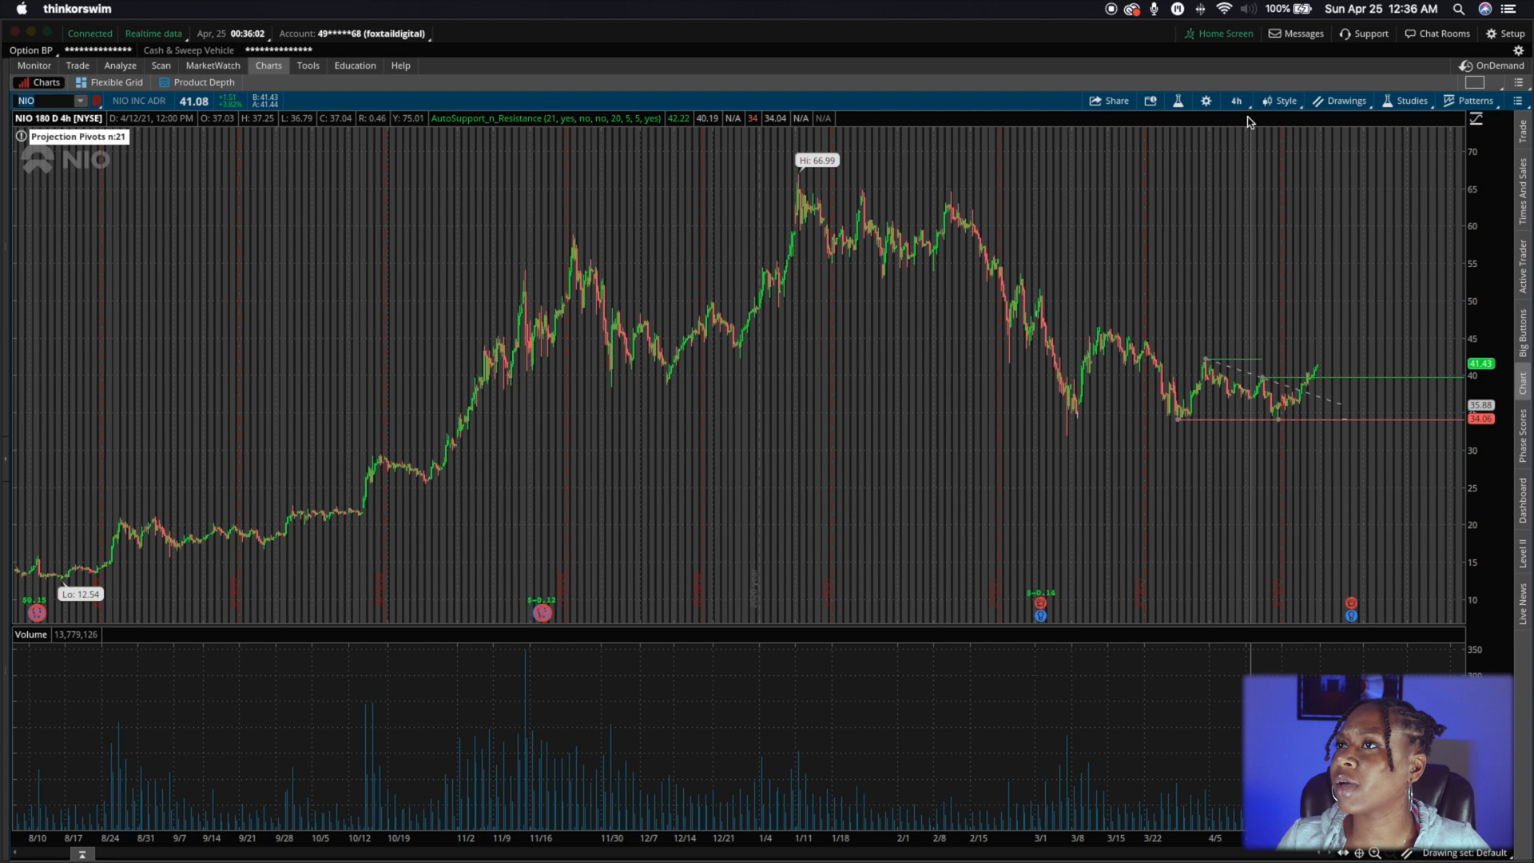
# Open the Studies menu and choose Load study set.
pyautogui.click(1409, 100)
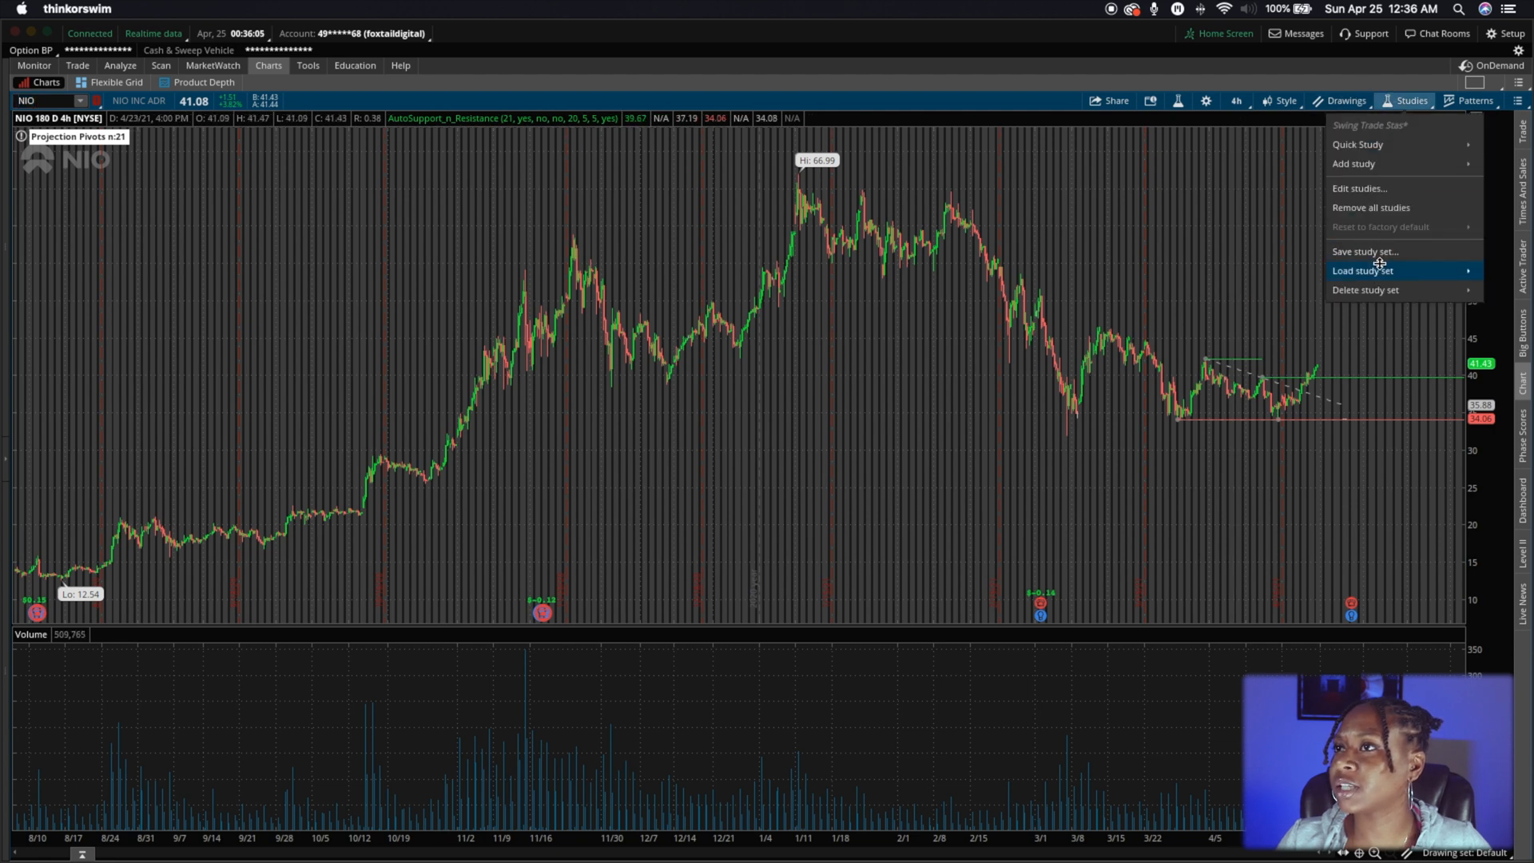
pyautogui.click(1361, 270)
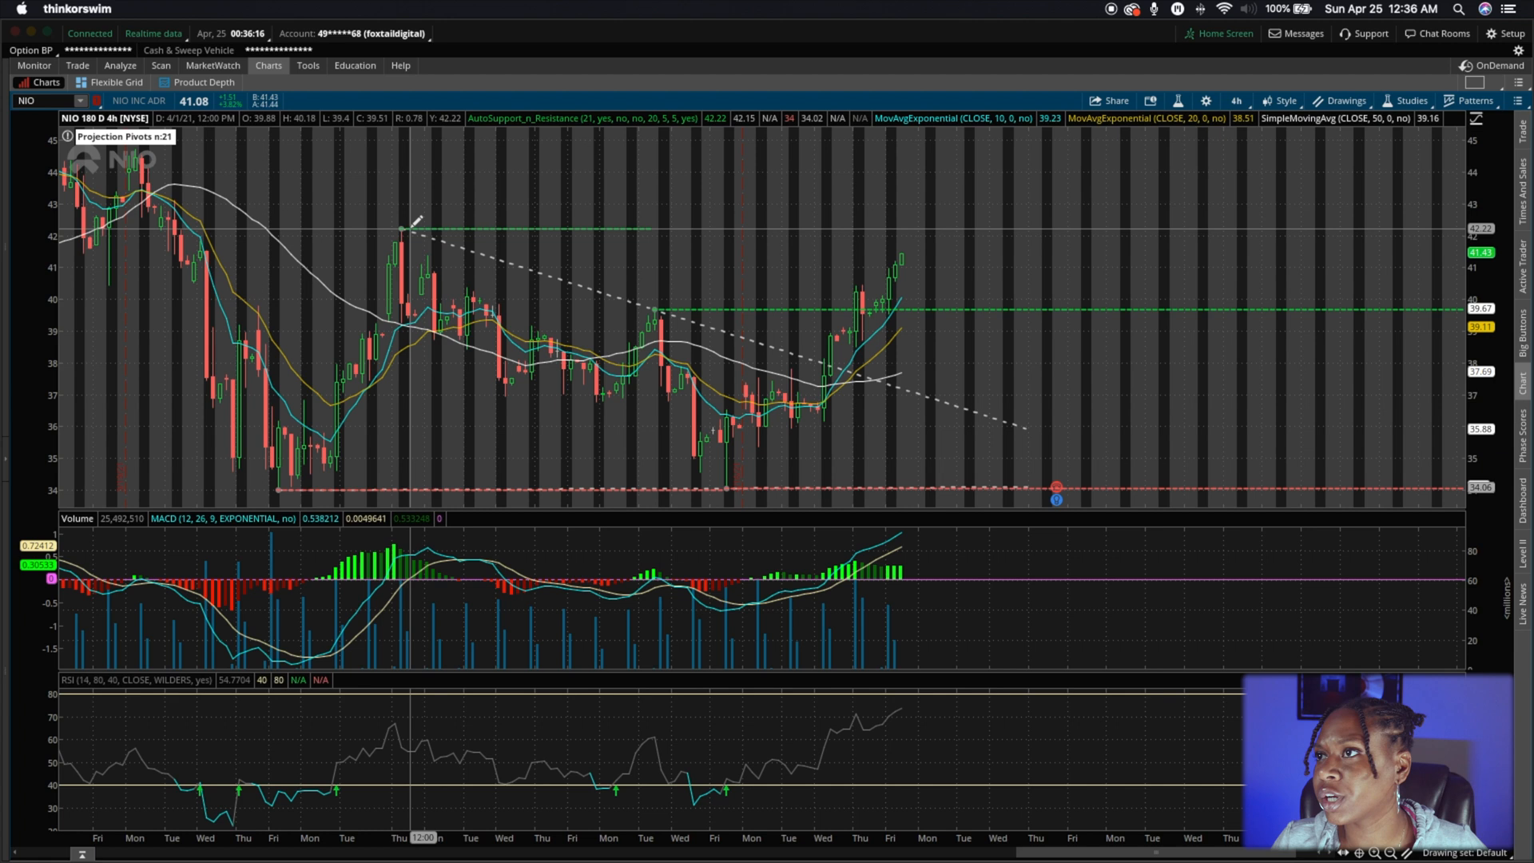
pyautogui.moveTo(470, 230)
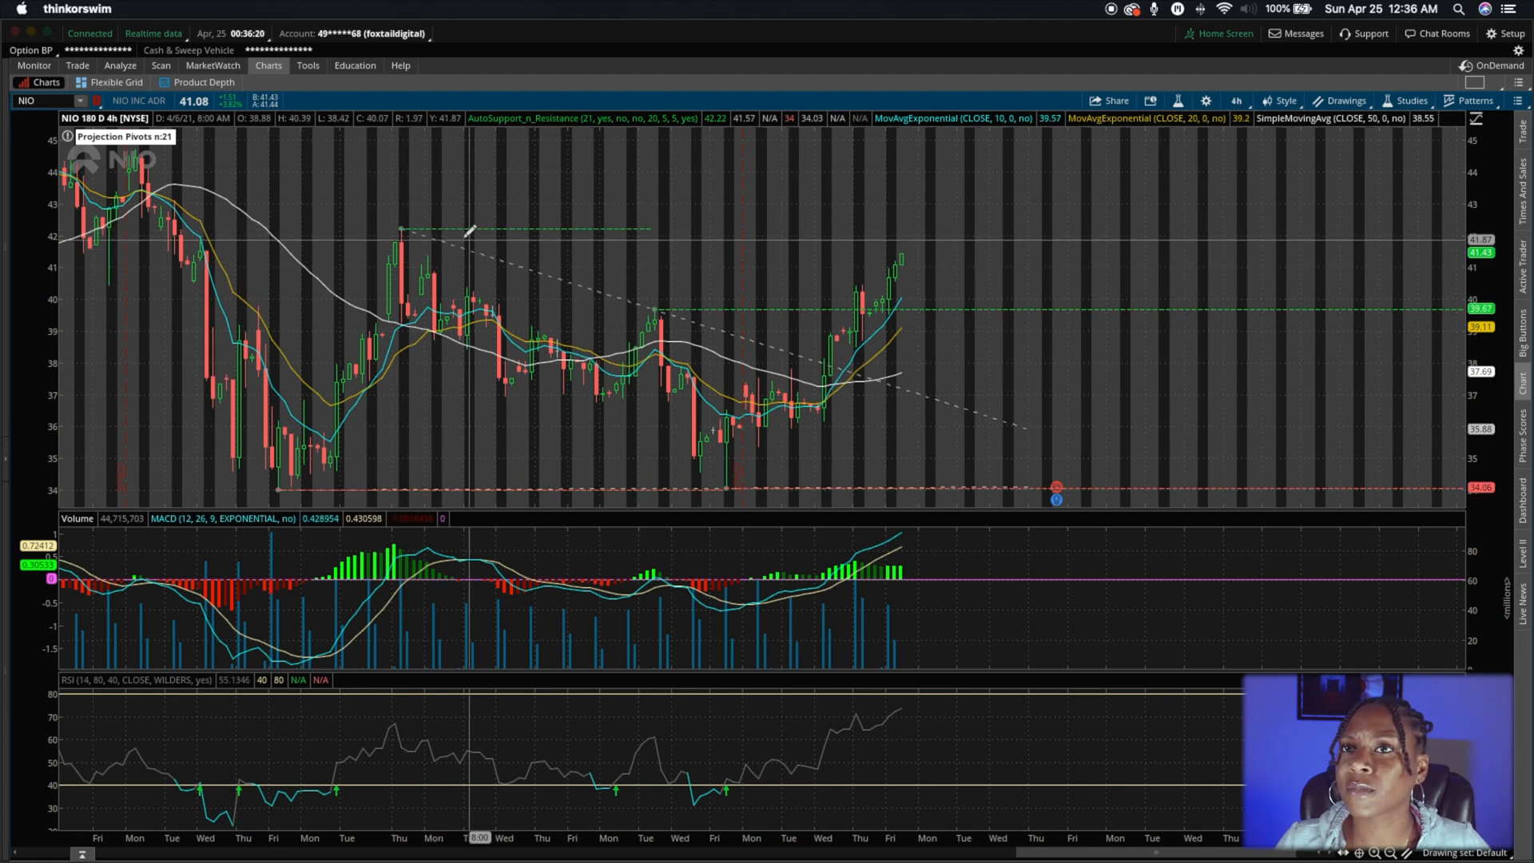
pyautogui.moveTo(773, 343)
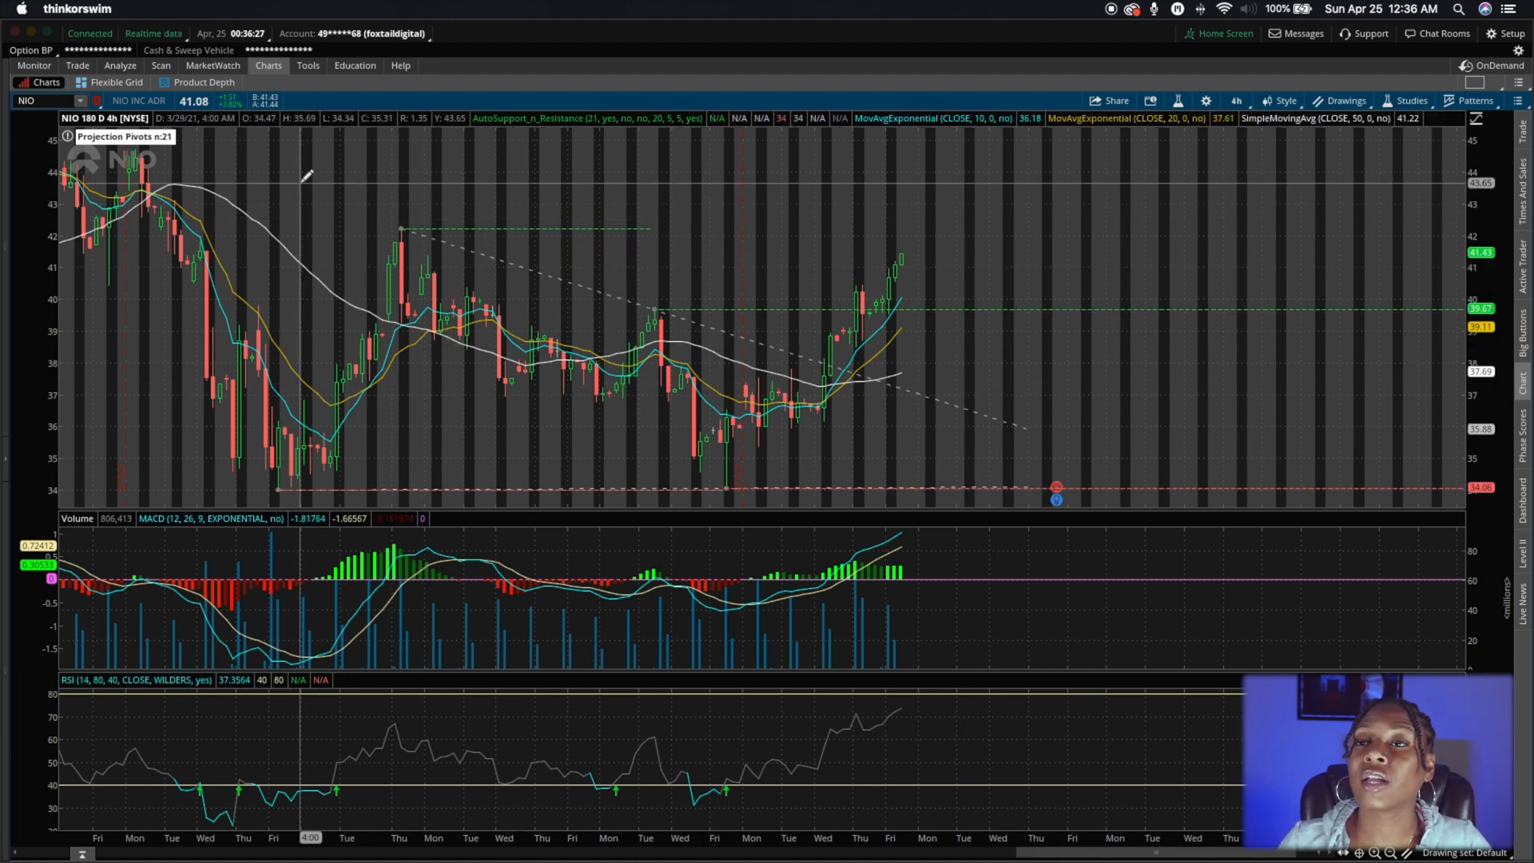
pyautogui.moveTo(531, 470)
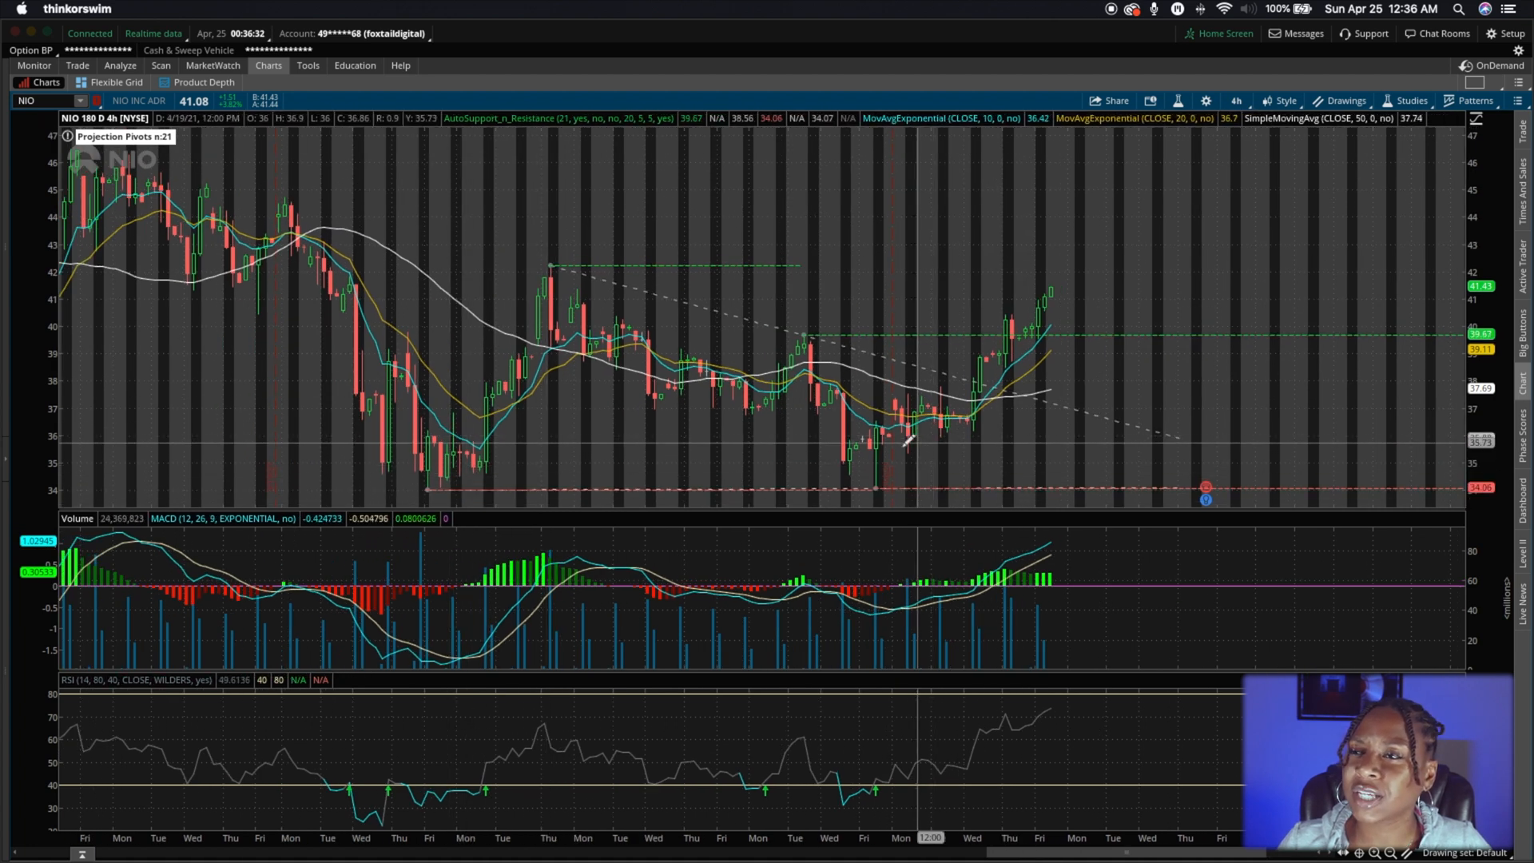
pyautogui.moveTo(869, 375)
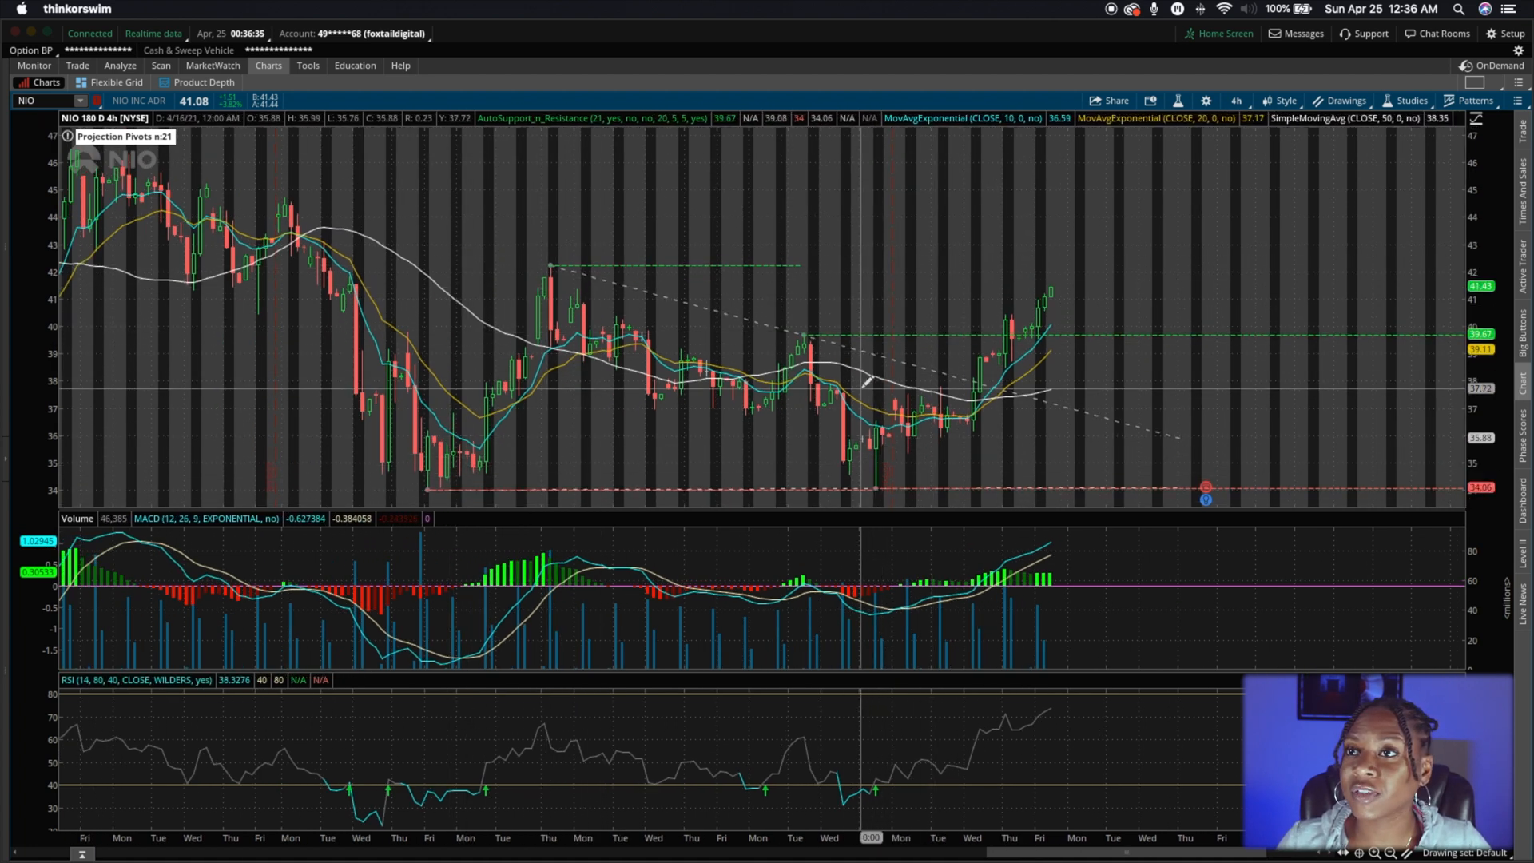
pyautogui.moveTo(1047, 293)
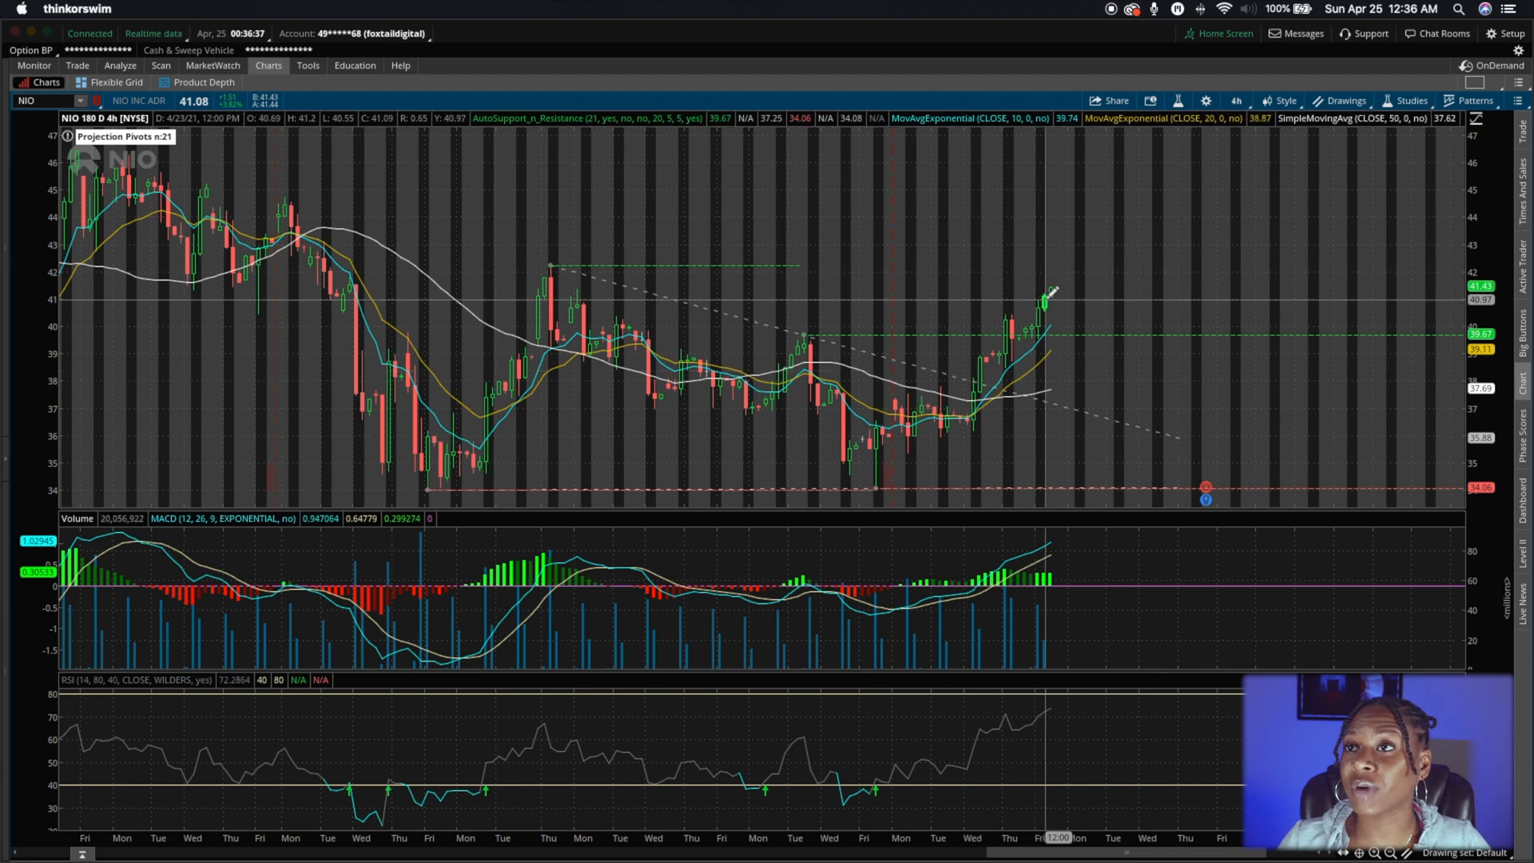
pyautogui.moveTo(1007, 313)
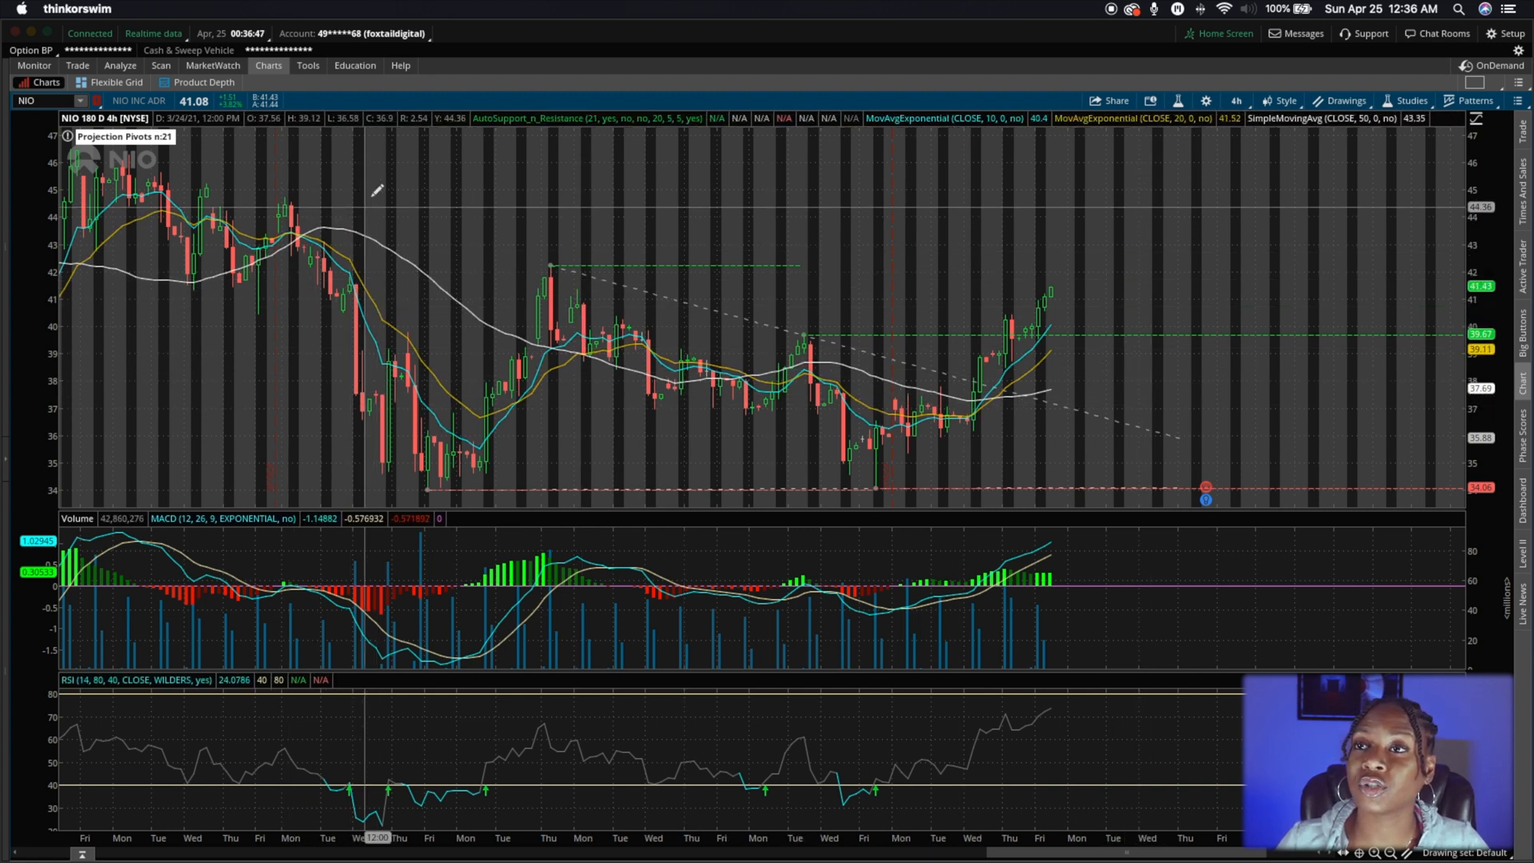
pyautogui.moveTo(415, 261)
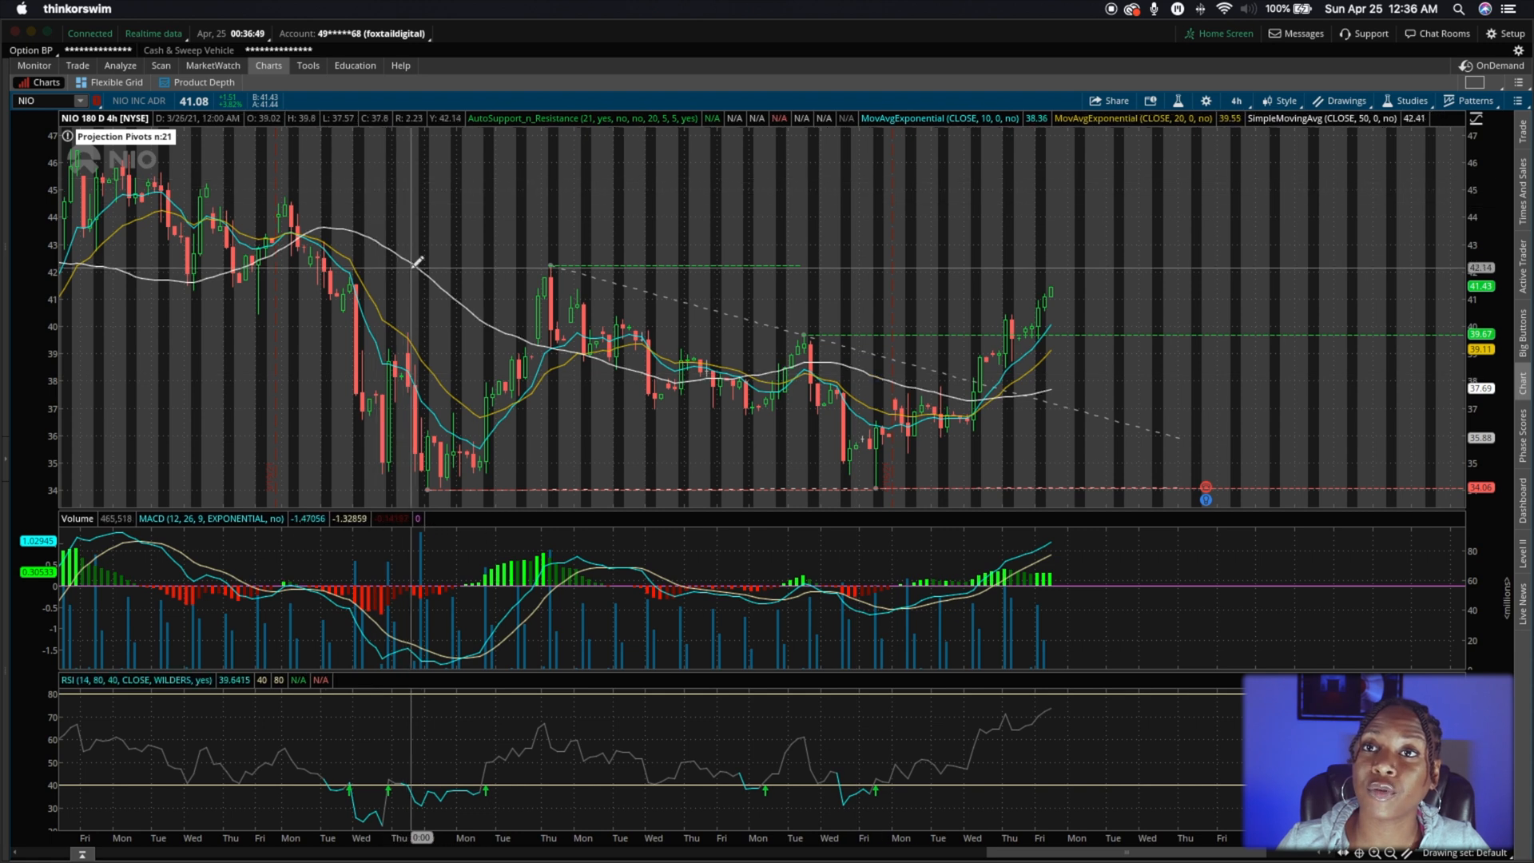
pyautogui.moveTo(981, 680)
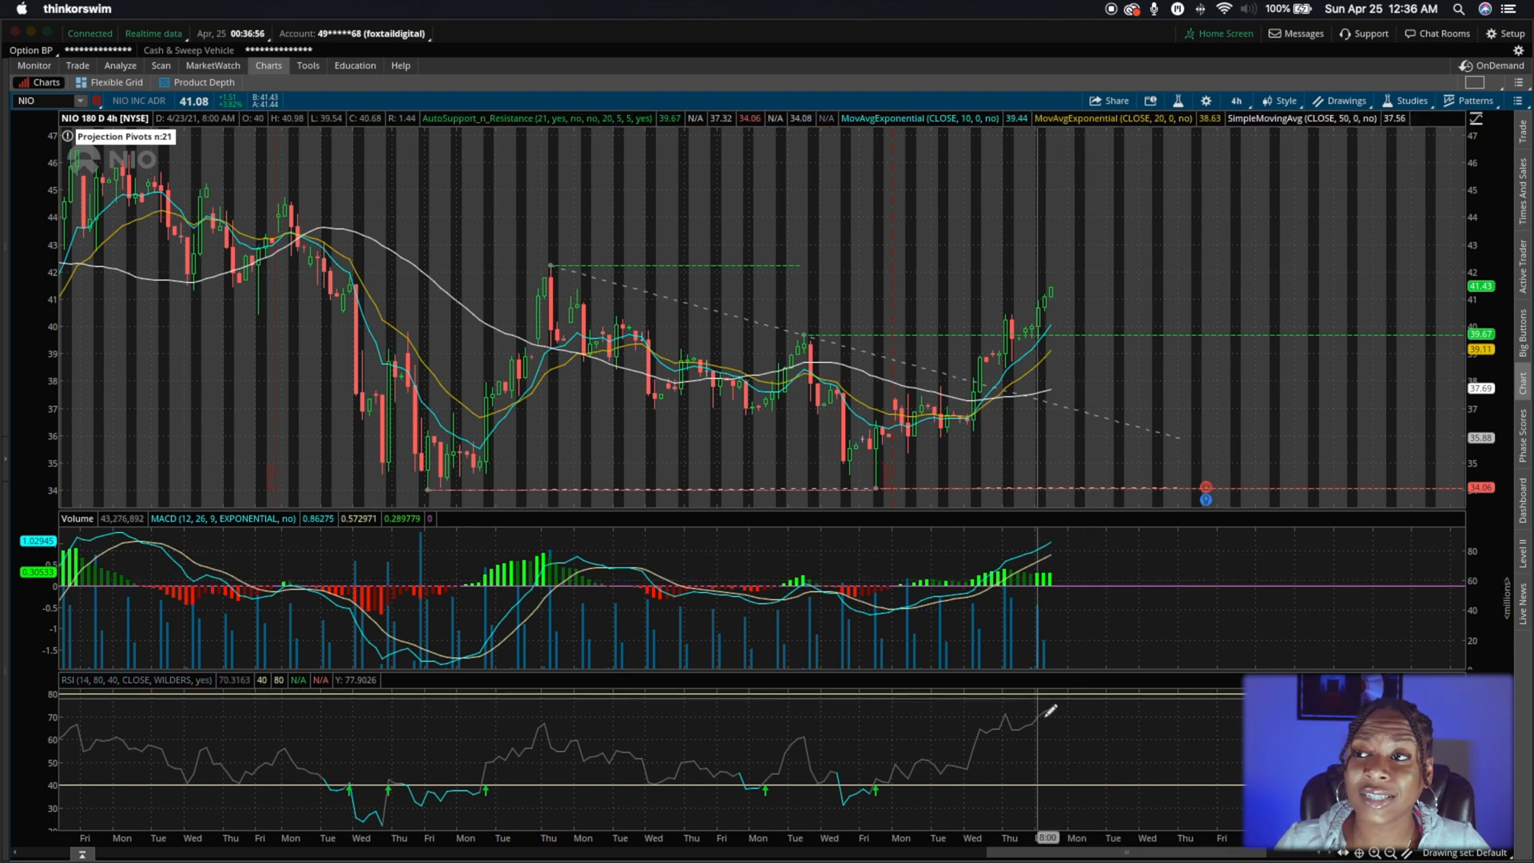
pyautogui.moveTo(1054, 704)
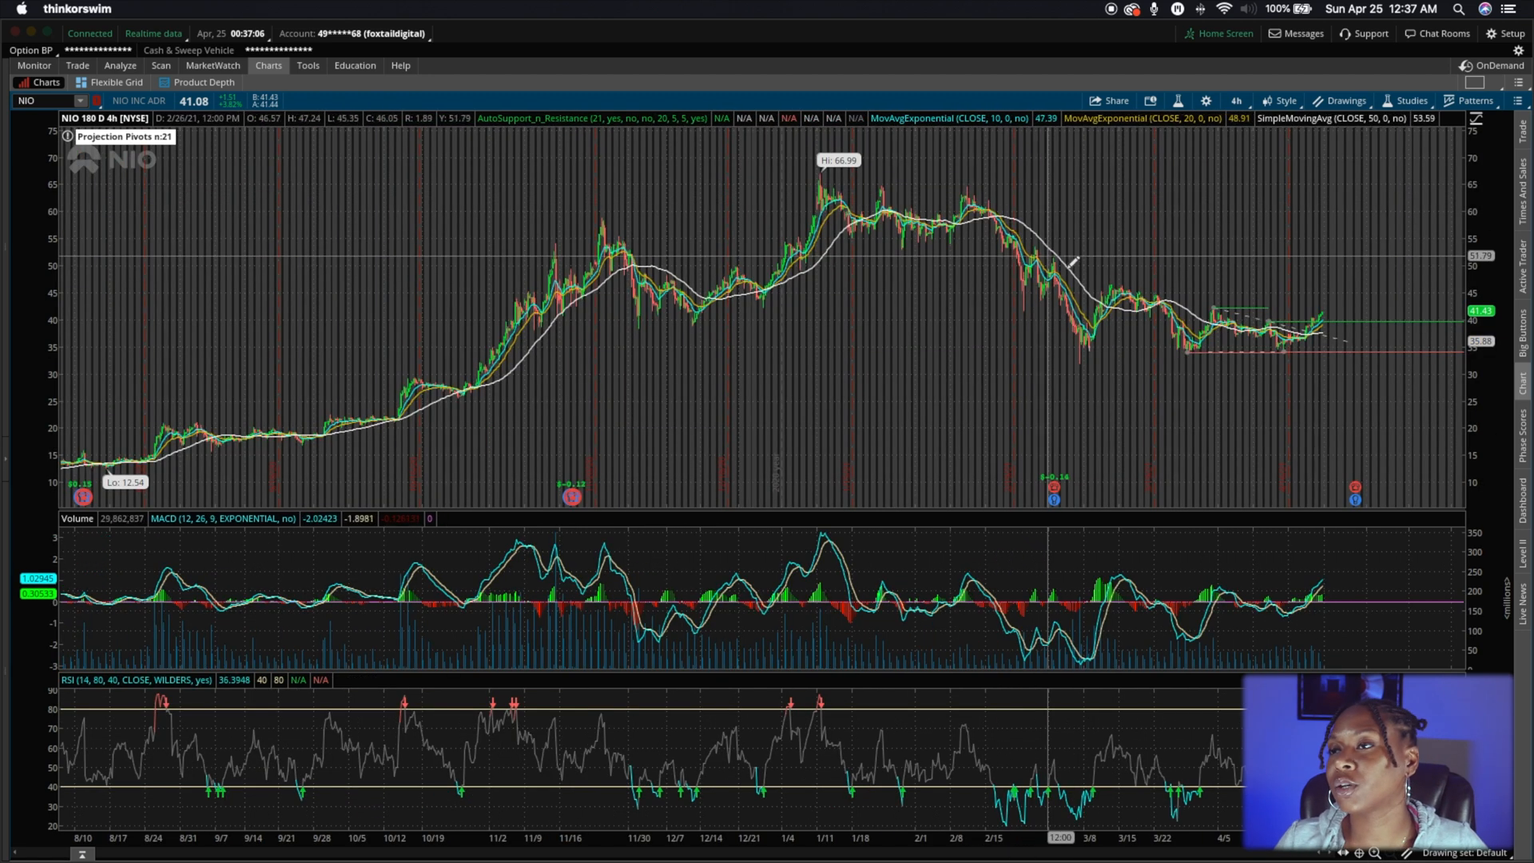
pyautogui.moveTo(1212, 362)
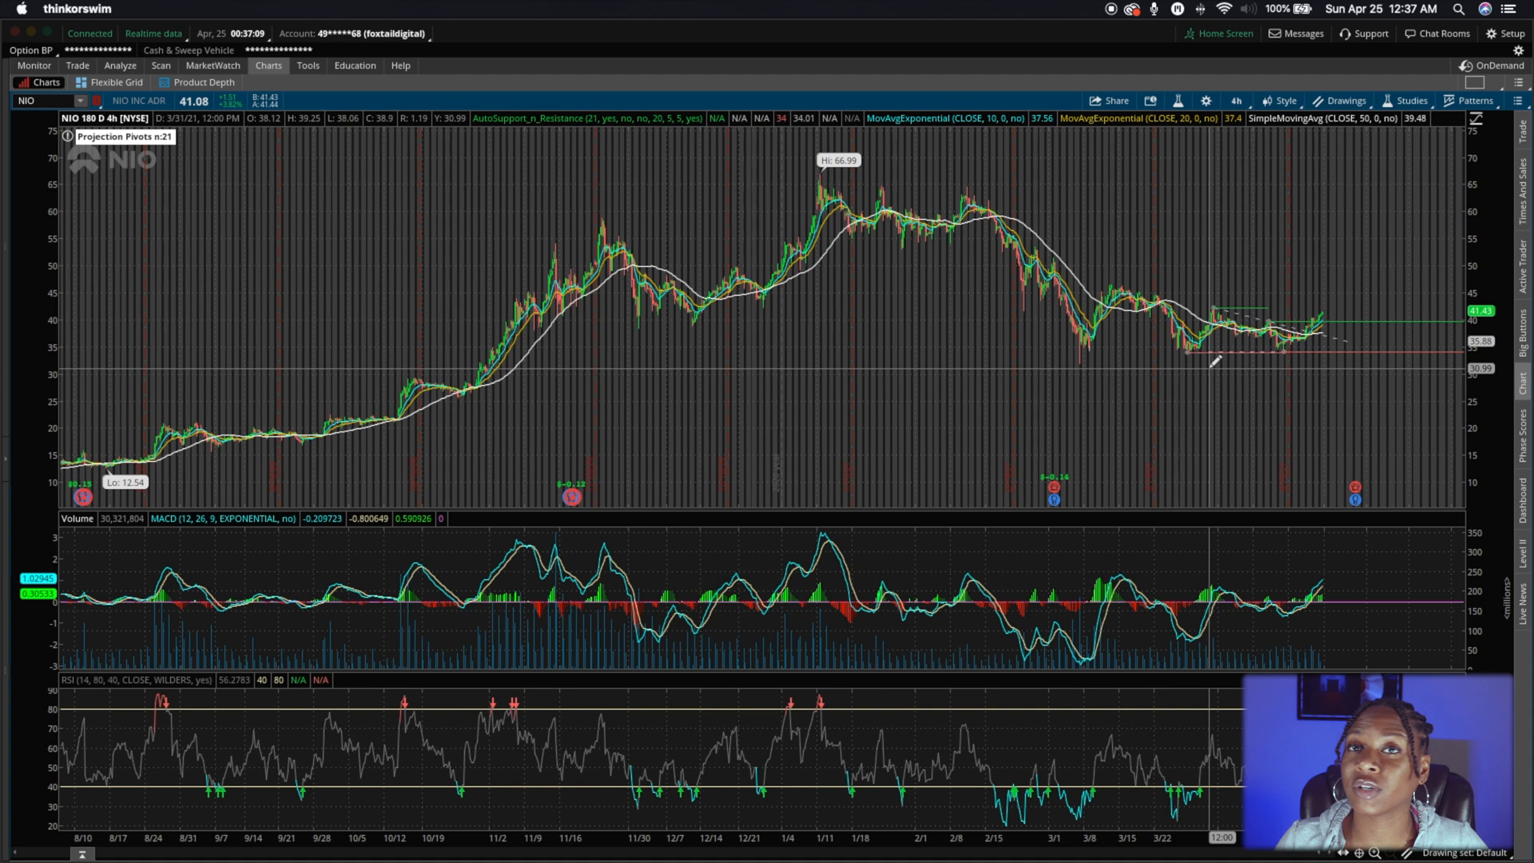
# Select the chart's symbol field to start entering a different ticker.
pyautogui.click(44, 101)
pyautogui.write('TSL')
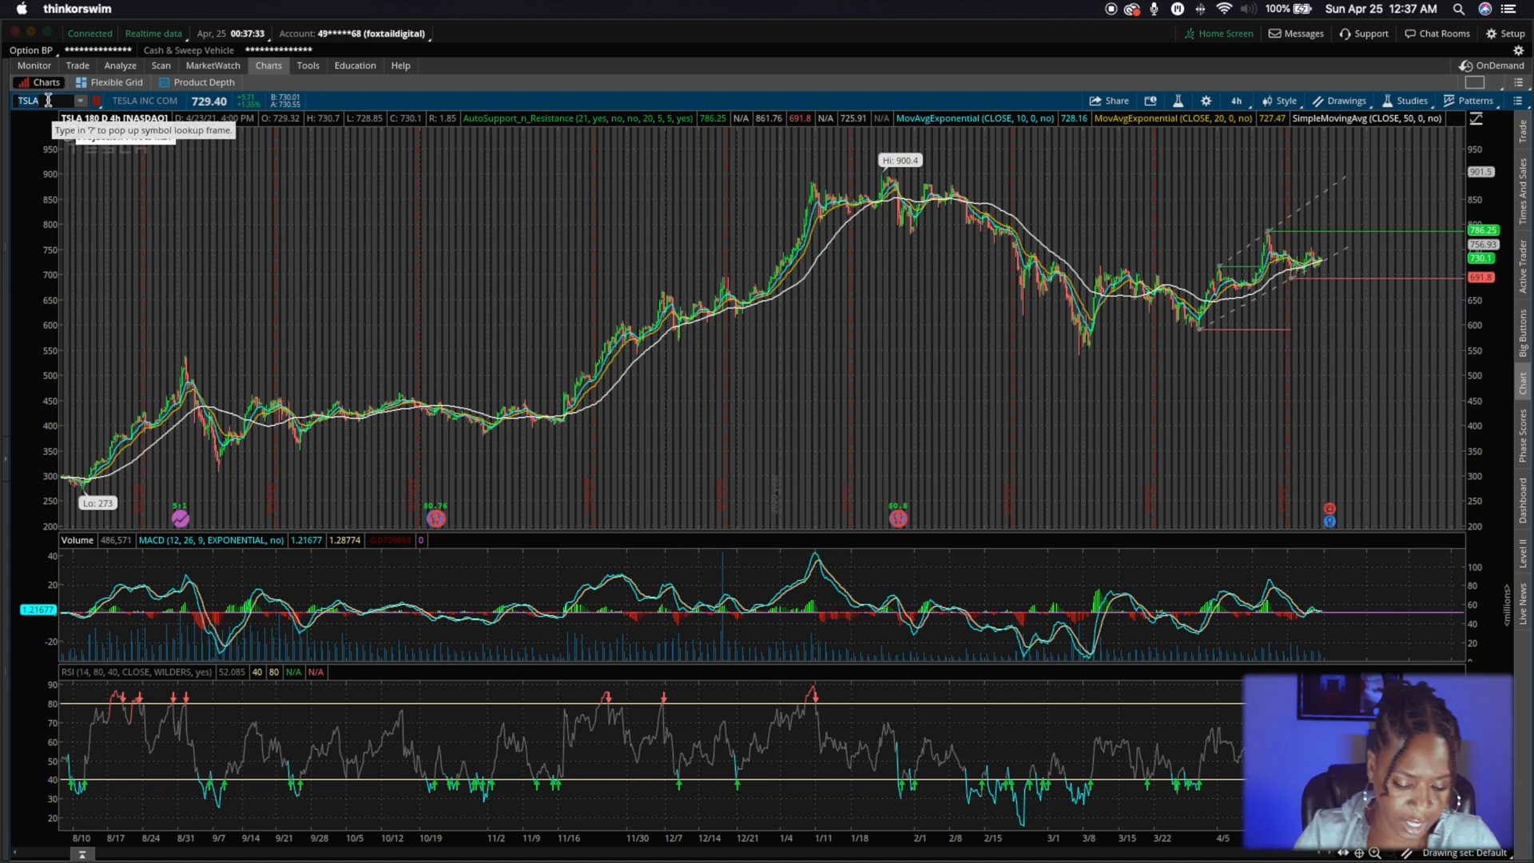
# Load AAL on the chart and open the time frame list.
pyautogui.write('AAL')
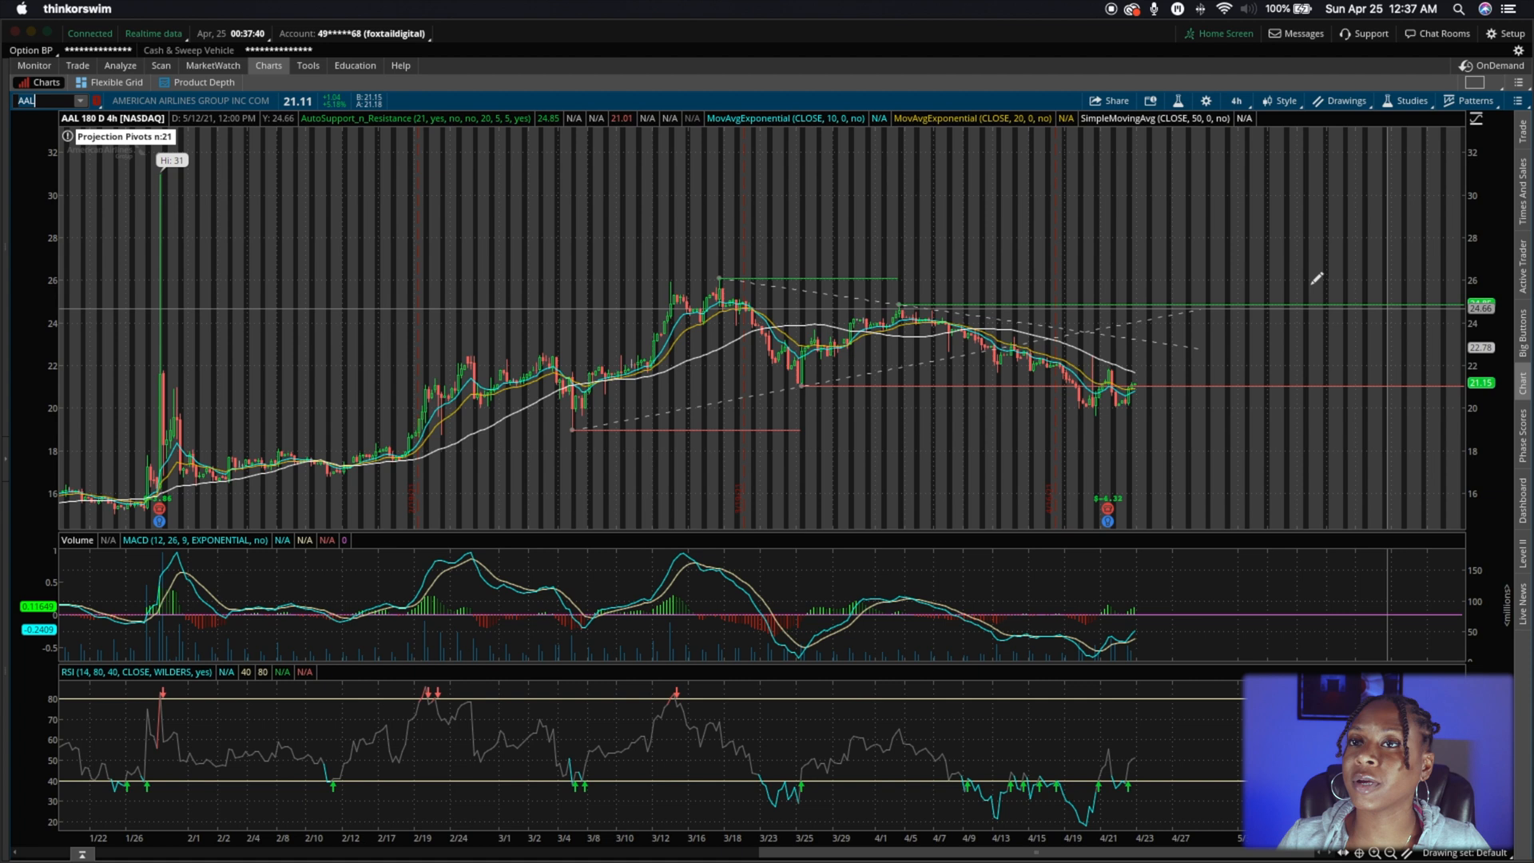
pyautogui.moveTo(901, 577)
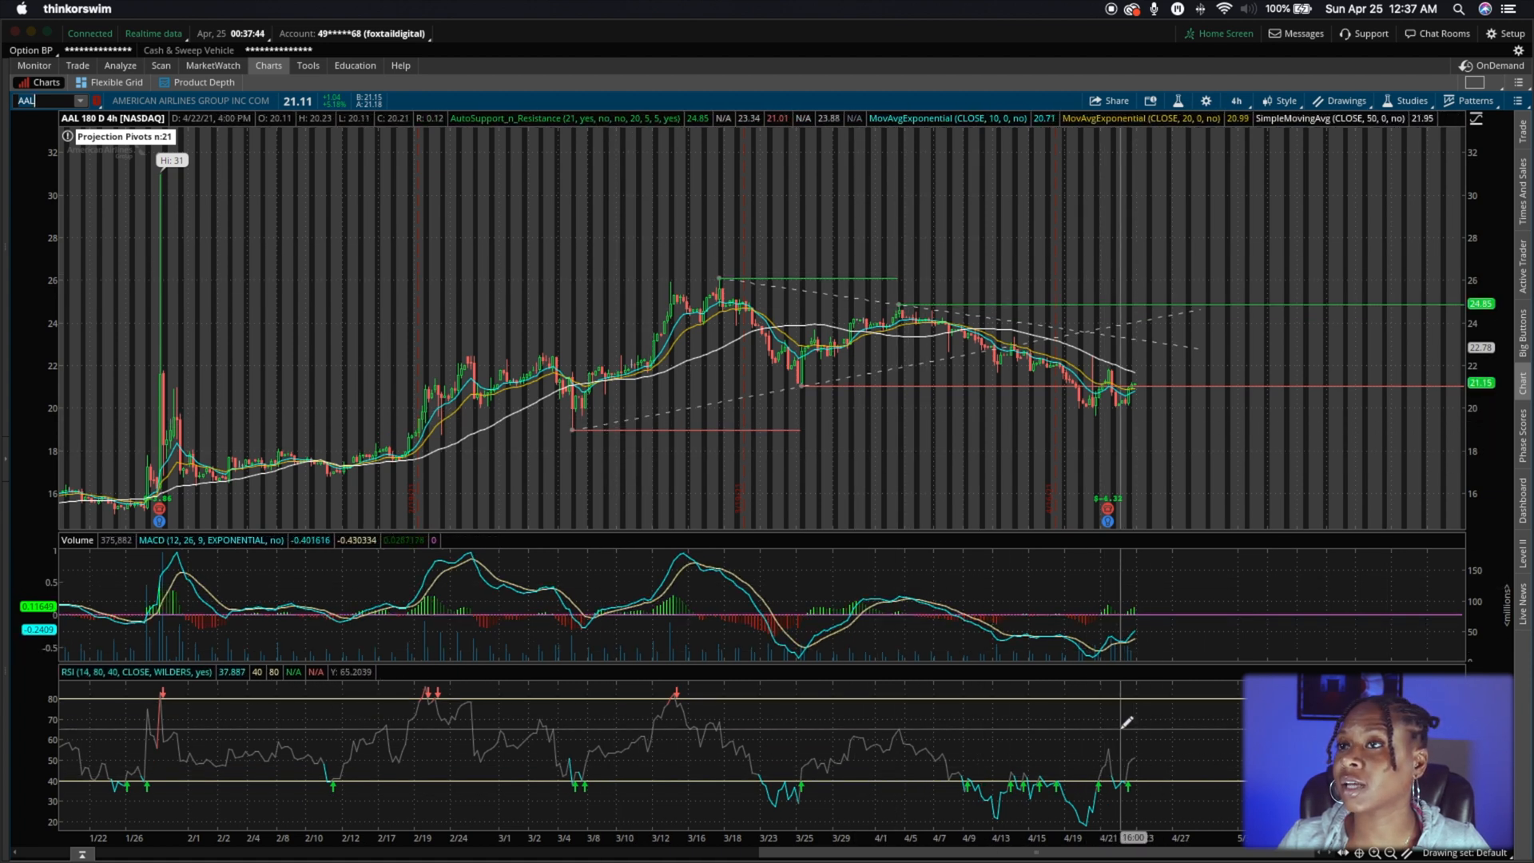
pyautogui.moveTo(1074, 376)
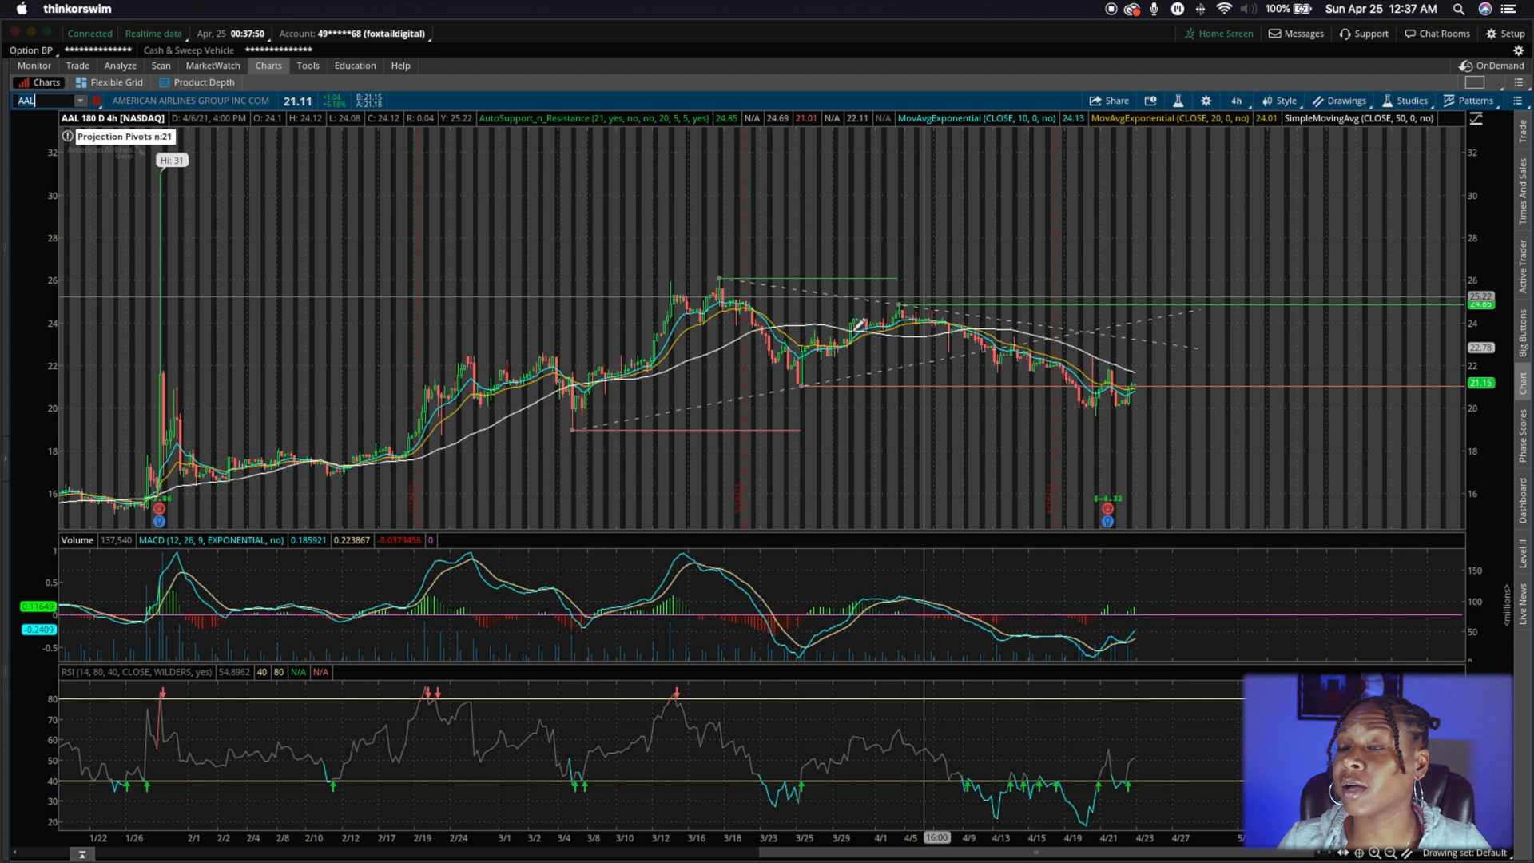
pyautogui.moveTo(1003, 365)
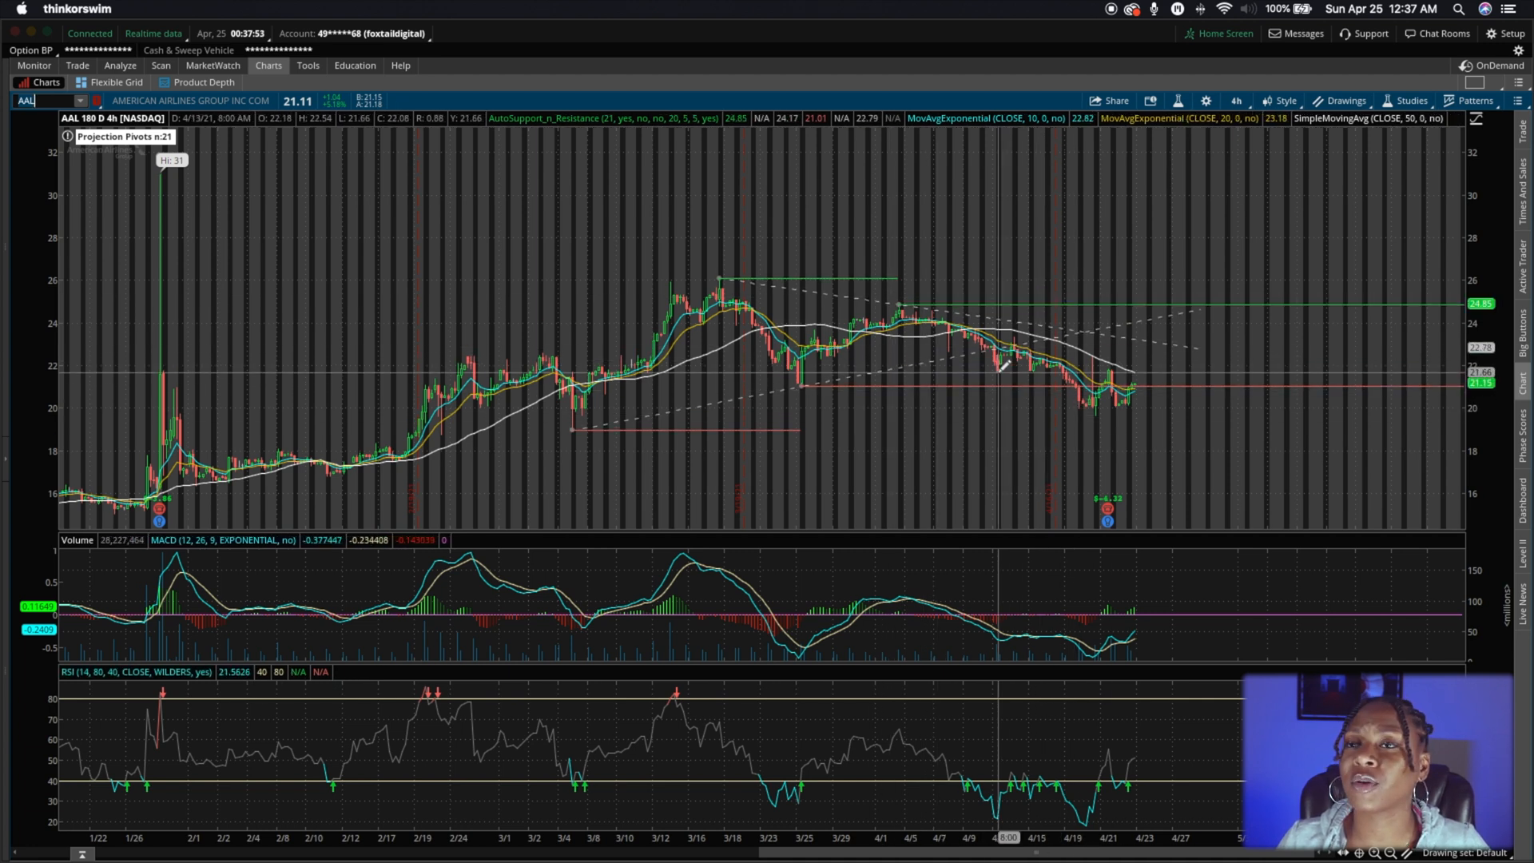
pyautogui.moveTo(640, 283)
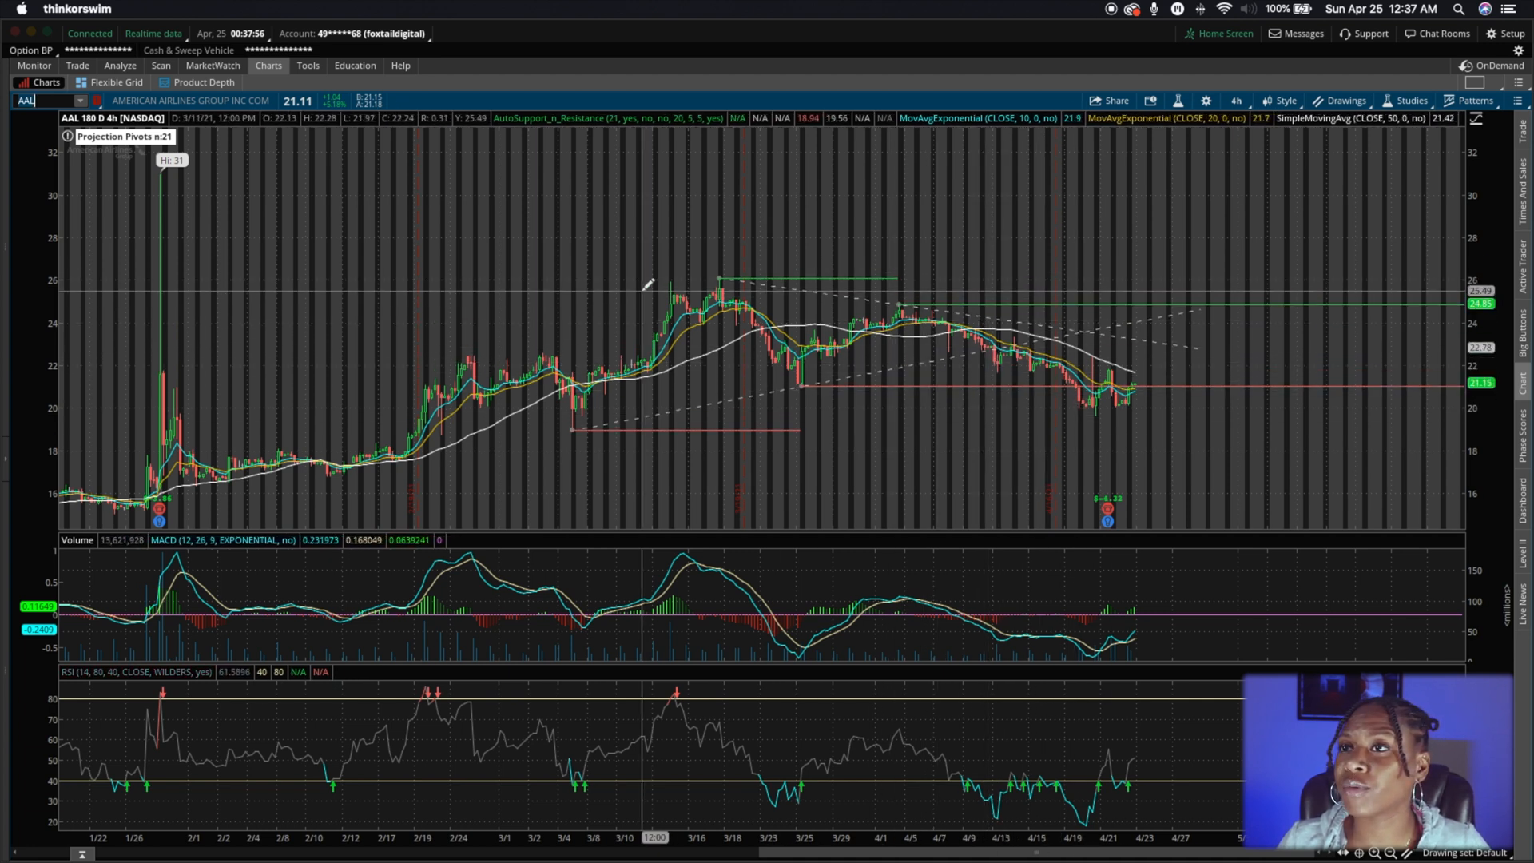
pyautogui.moveTo(1037, 322)
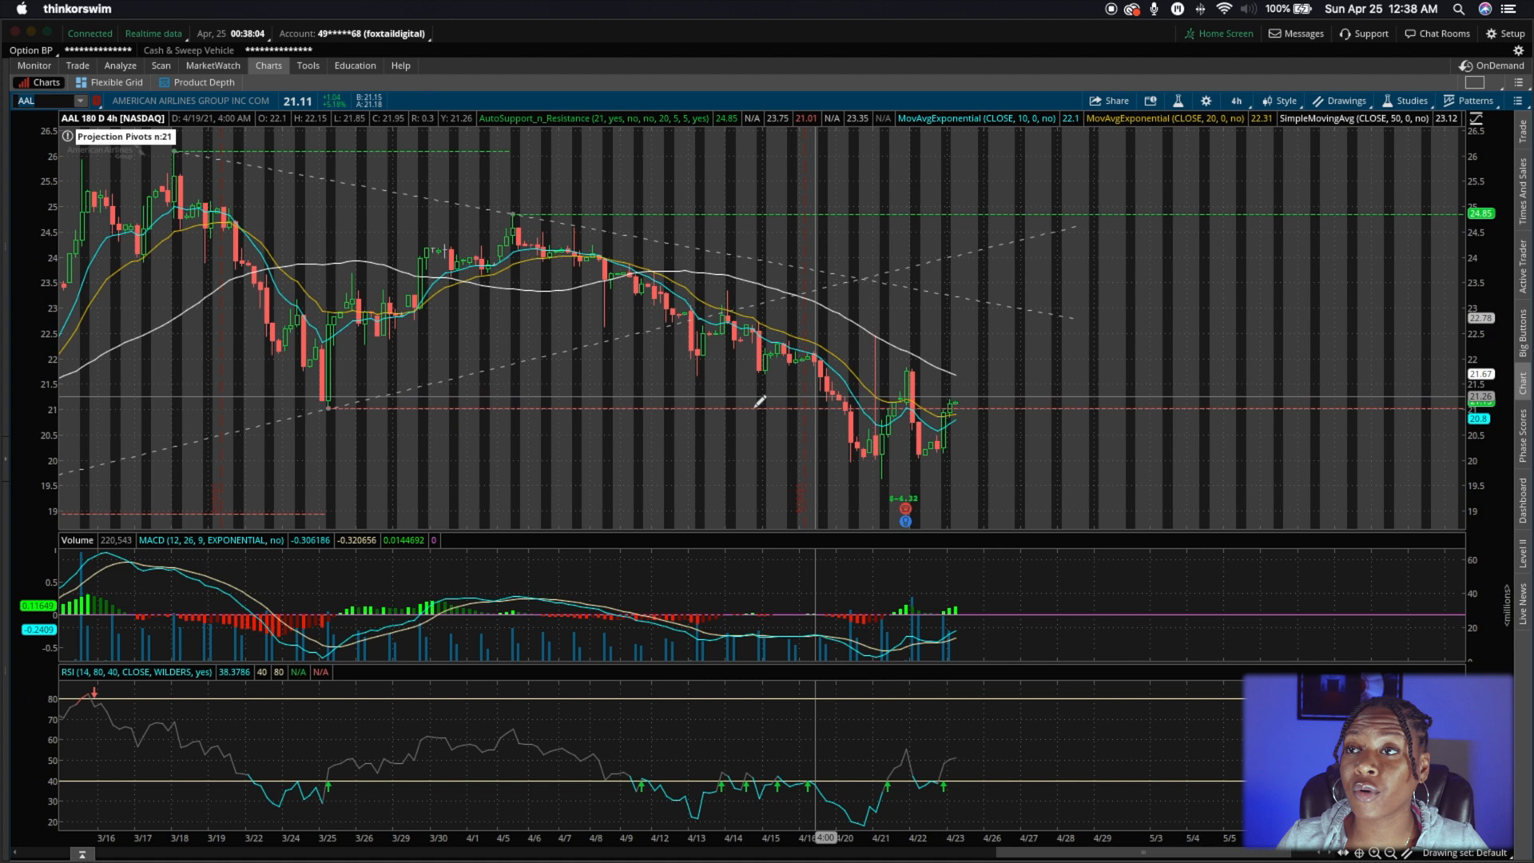
pyautogui.moveTo(940, 376)
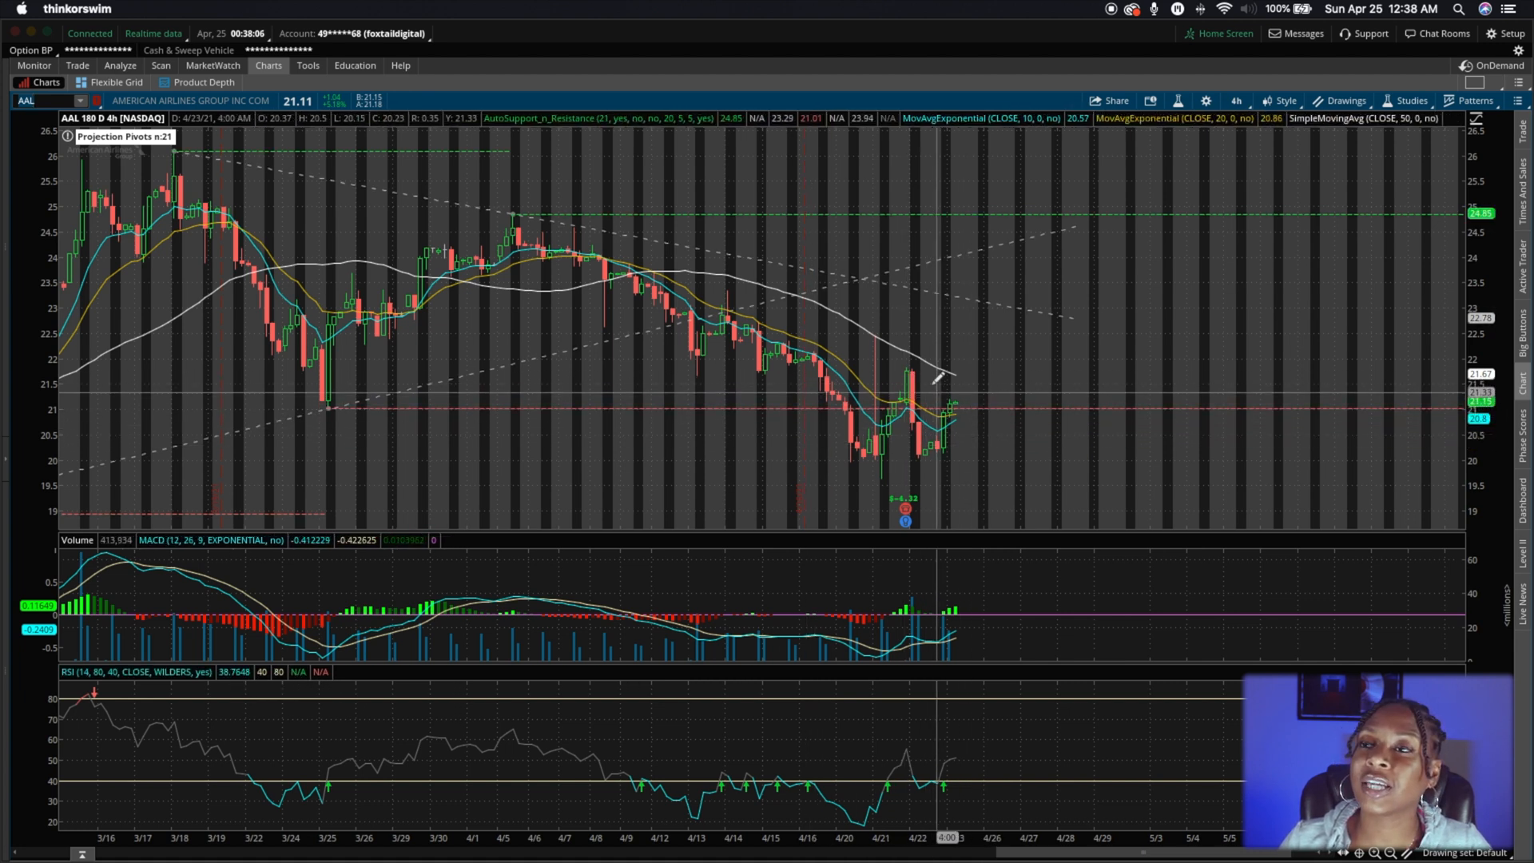
pyautogui.moveTo(898, 330)
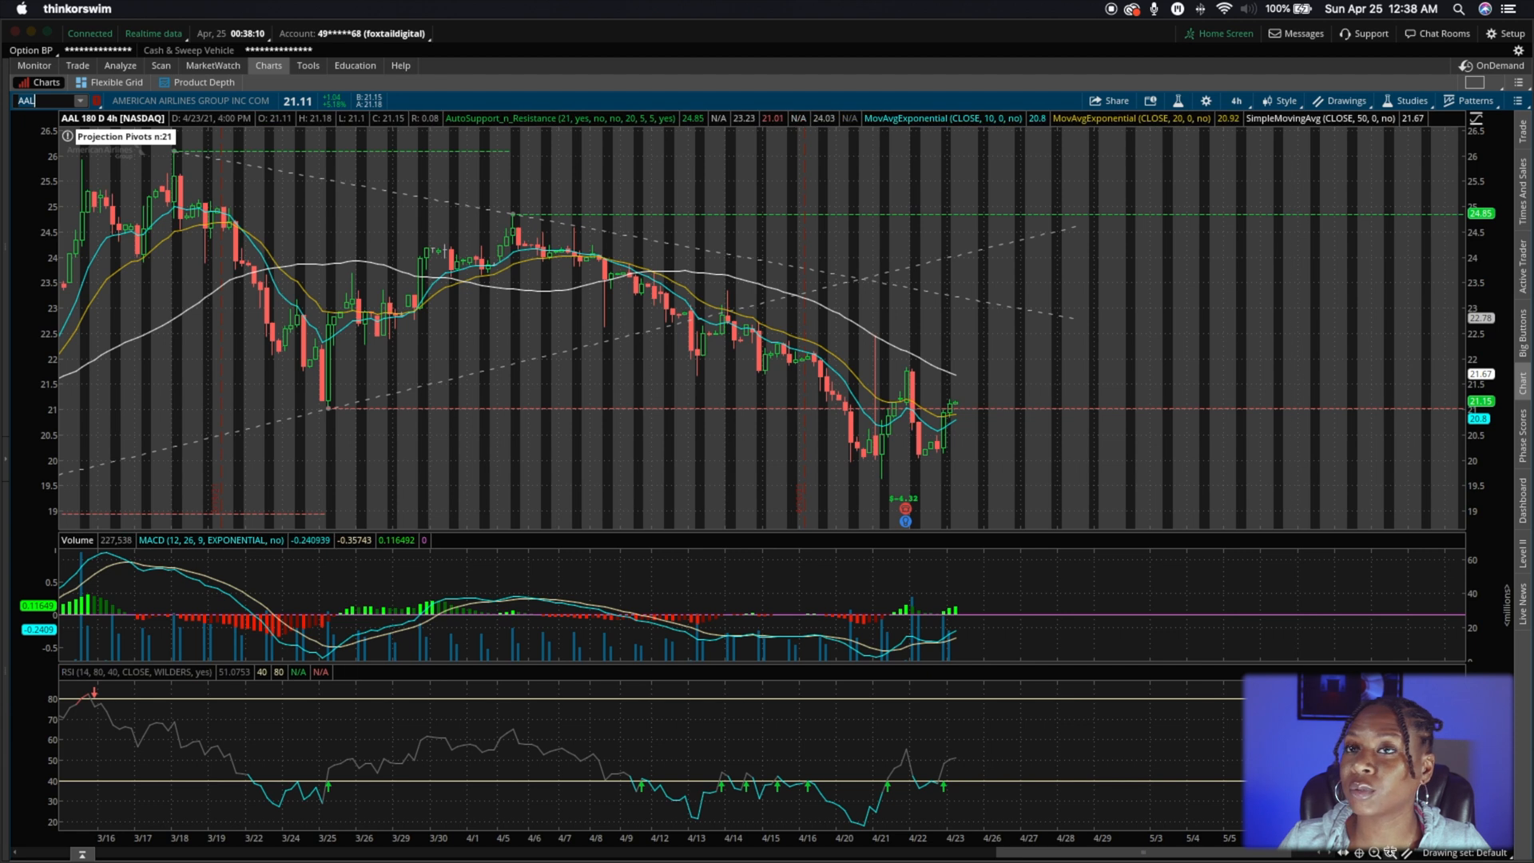
pyautogui.click(1234, 100)
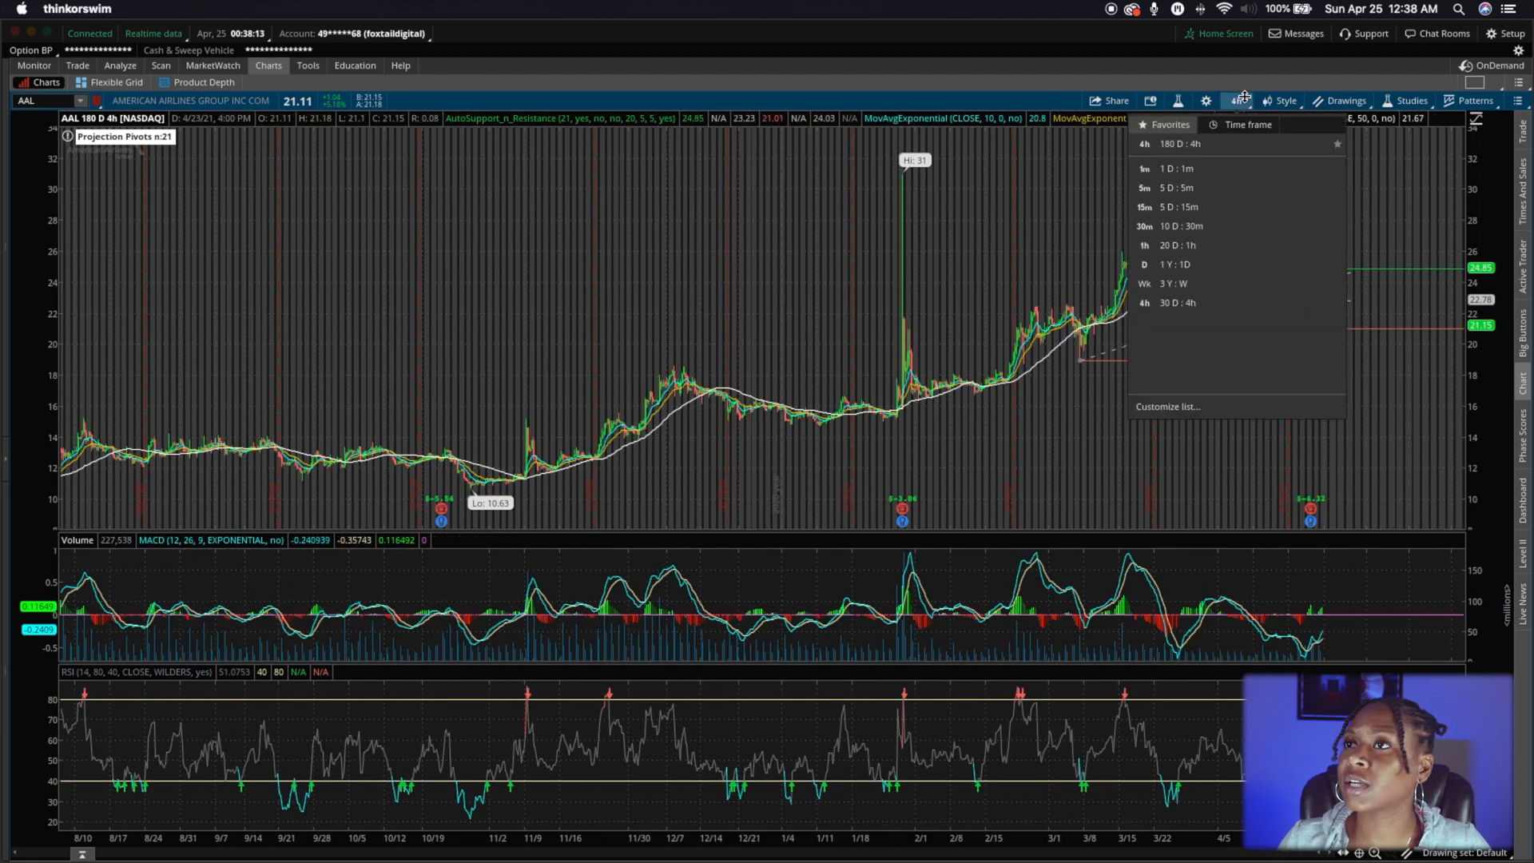
# Switch the AAL chart's time frame to 5 D : 15m from Favorites.
pyautogui.click(1145, 206)
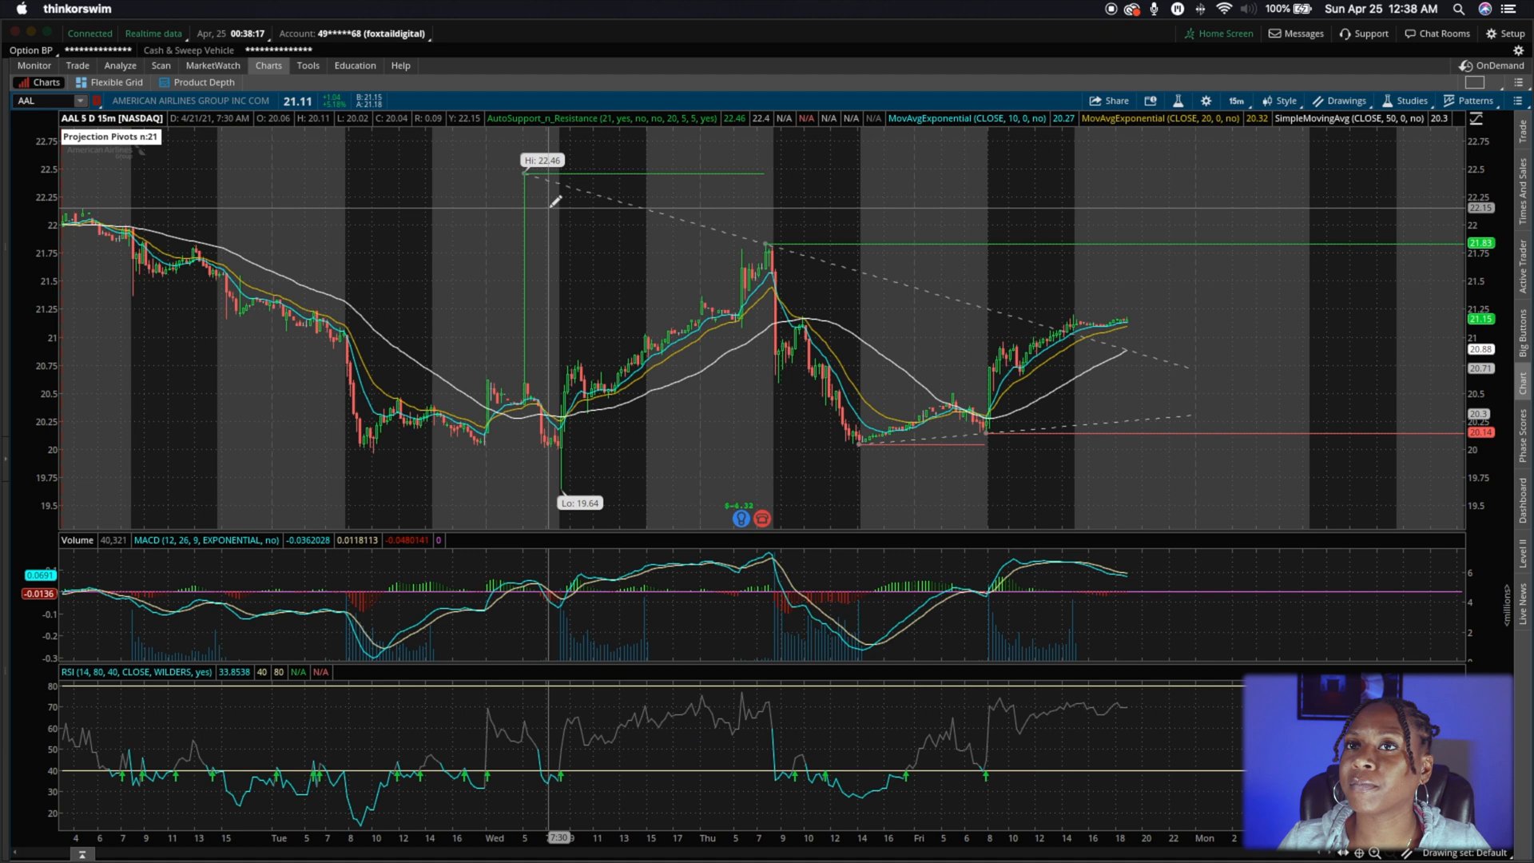
pyautogui.moveTo(859, 291)
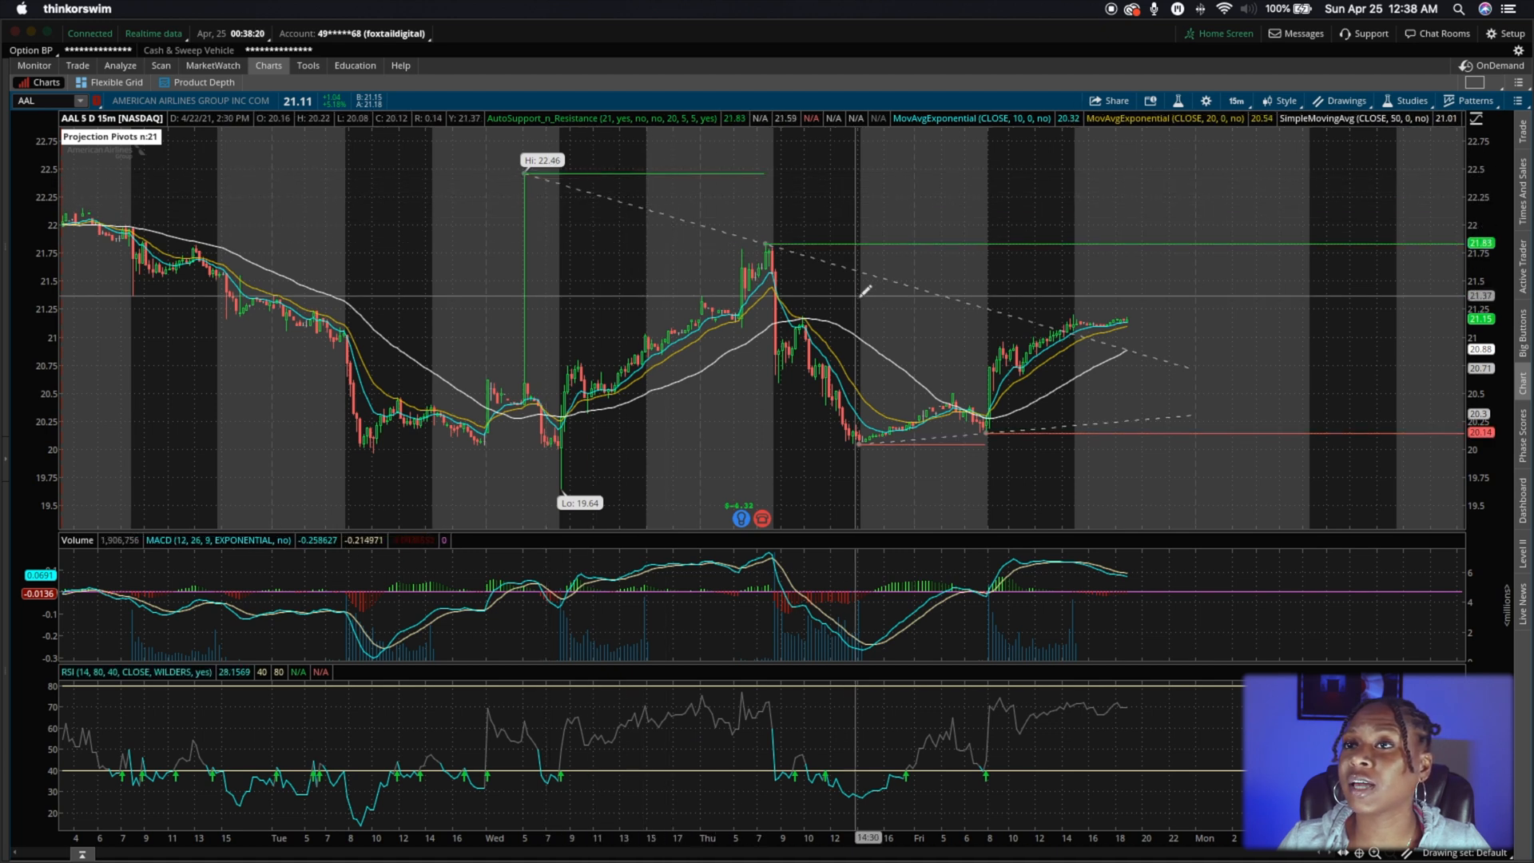
pyautogui.moveTo(557, 175)
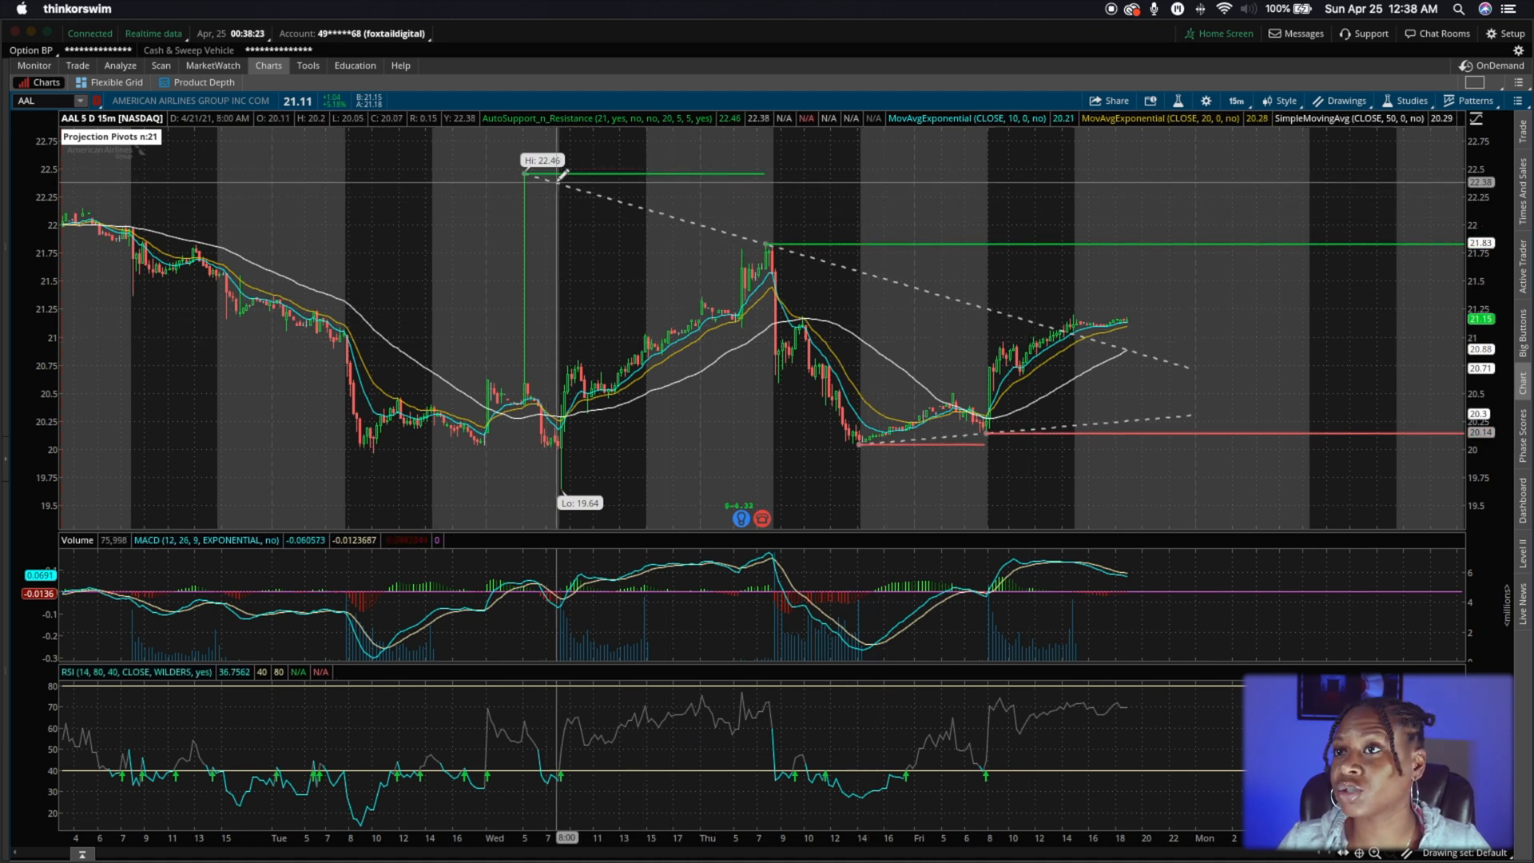
pyautogui.moveTo(834, 336)
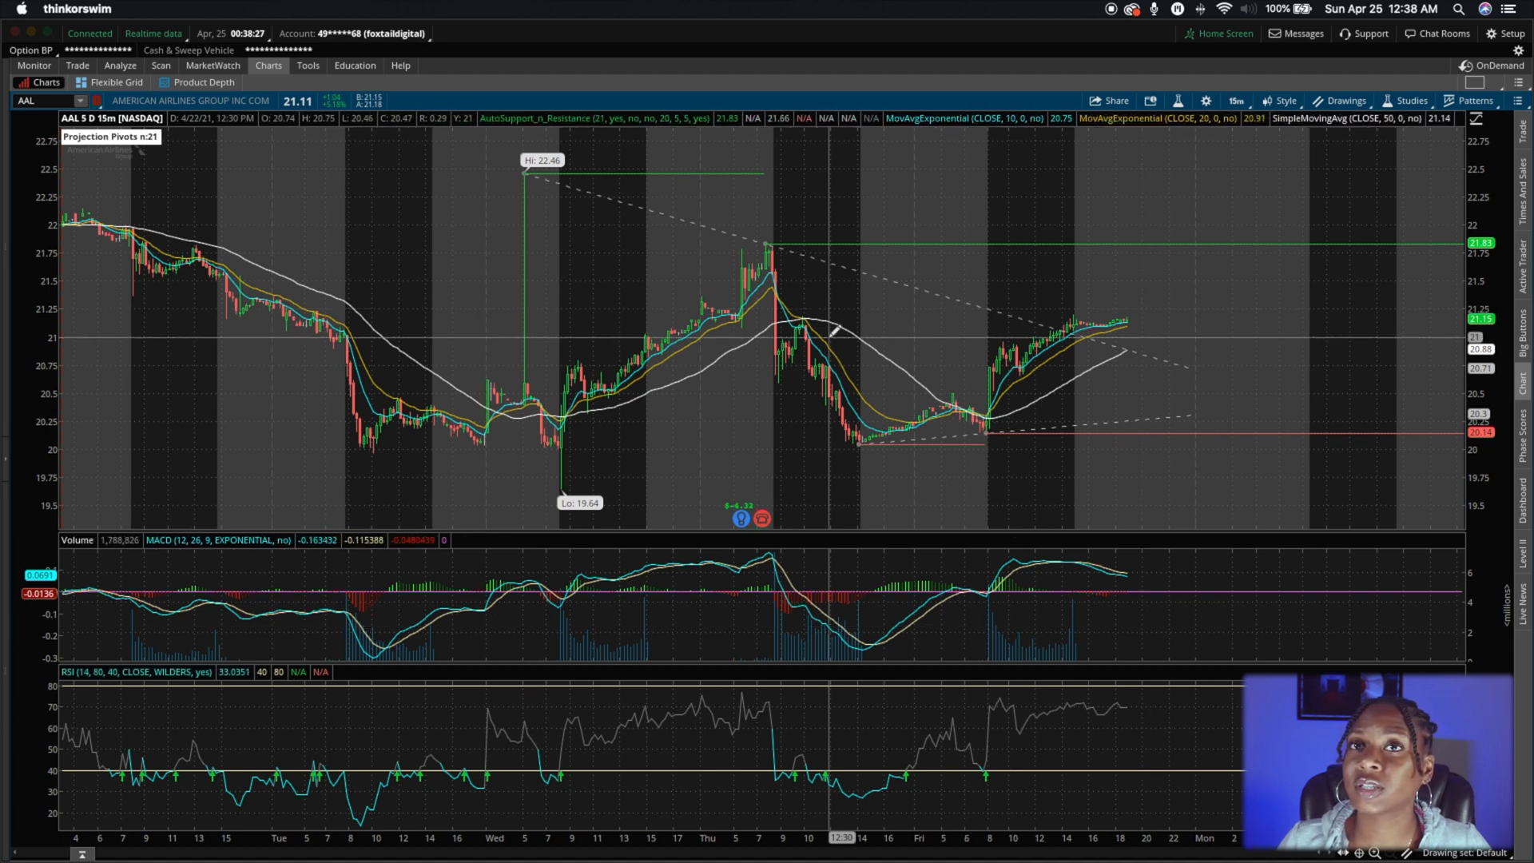
pyautogui.moveTo(831, 332)
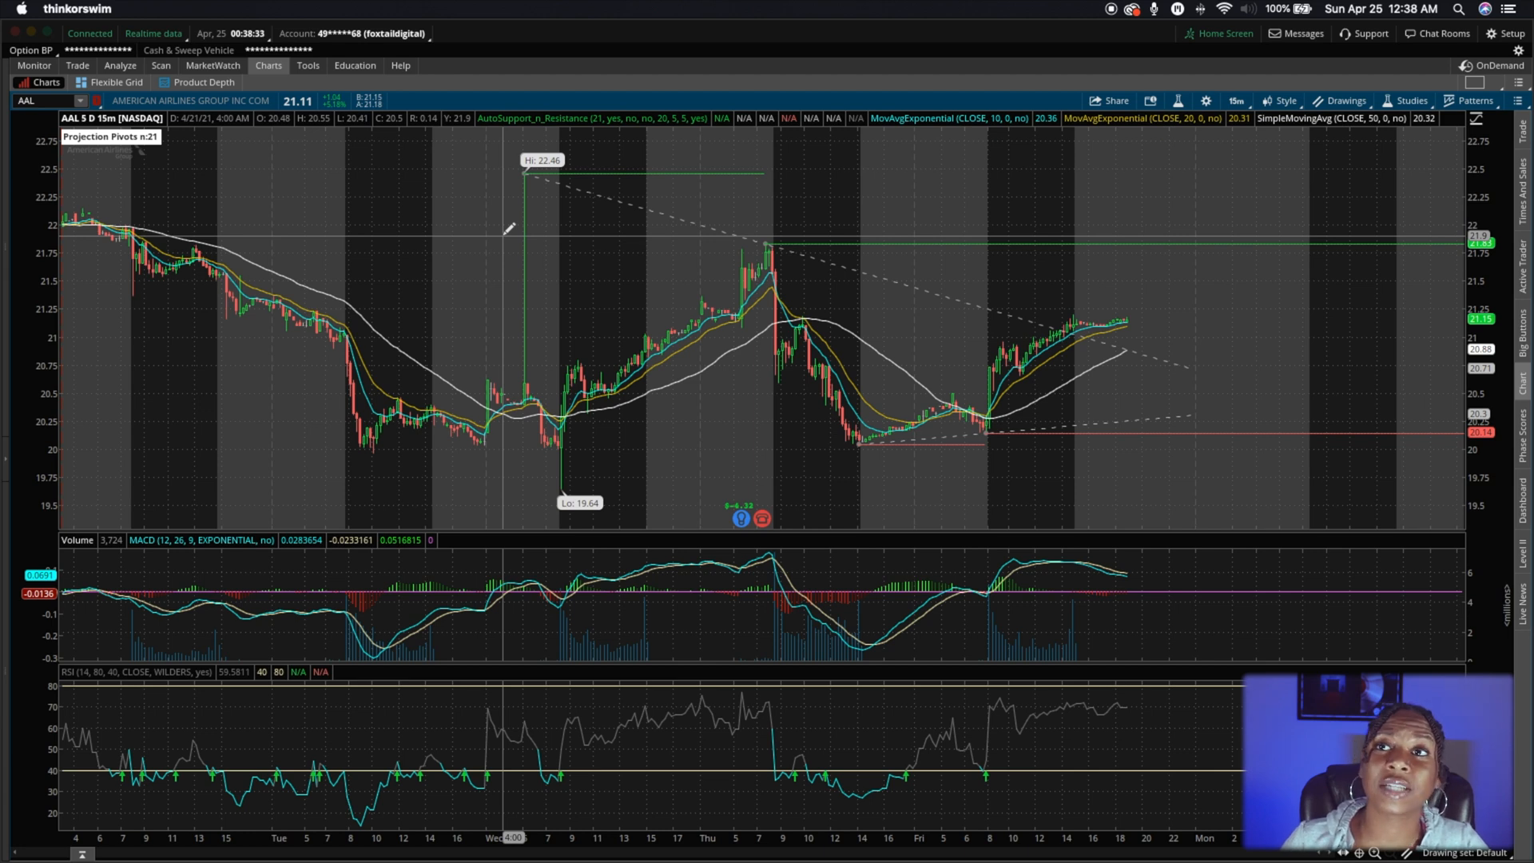
pyautogui.moveTo(1115, 191)
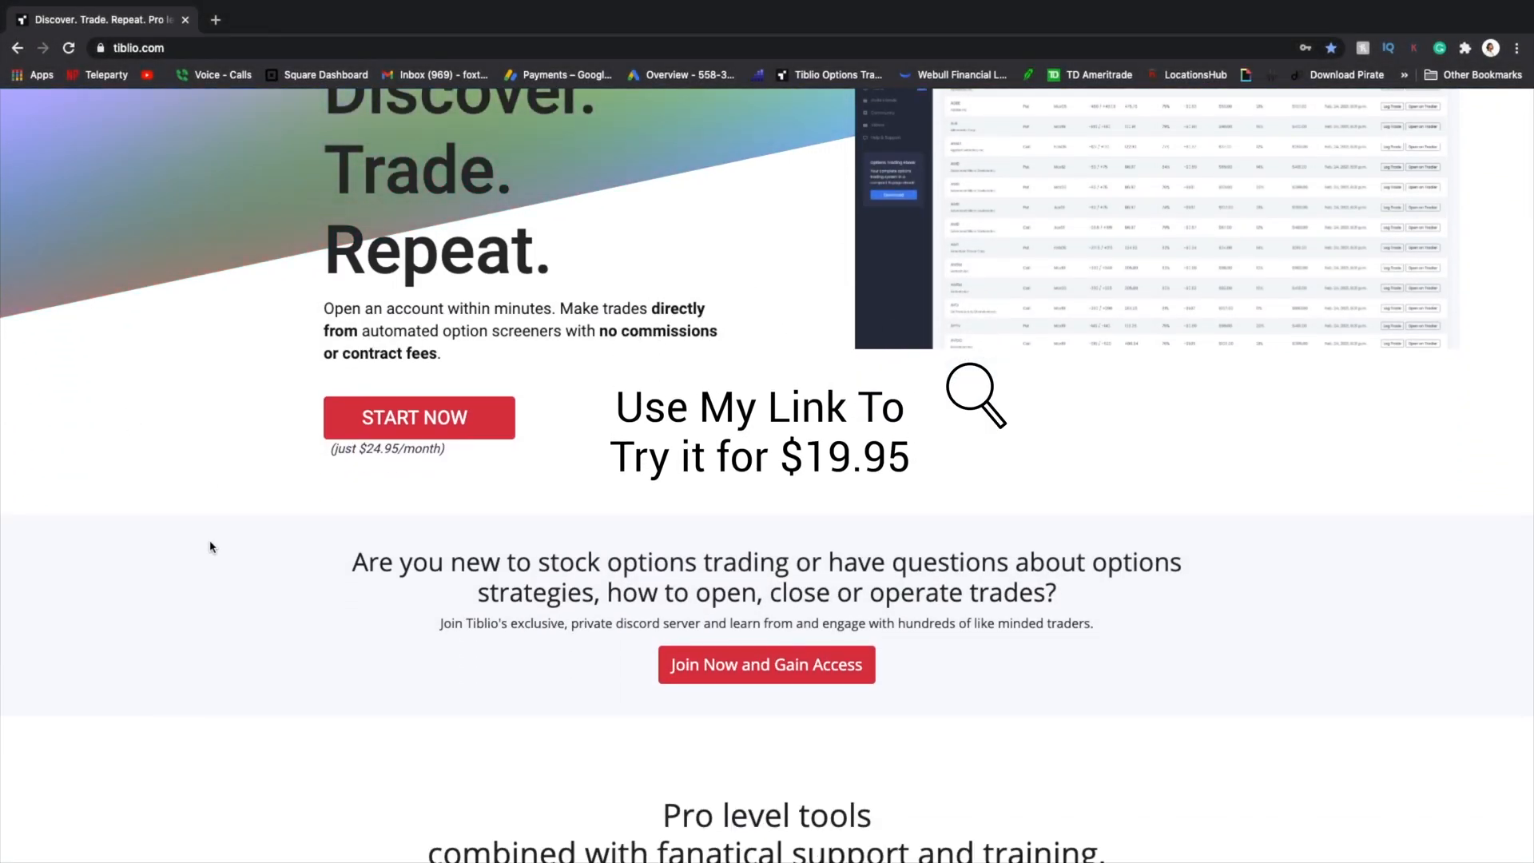
# Browse the Long Calls and Short (Credit) Spreads screeners, then return to Trade Board.
pyautogui.click(418, 418)
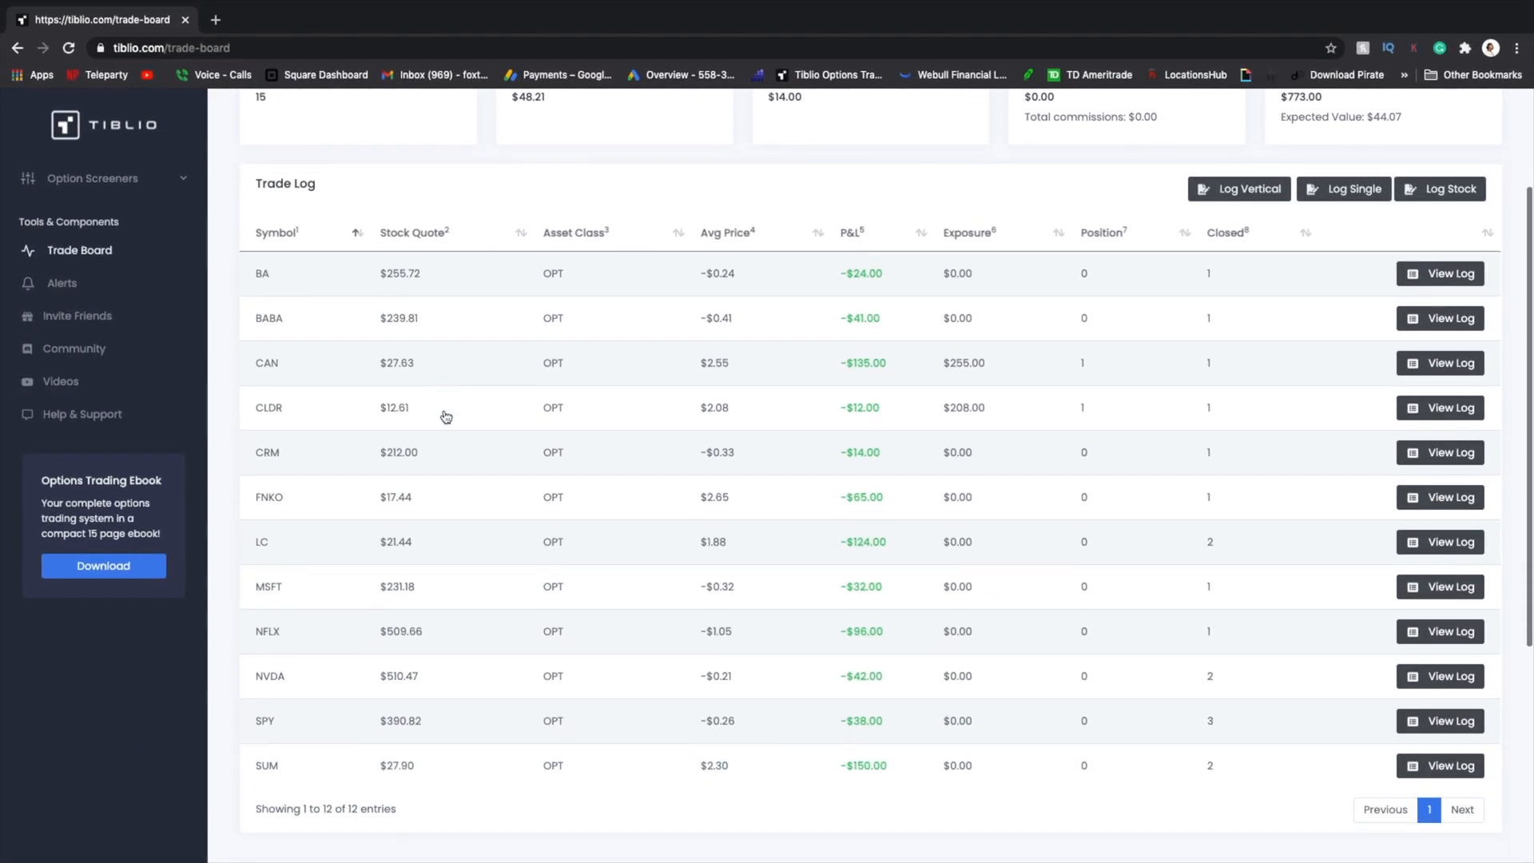
pyautogui.scroll(3)
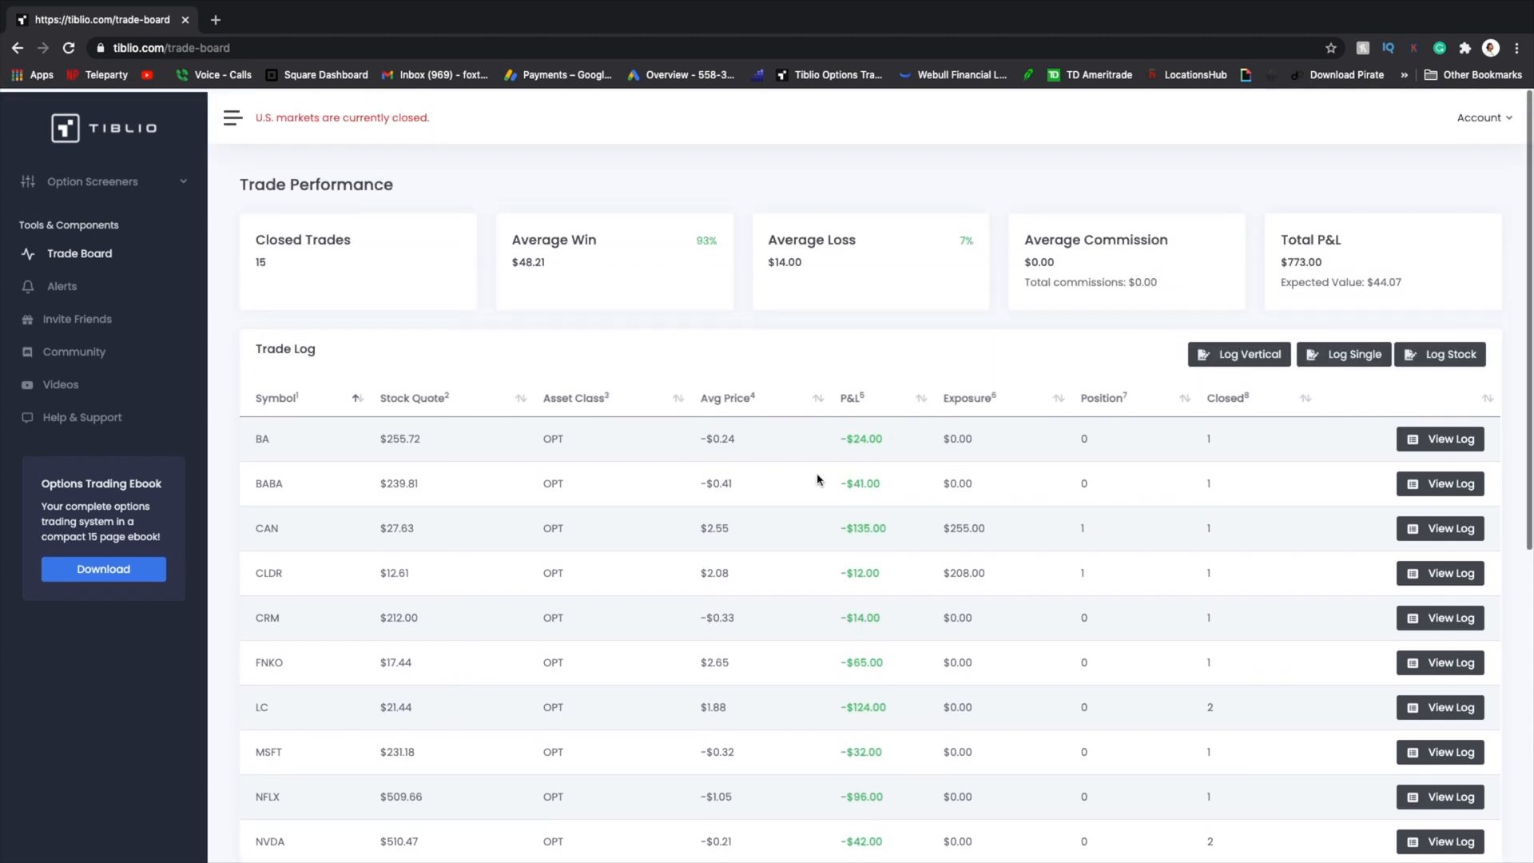
pyautogui.click(73, 174)
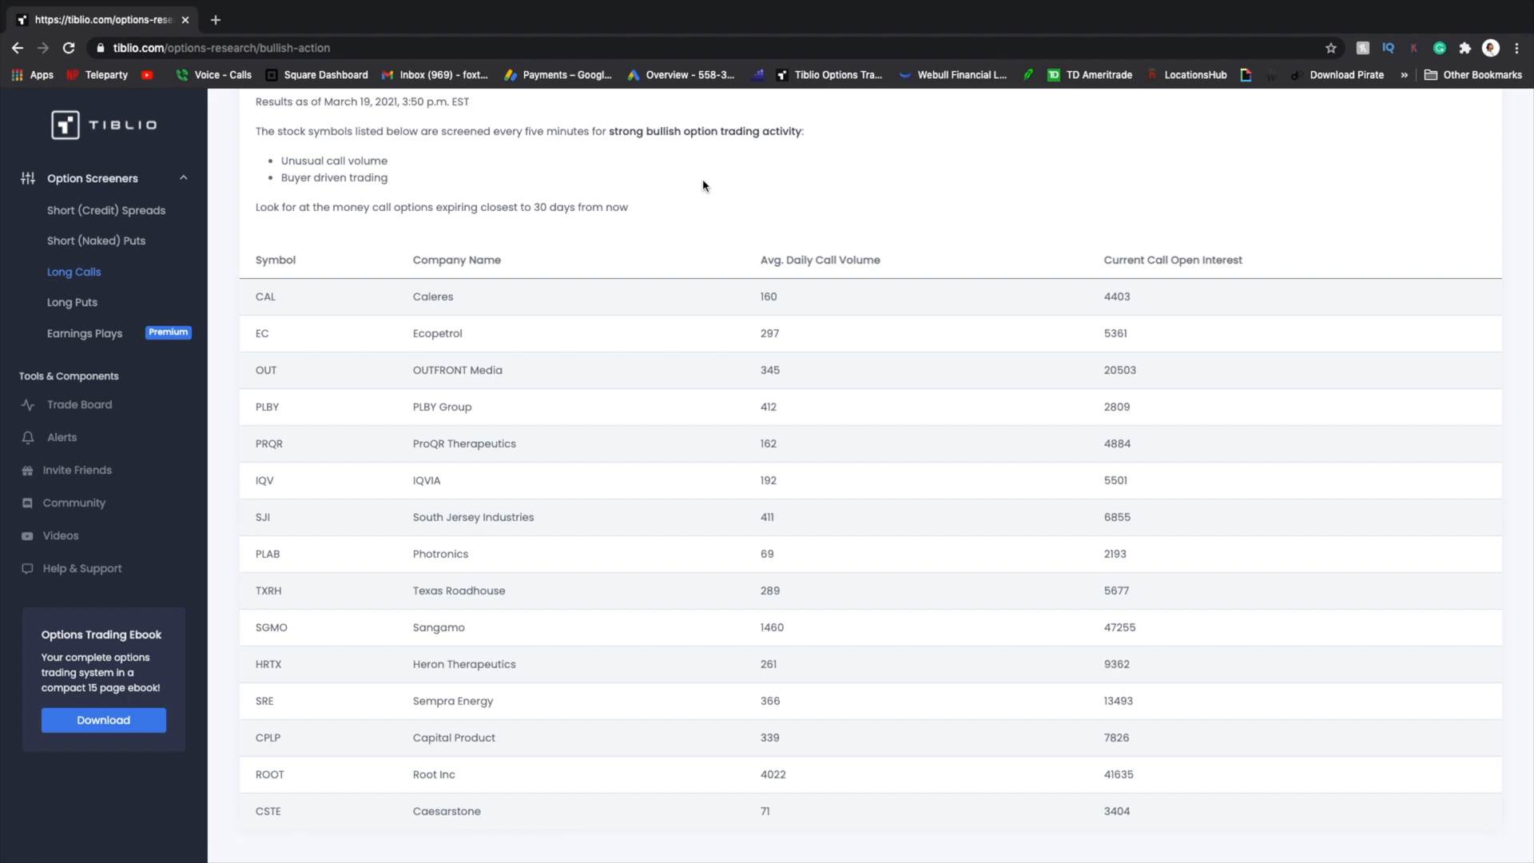
pyautogui.scroll(3)
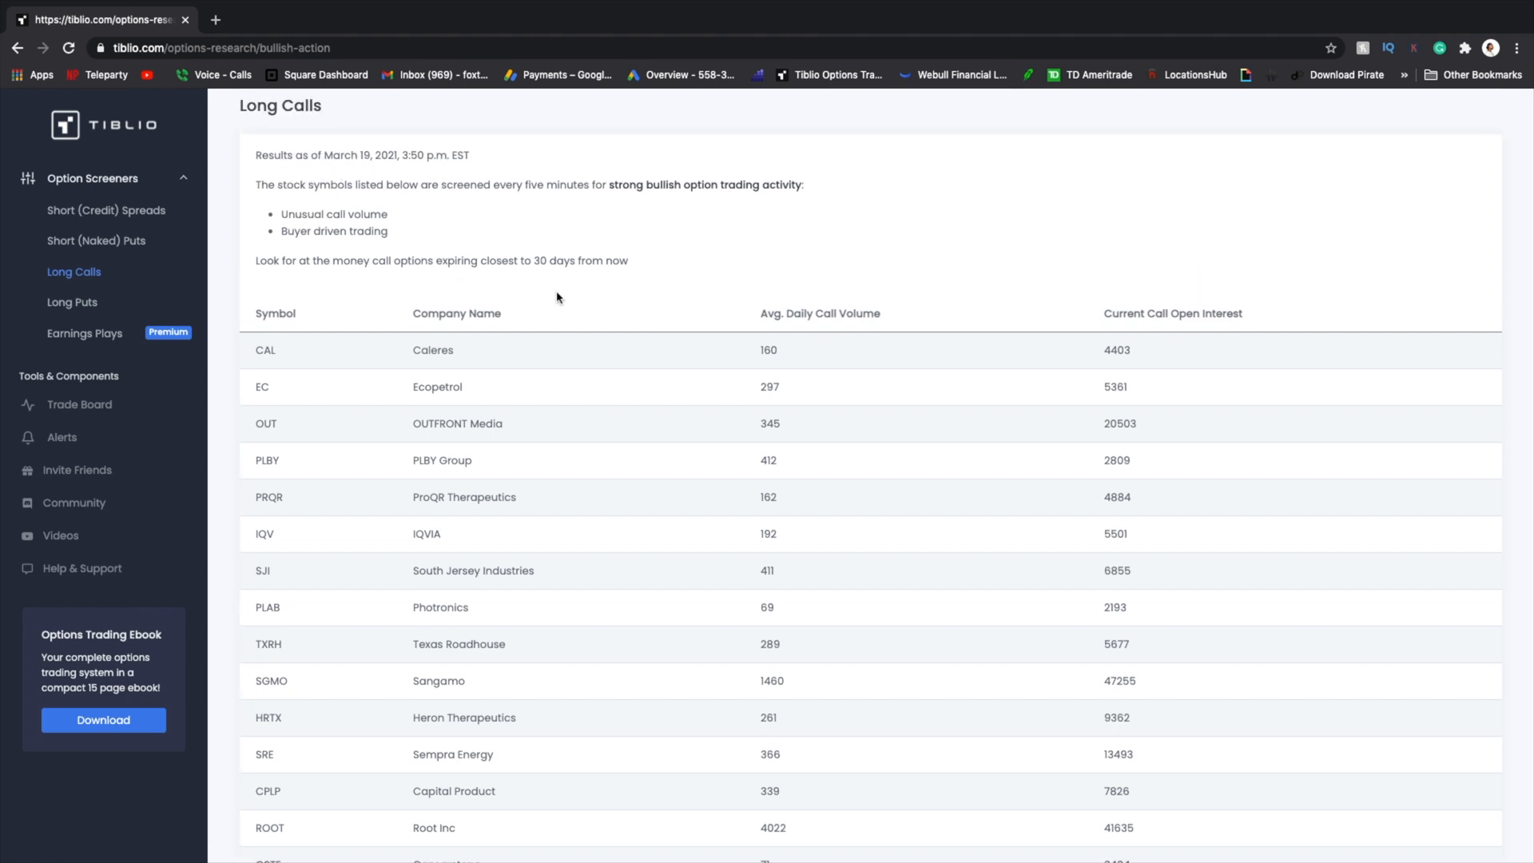
pyautogui.scroll(-3)
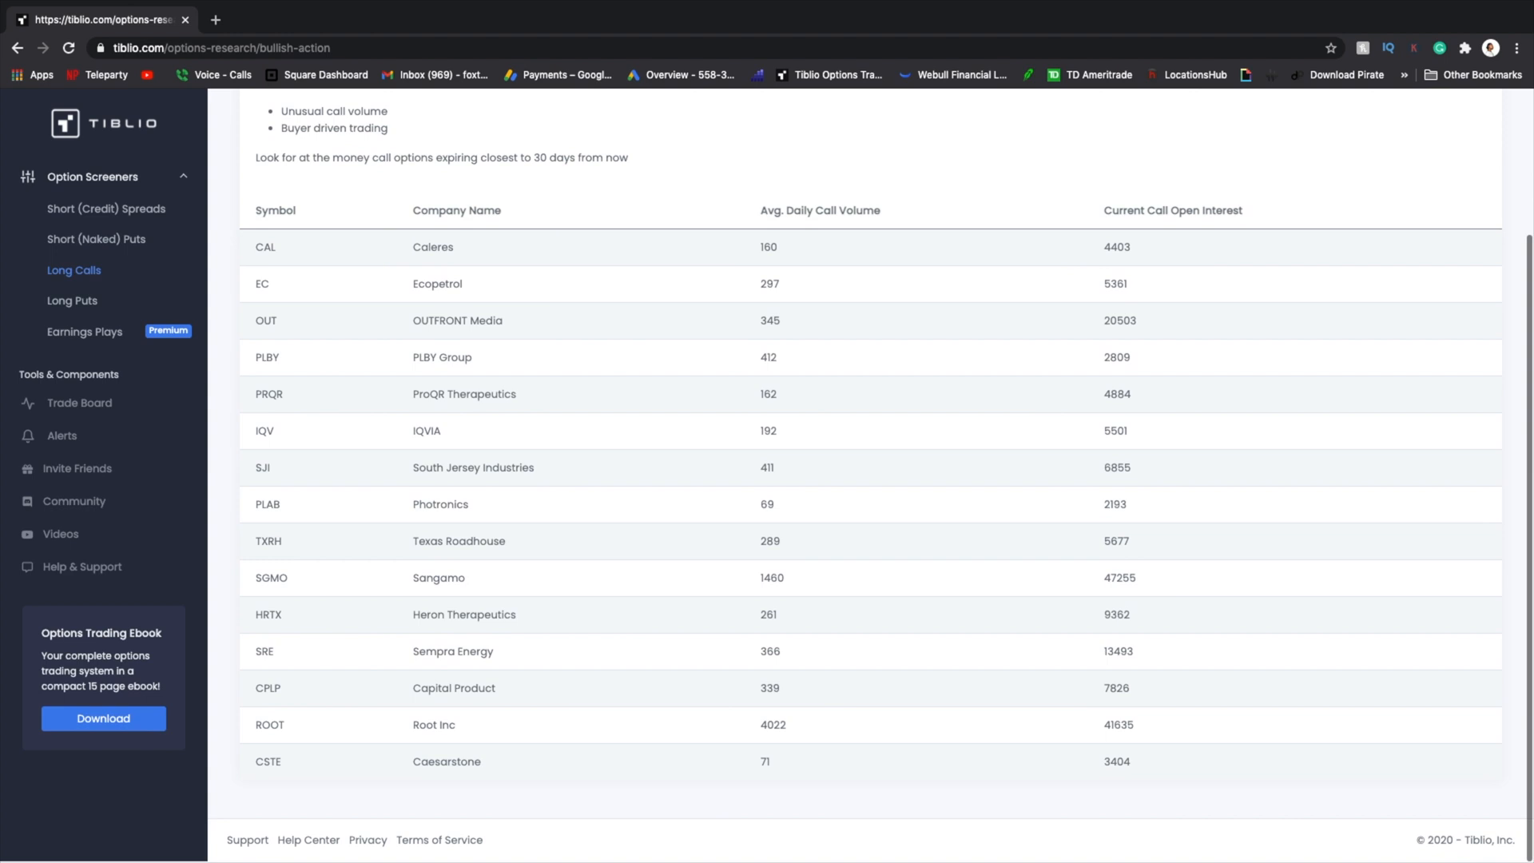
pyautogui.click(106, 208)
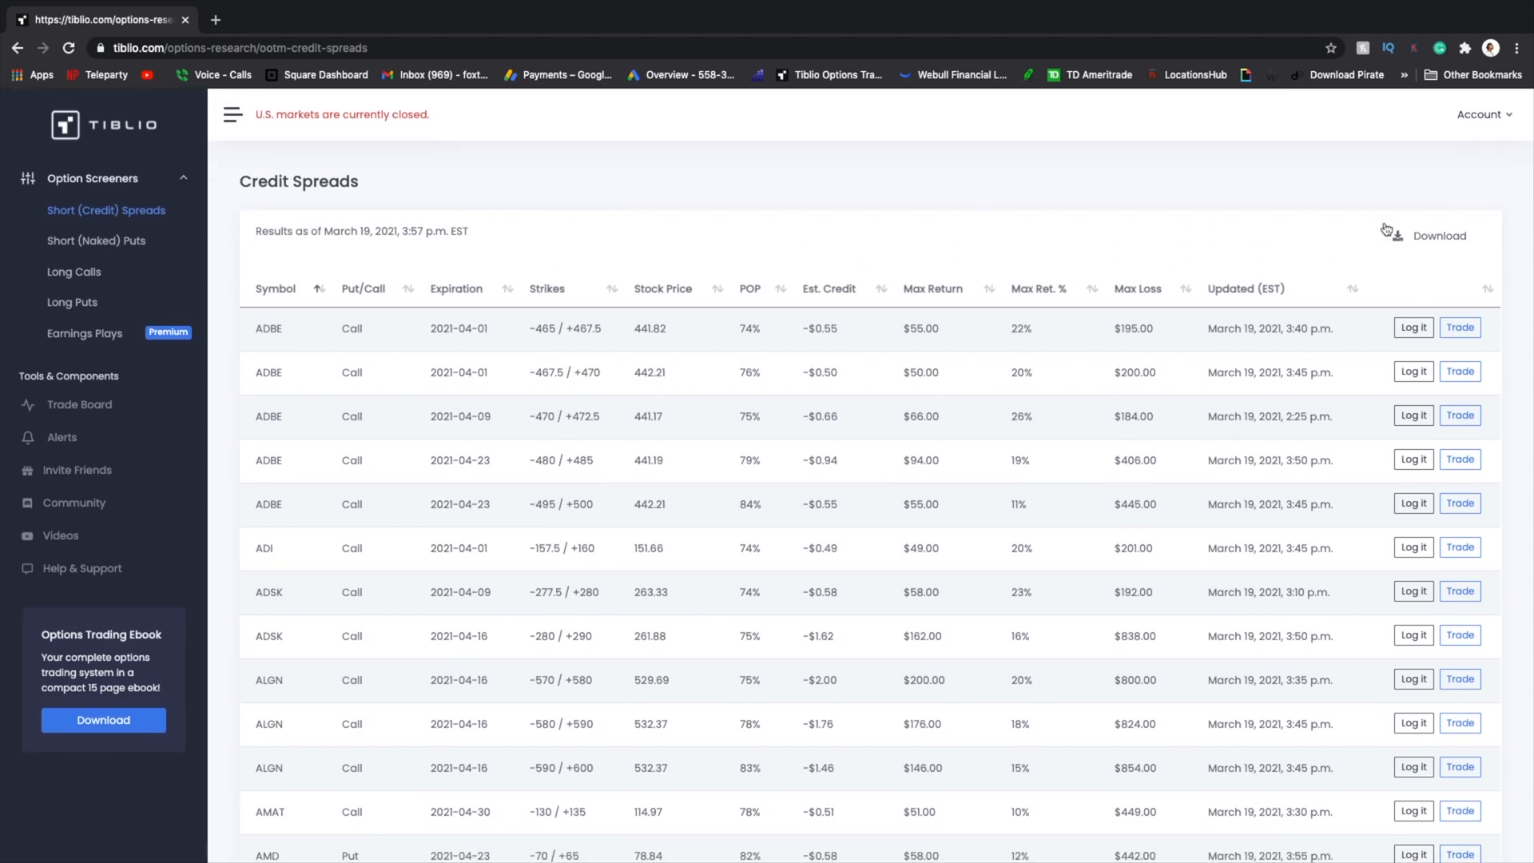
pyautogui.click(79, 404)
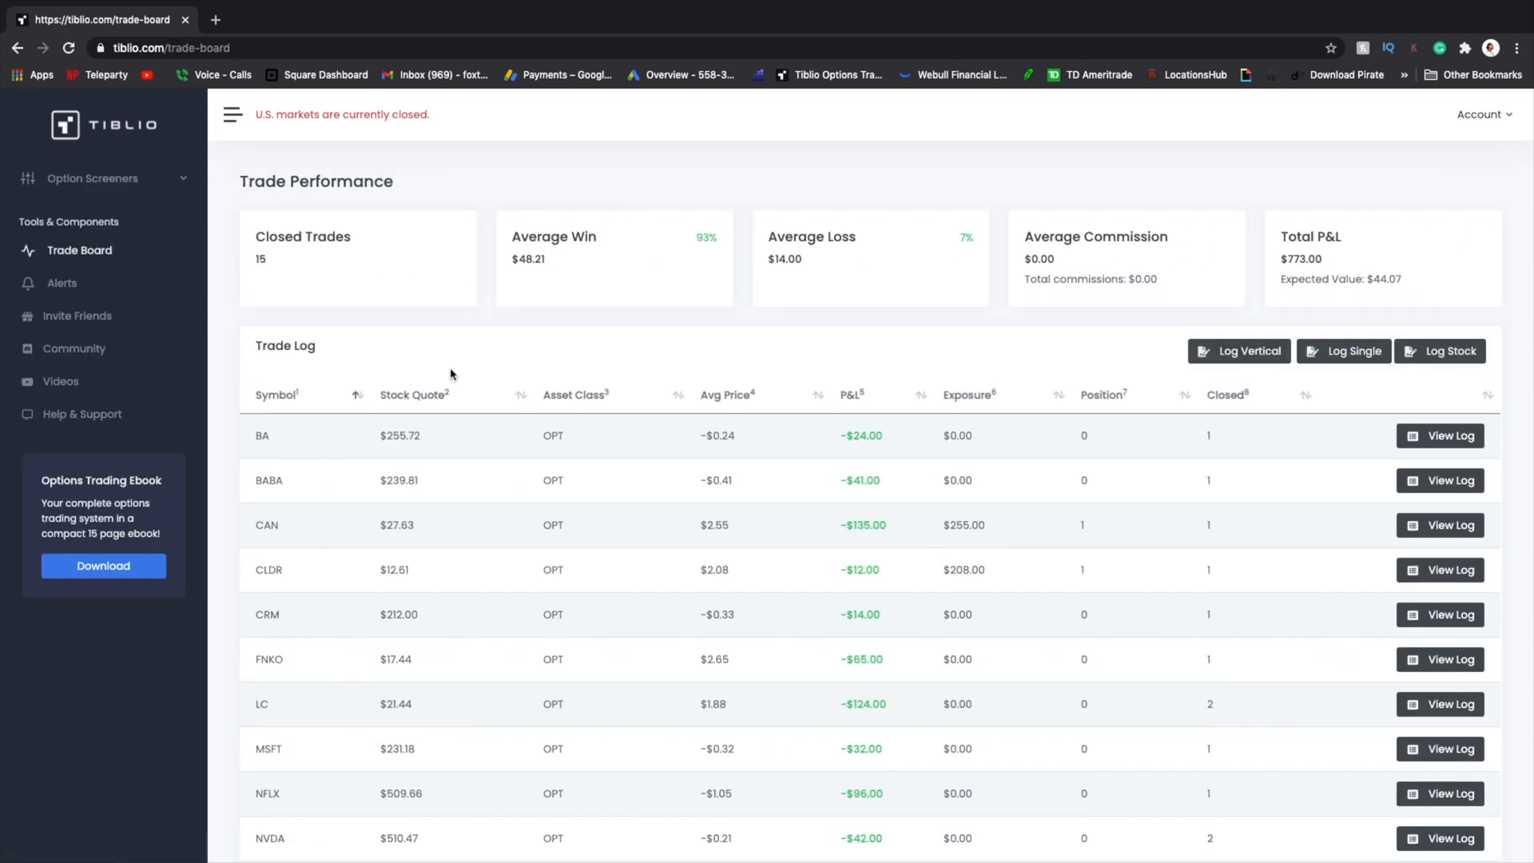